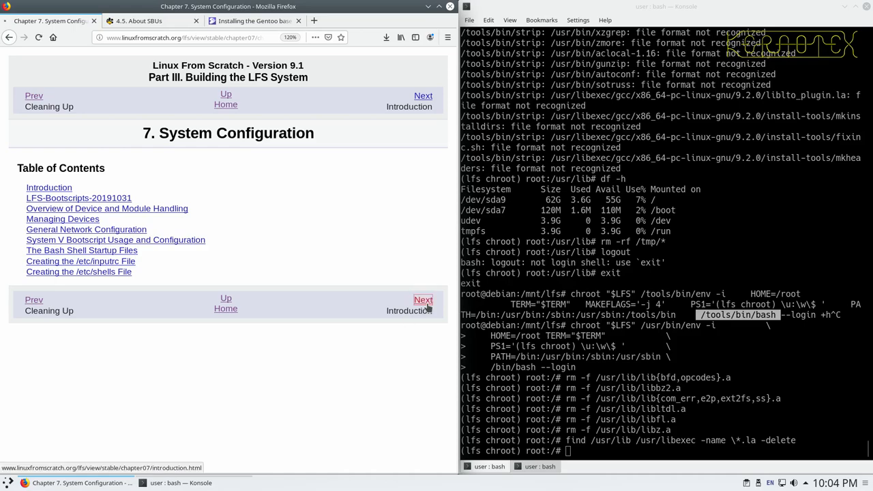
Advance to the LFS-Bootscripts page and unpack lfs-bootscripts-20191031.tar.xz in /sources for installation
click(422, 299)
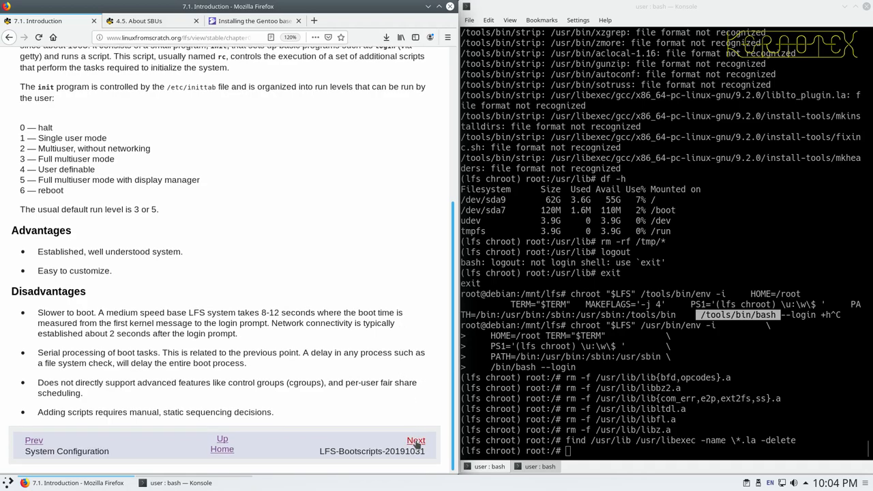
click(415, 439)
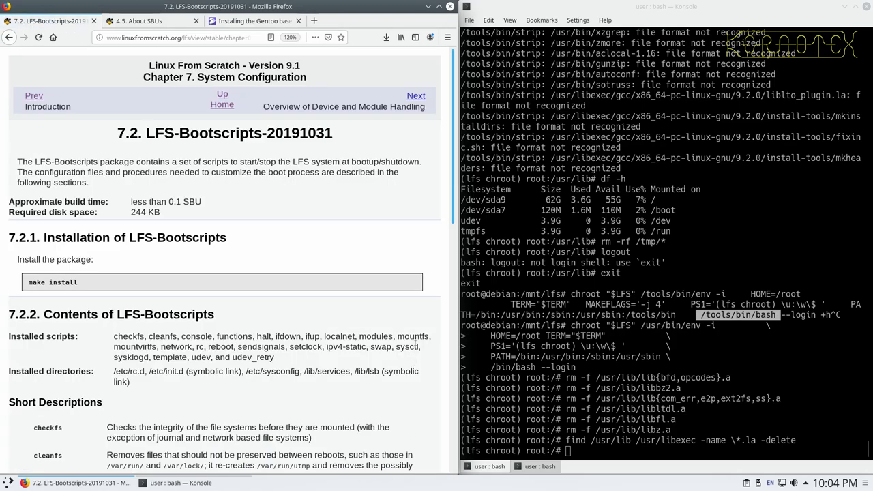
text(cd /sources/)
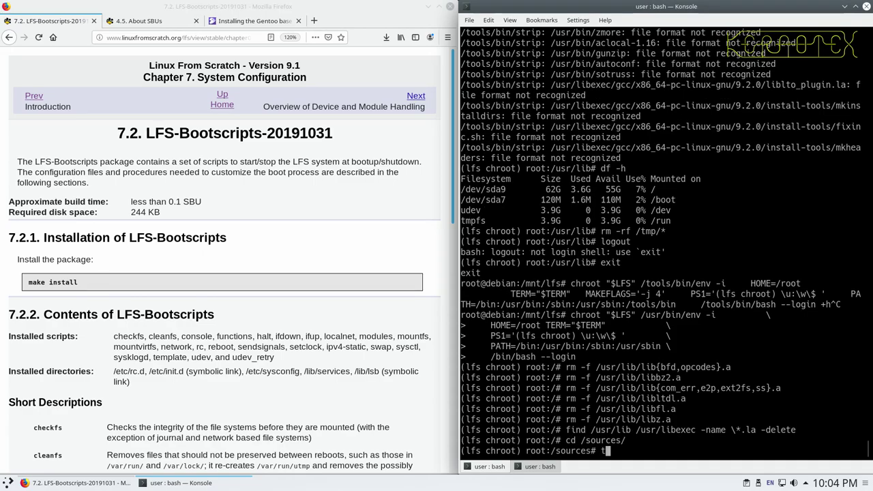
text(tar -xvf)
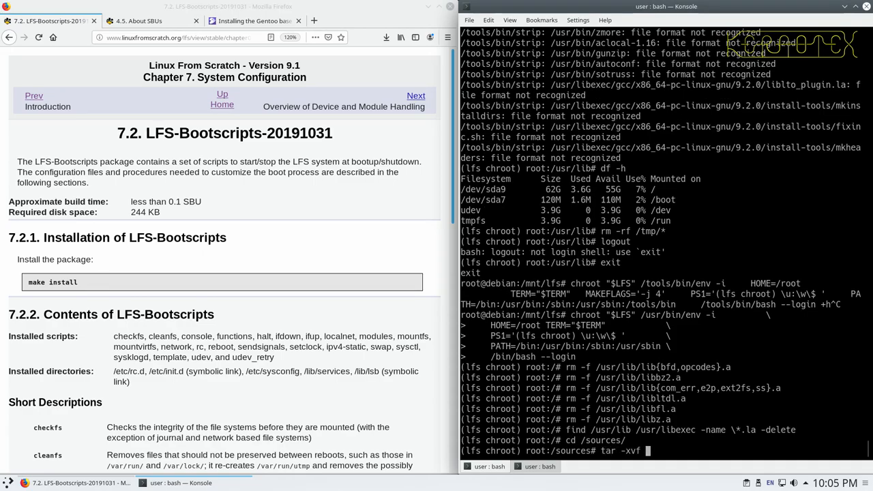
text(lfs-bootscripts-20191031.tar.xz)
text(cd lfs-bootscripts-20191031)
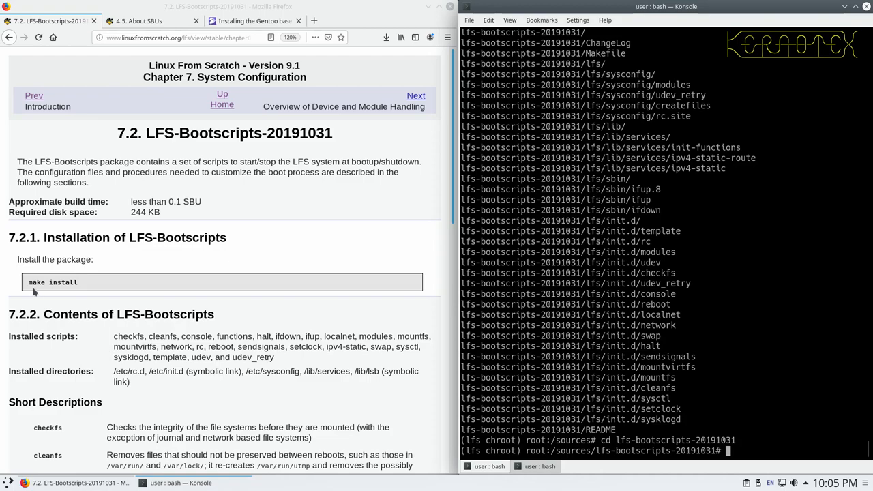
double_click(53, 281)
text(rm -Rf lfs-bootscripts-20191031)
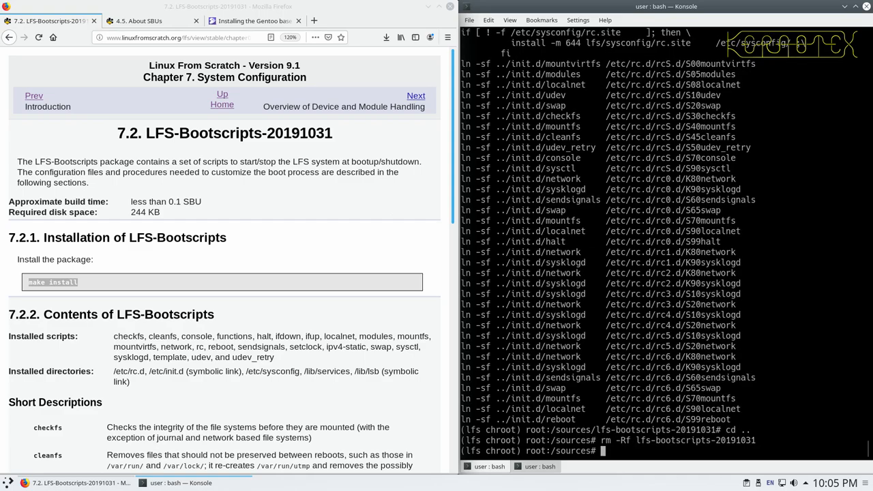
Scroll through sections 7.3 and 7.4, then advance to section 7.5
scroll(down, 3)
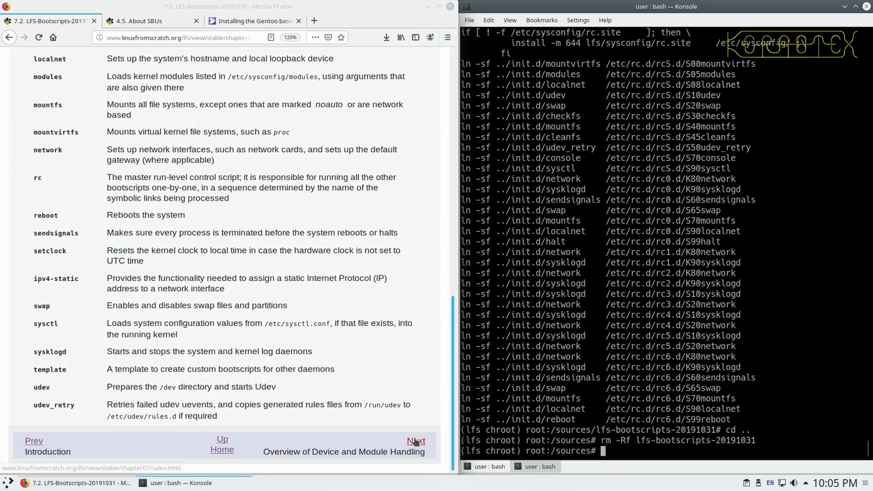
click(413, 441)
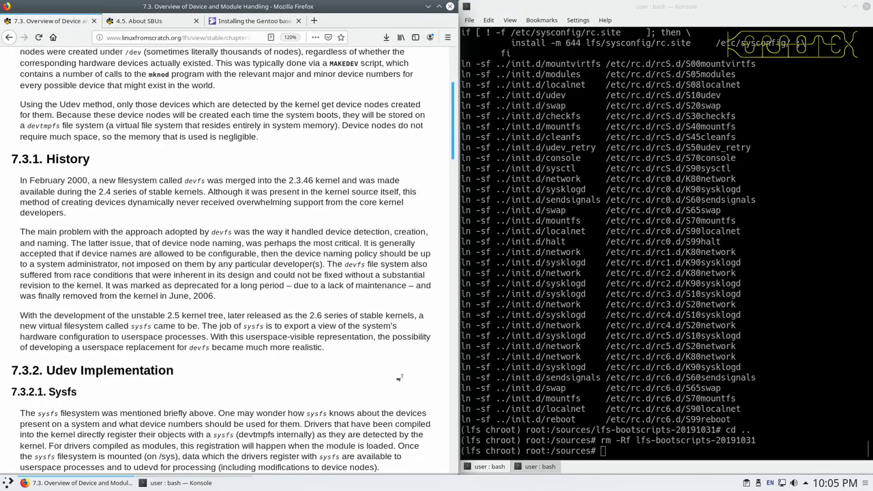
scroll(down, 3)
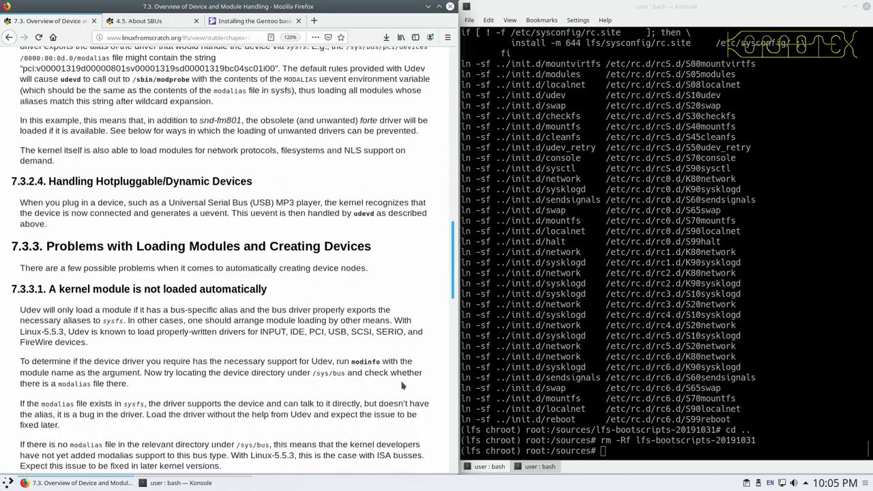
scroll(down, 3)
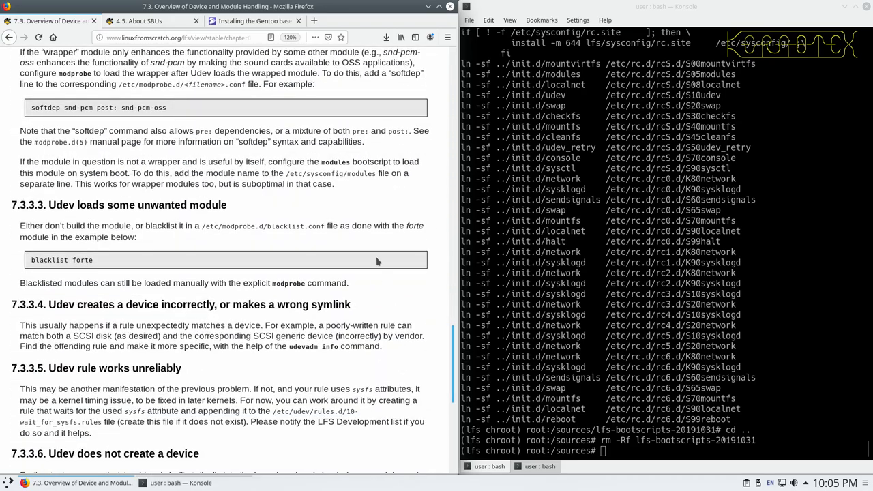
scroll(down, 3)
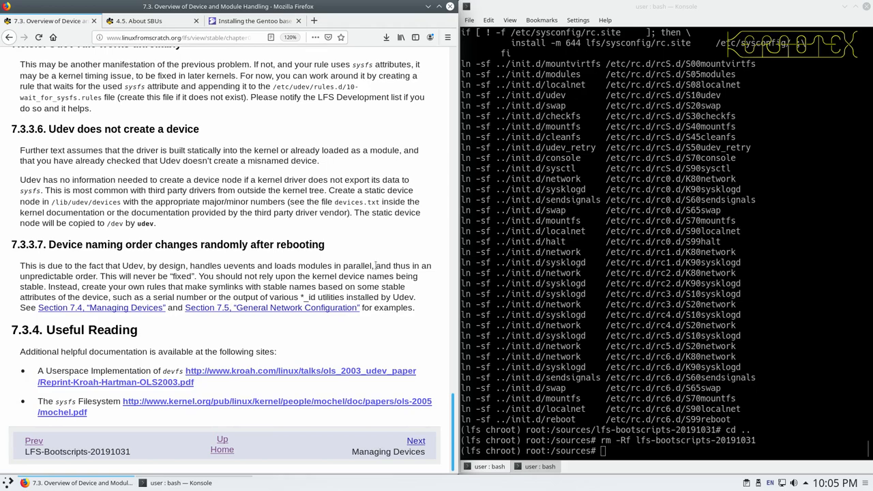
mouse_move(416, 440)
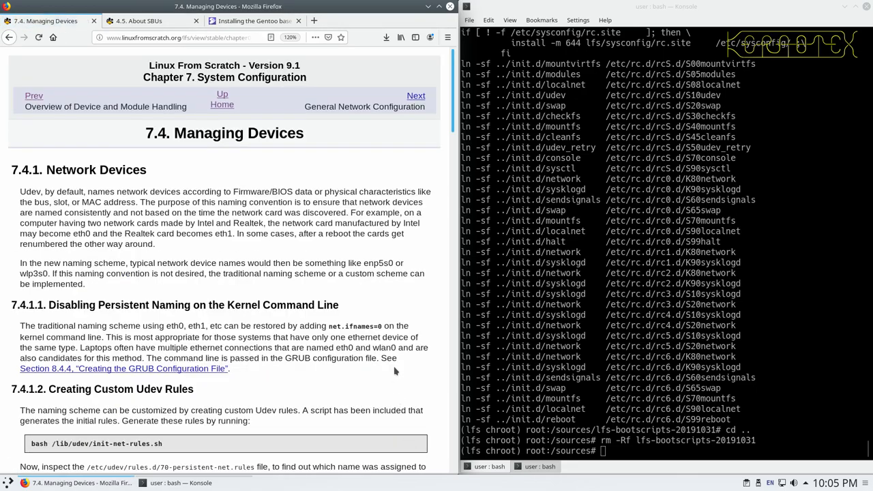
scroll(down, 3)
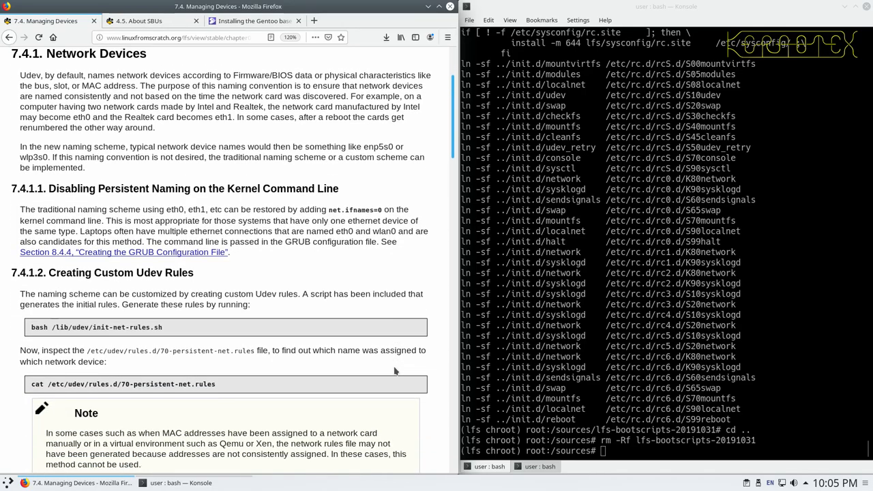
scroll(down, 3)
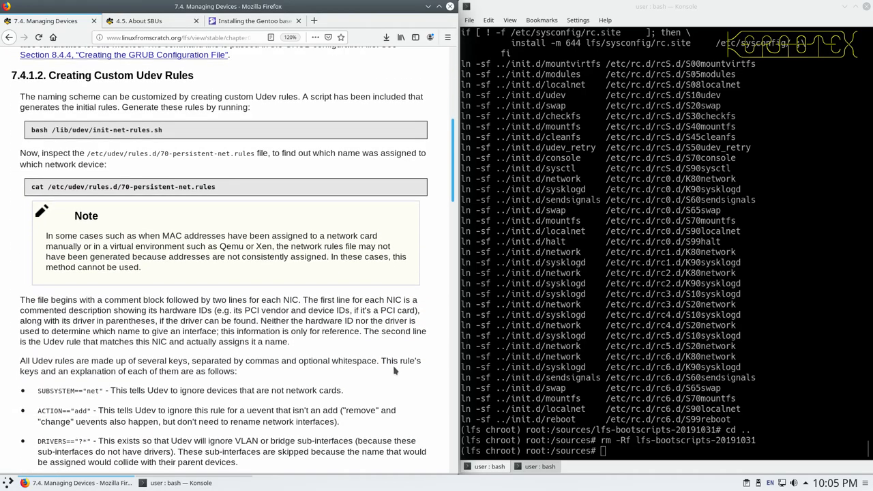
scroll(down, 3)
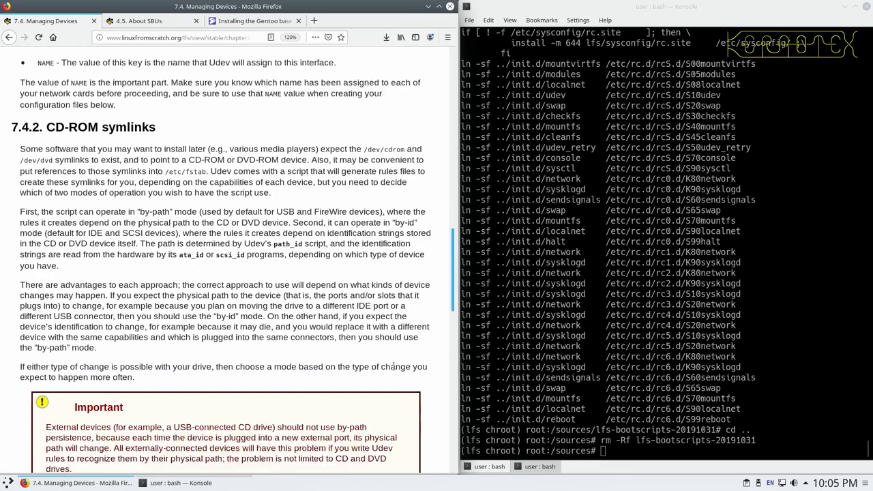
scroll(down, 3)
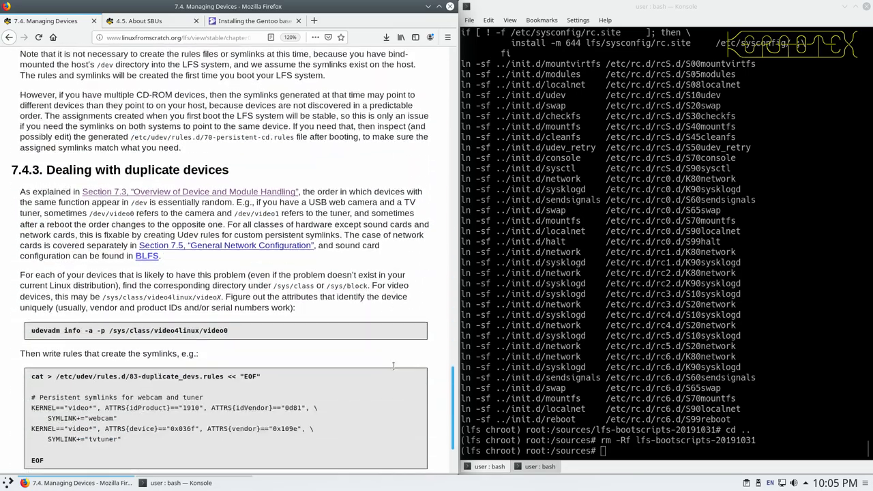
scroll(down, 3)
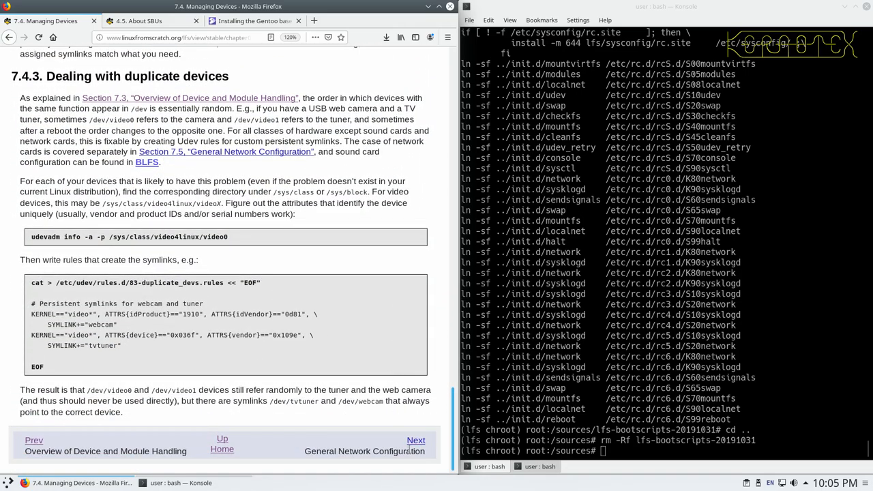
click(416, 440)
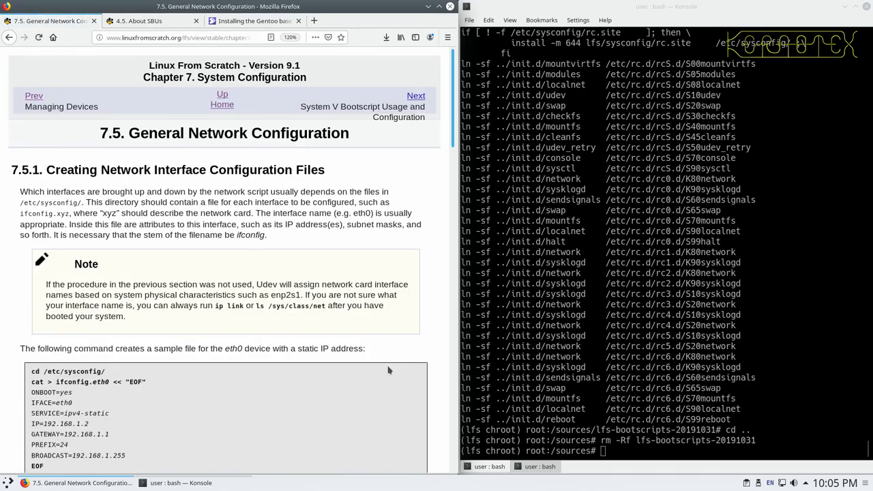
Scroll to the 7.5.1 sample ifconfig.eth0 block with static IP 192.168.1.2
scroll(down, 3)
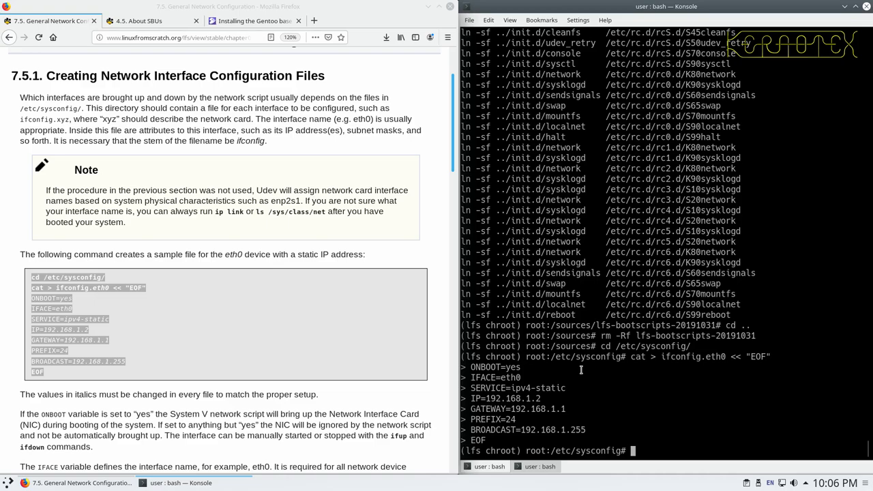
Abandon the half-typed vi ifconfig.eth0 and run ip a, revealing interface enp2s0
text(v)
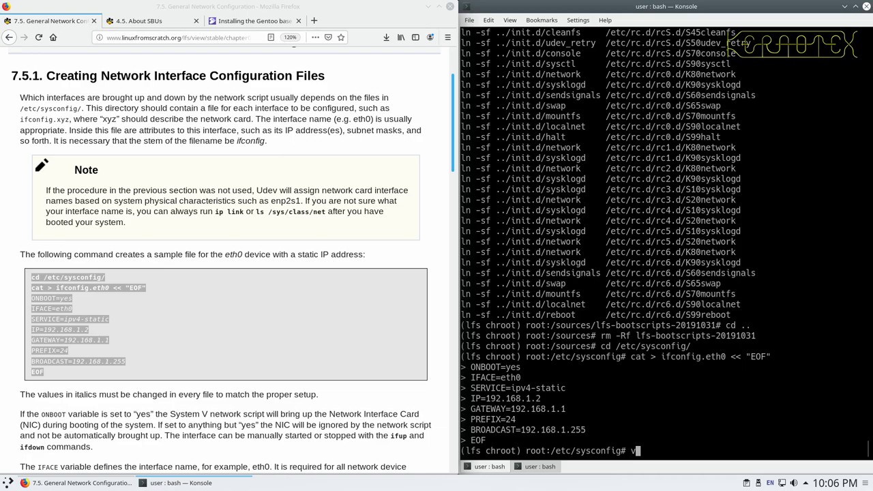
text(i)
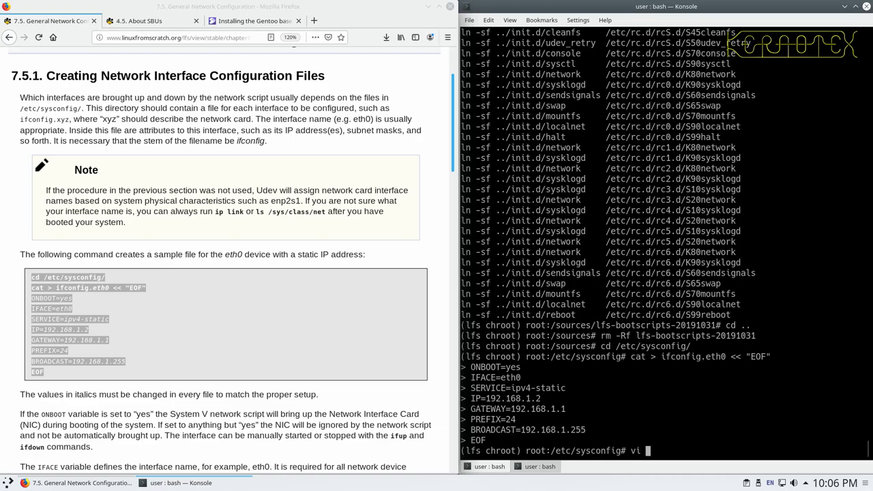
text(ifconfig.eth0)
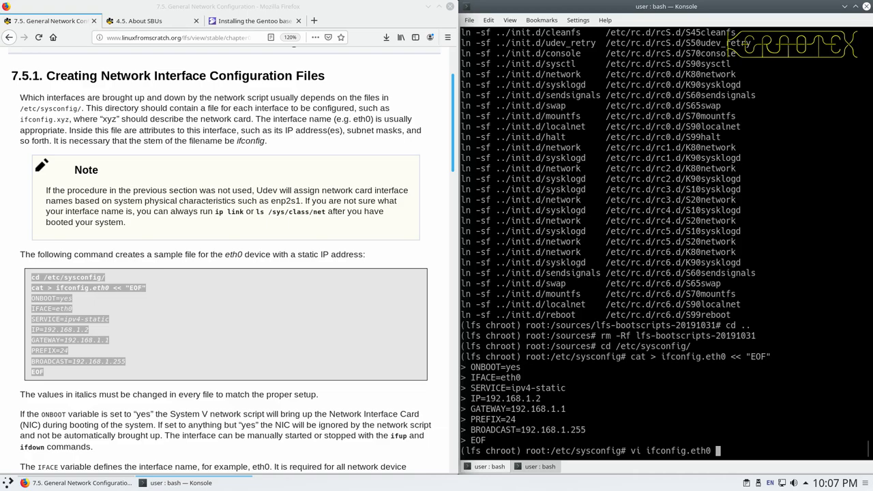
key(ctrl+c)
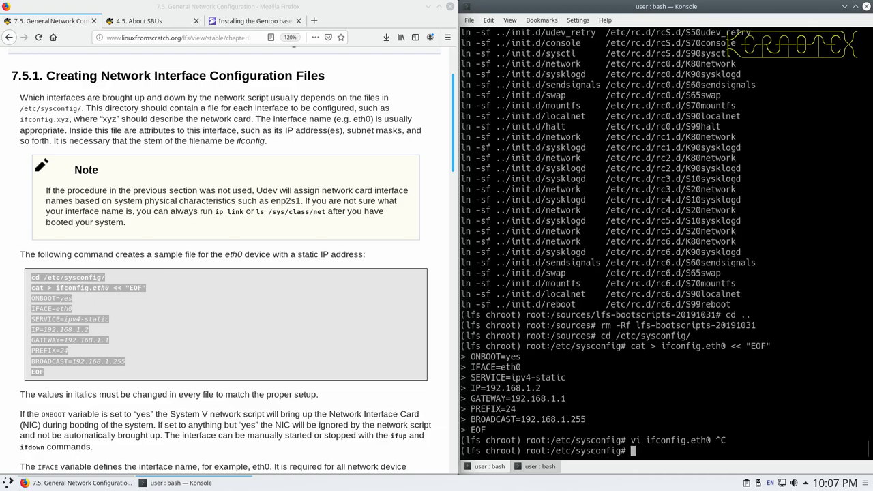
text(ip)
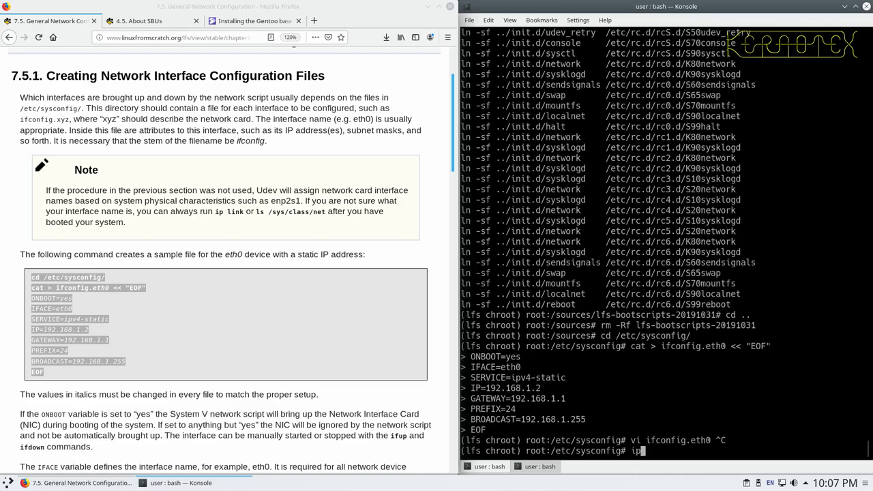
key(Return)
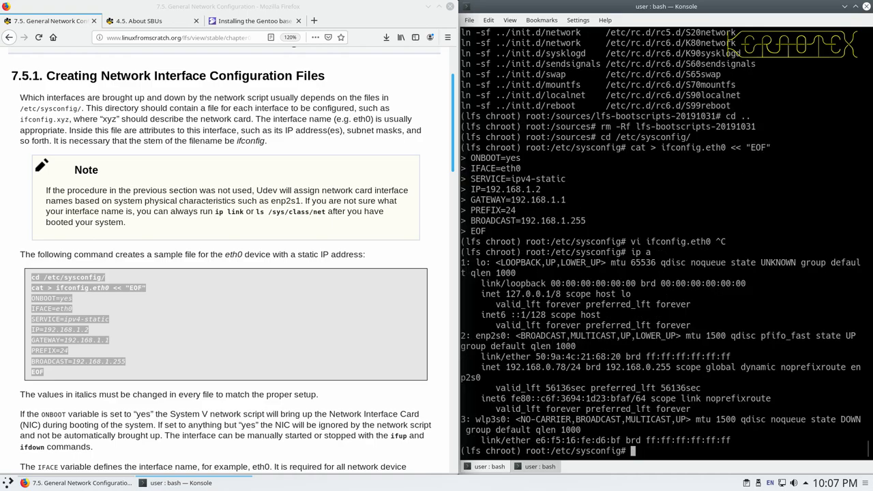
mouse_move(550, 345)
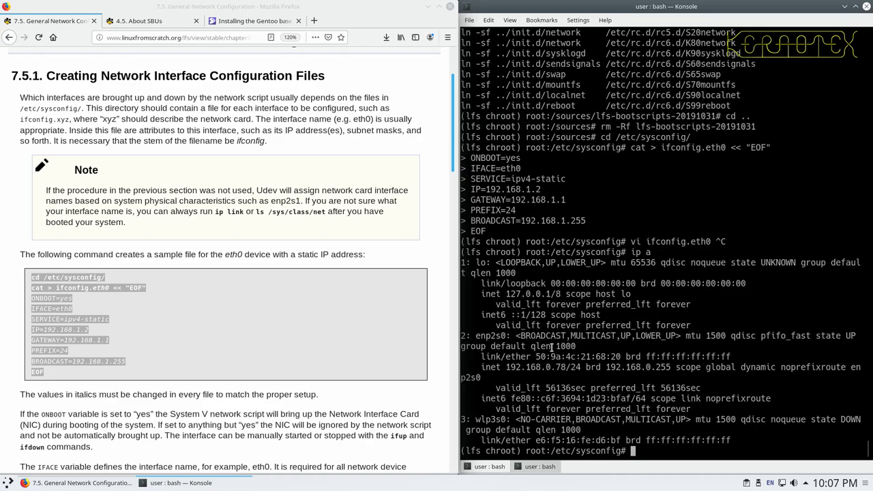
mouse_move(485, 334)
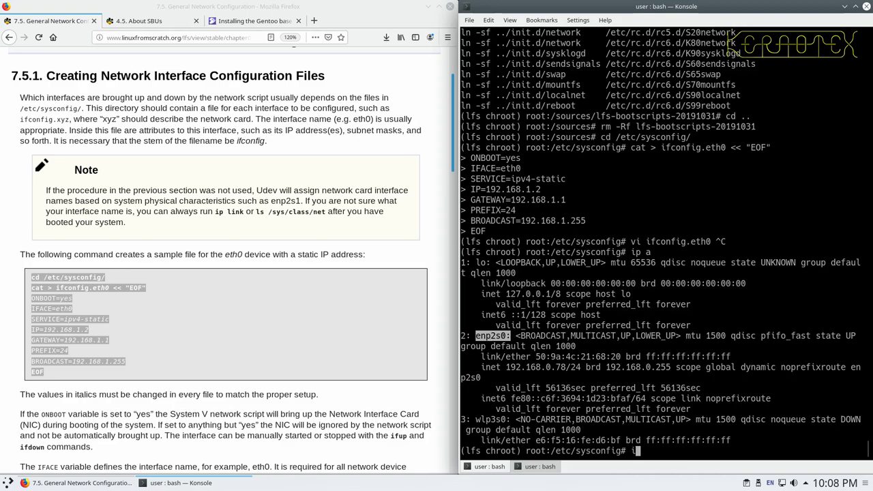
Run ifconfig -a and select the enp2s0 interface name in its output
text(ifconfig -a)
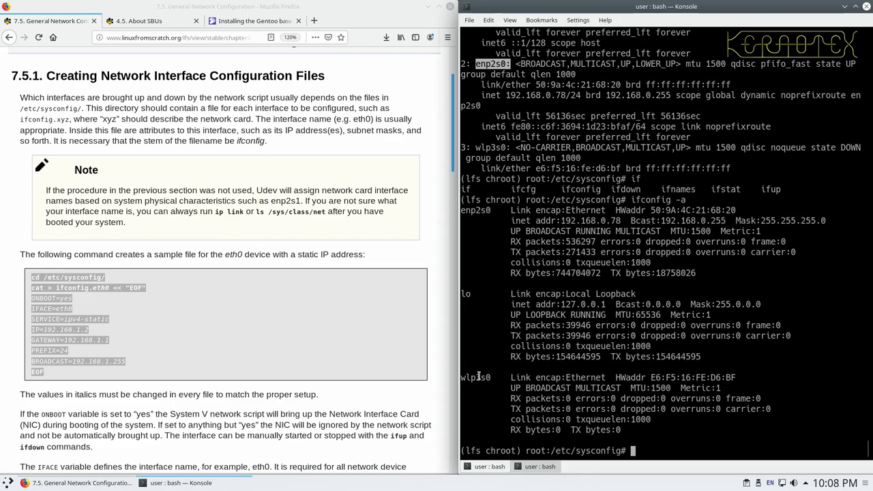
double_click(478, 209)
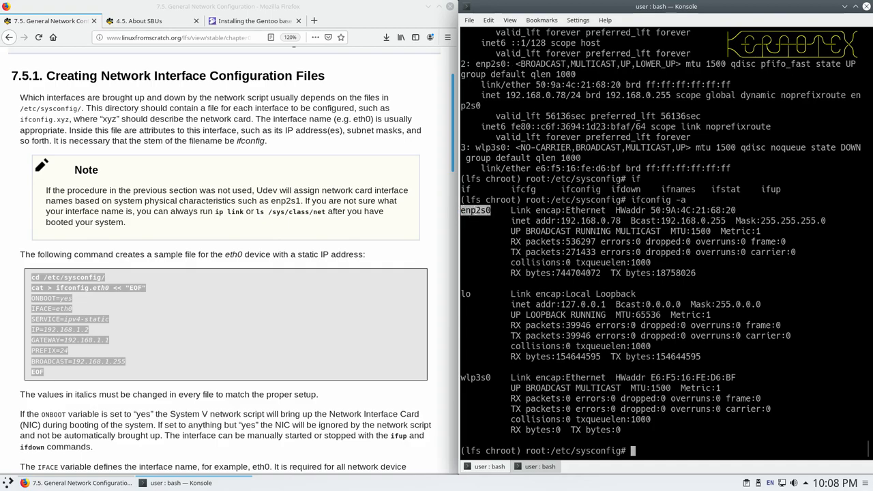
mouse_move(465, 377)
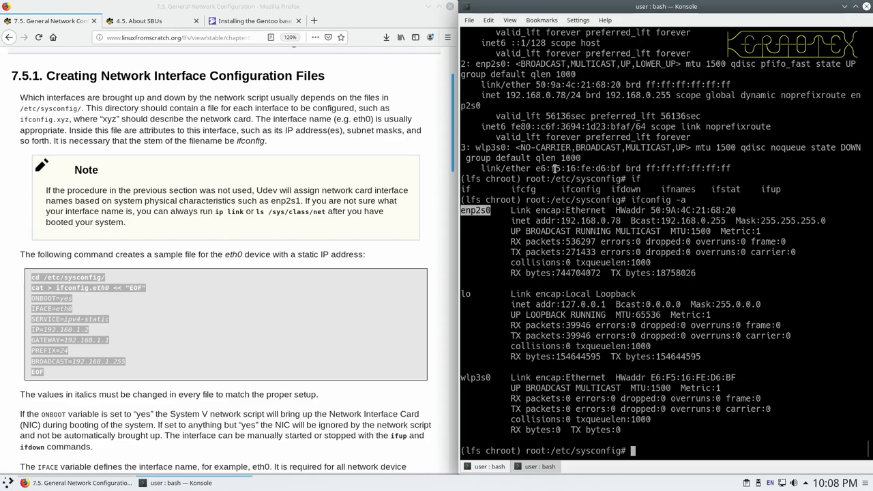
Rename ifconfig.eth0 to ifconfig.enp2s0 and open it in vi
text(mv)
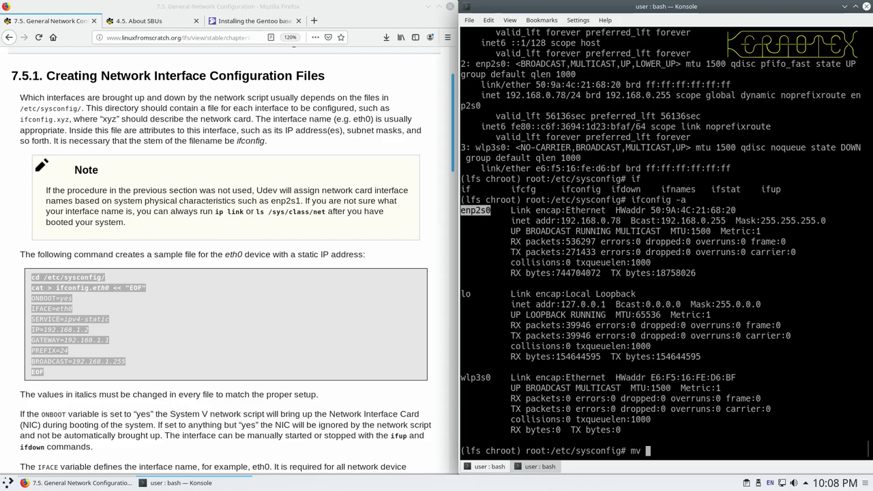
text(ifconfig.eth0 ifconfig.eth0)
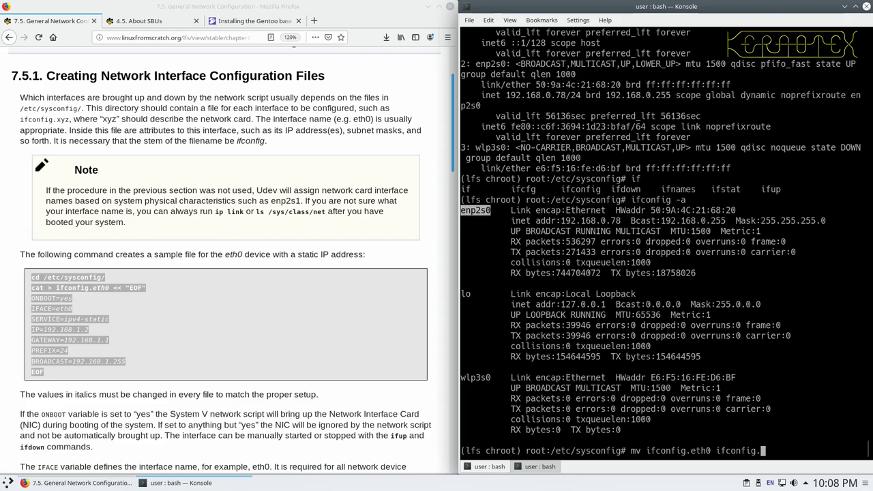
text(enp2s0)
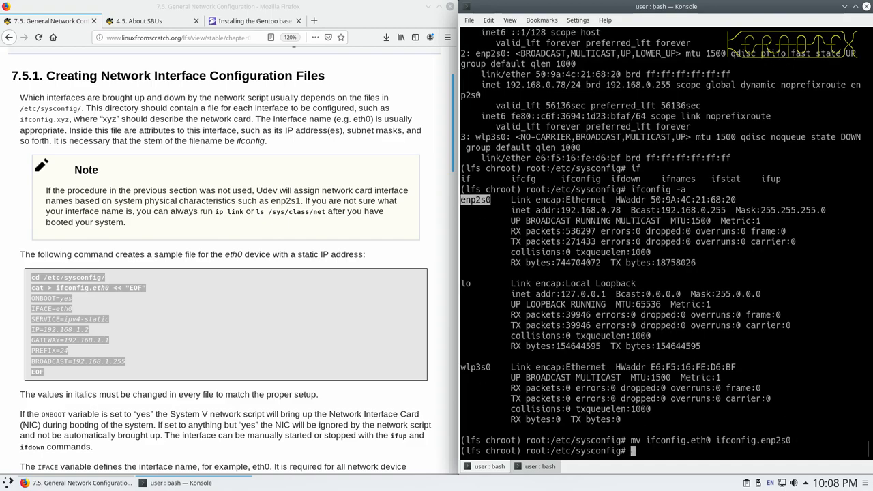
text(vi)
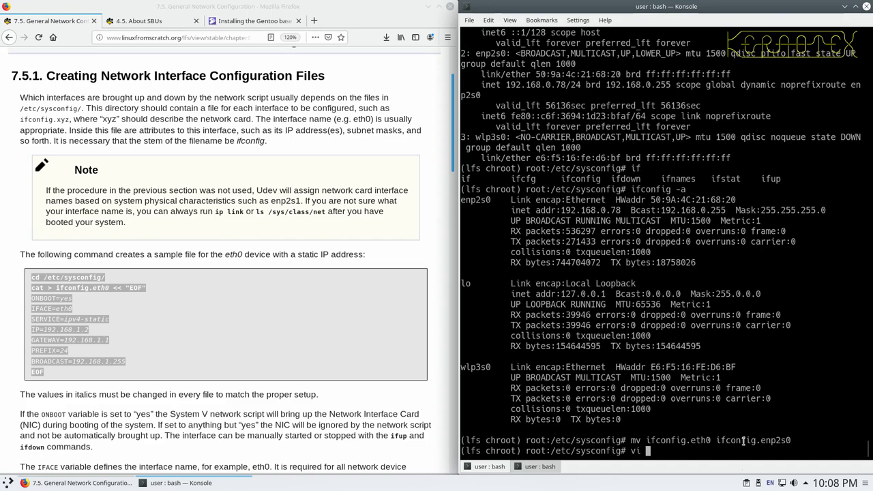
key(Return)
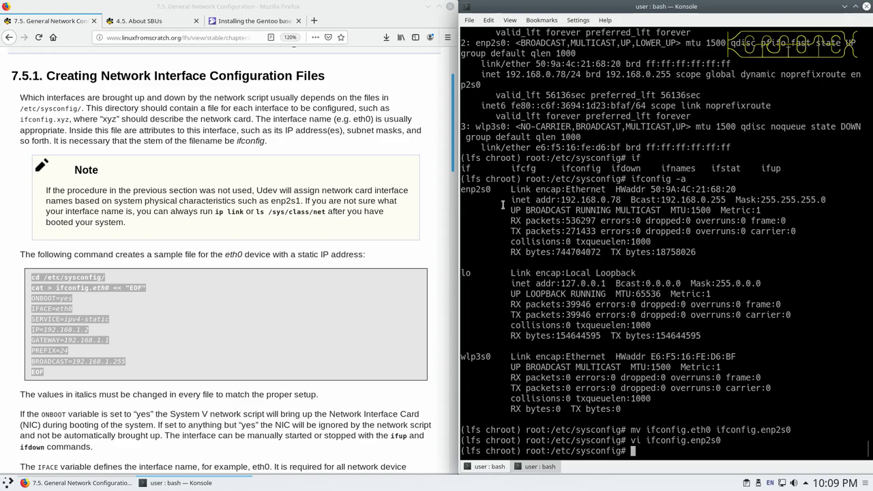
In vi, set IFACE=enp2s0 and change the IP address to 192.168.0.200
double_click(475, 189)
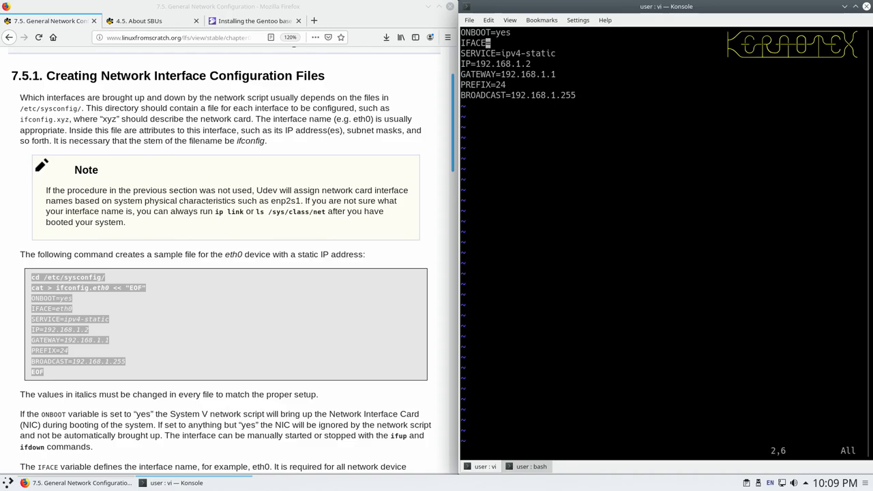
key(i)
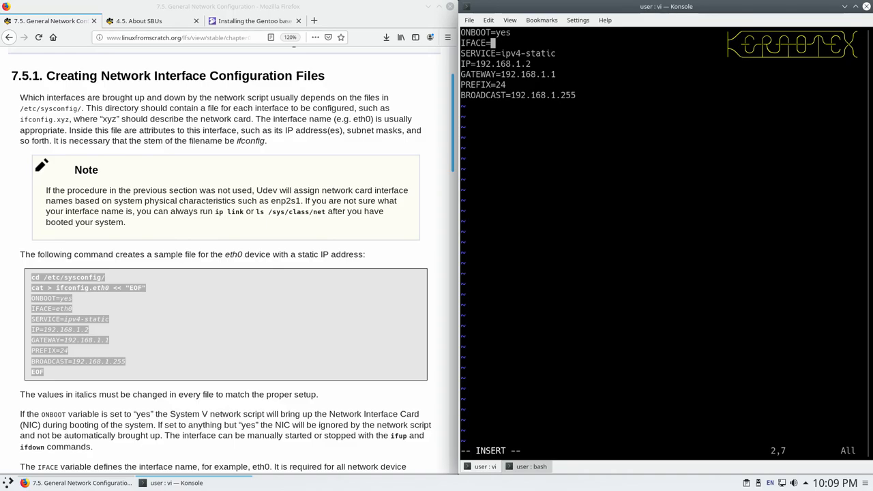
text(enp2s0)
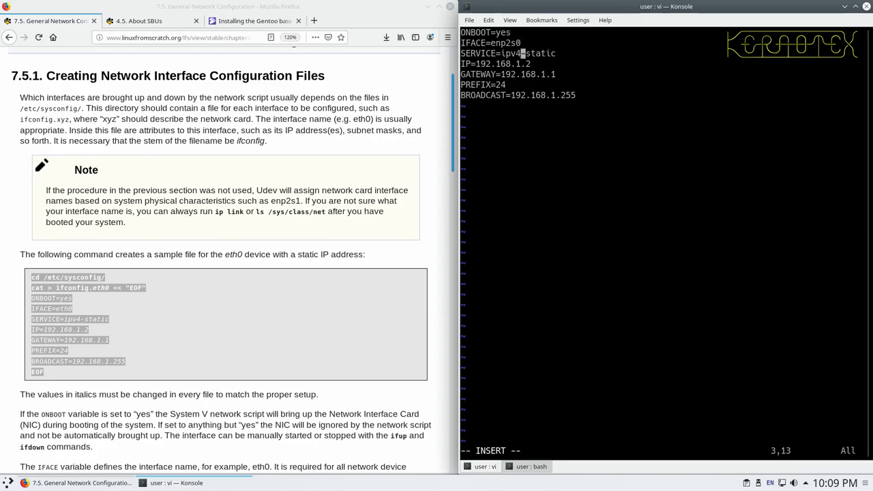
key(Down)
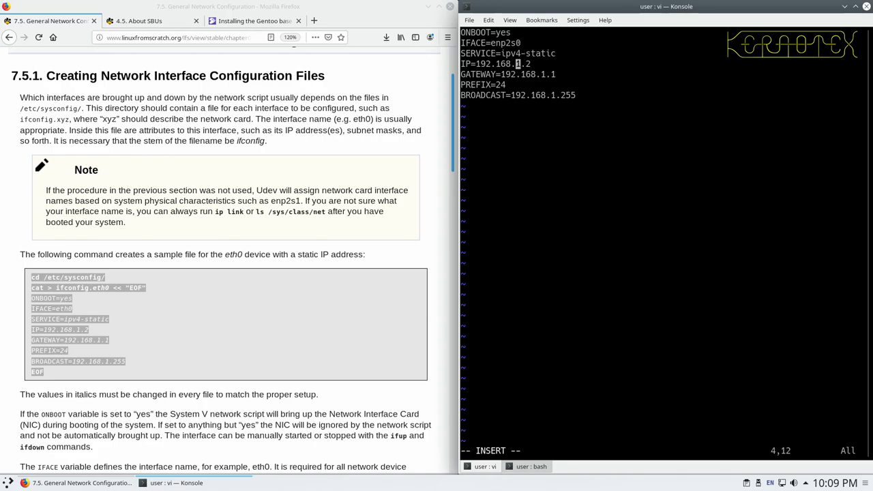
key(BackSpace)
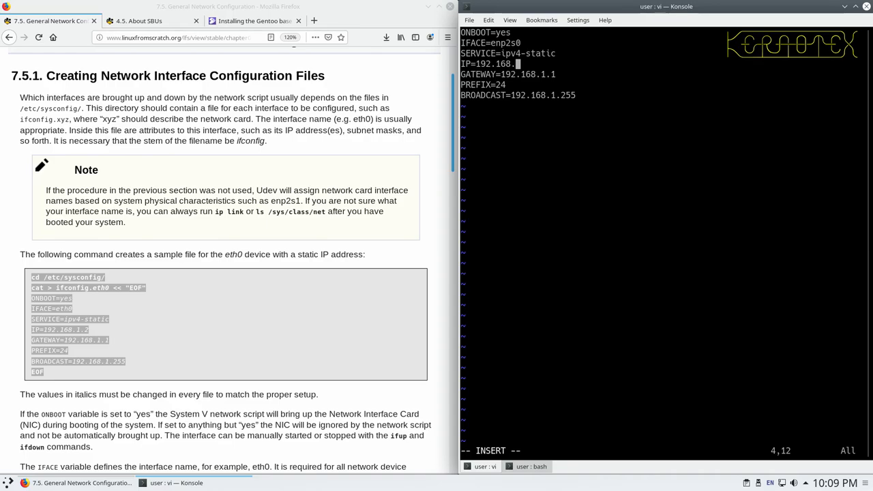
text(0)
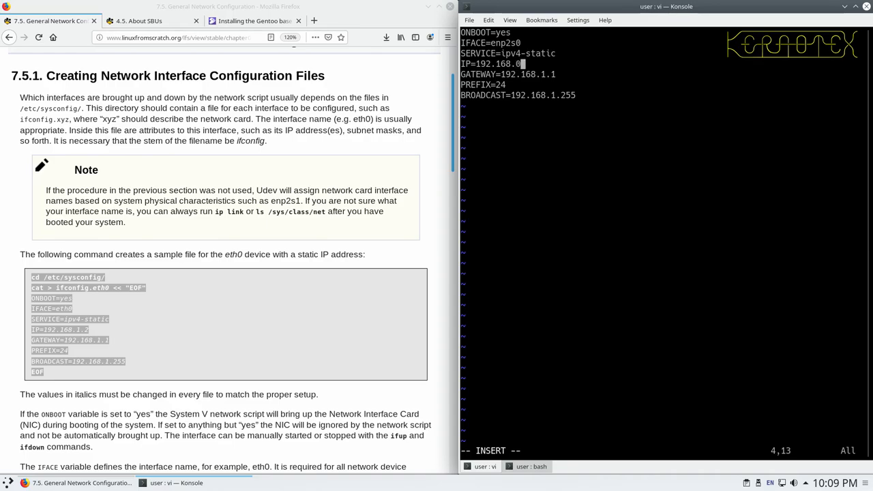
text(.200)
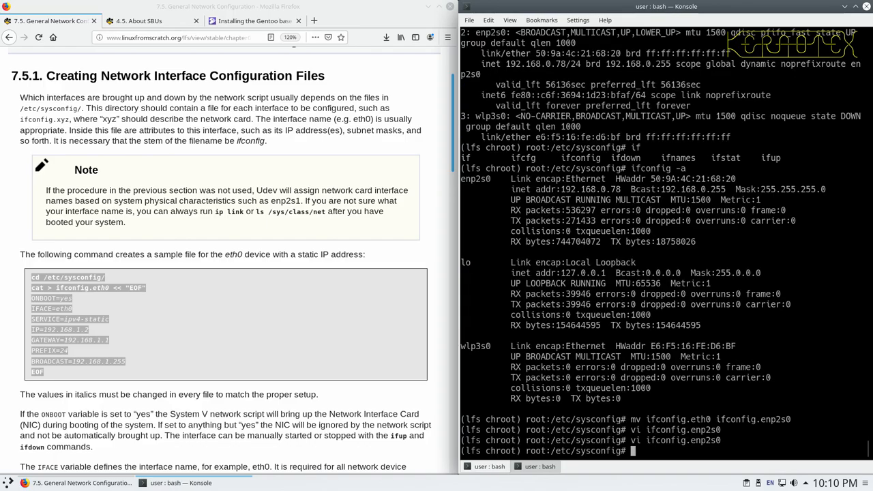
mouse_move(385, 359)
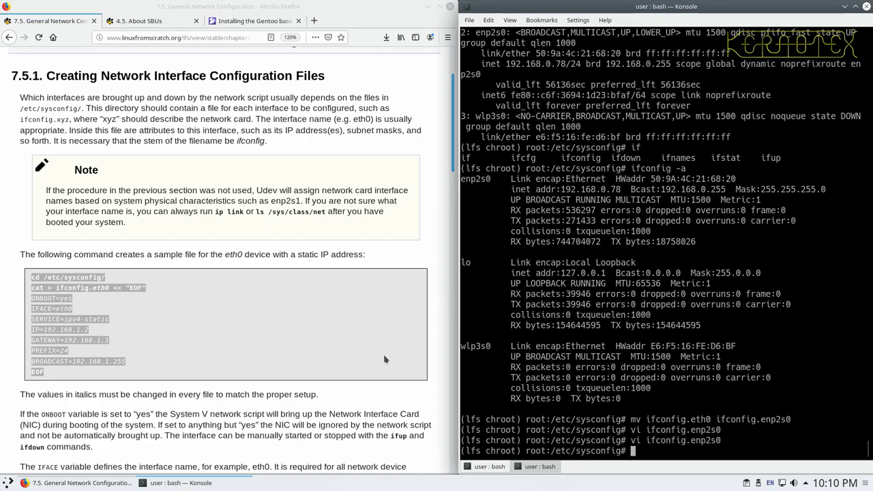
Scroll the guide and reopen ifconfig.enp2s0 in vi
scroll(down, 3)
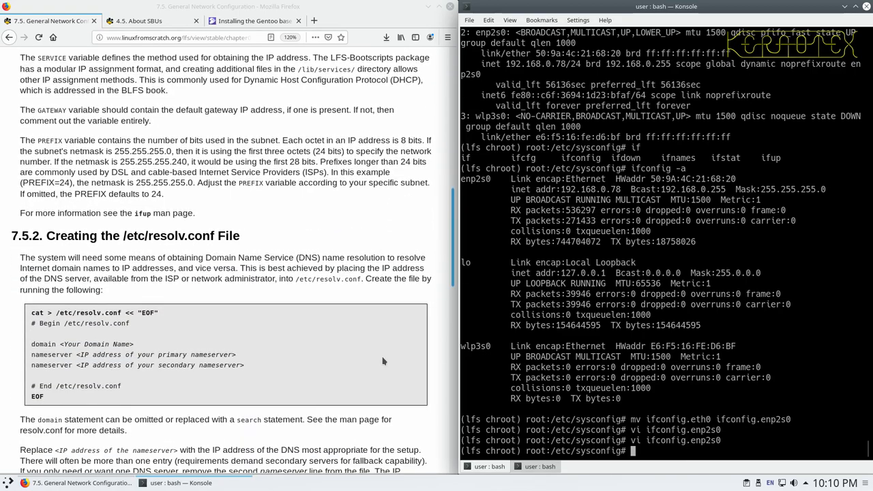
scroll(down, 3)
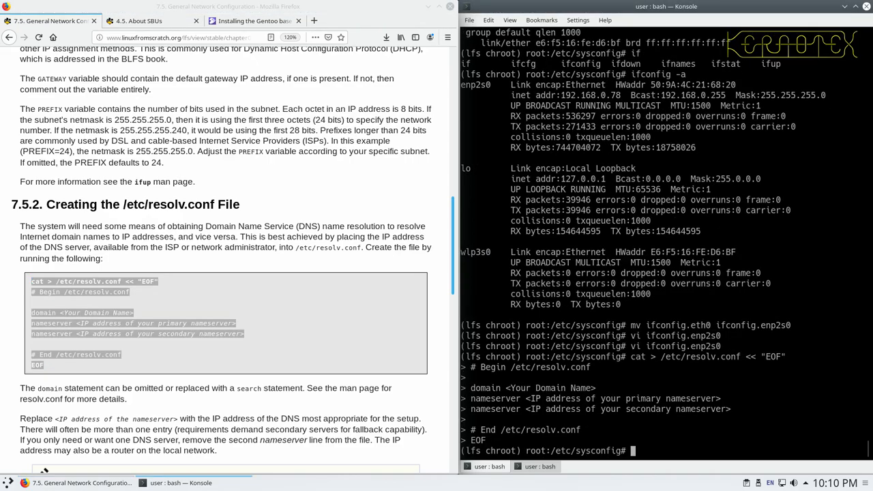
text(v)
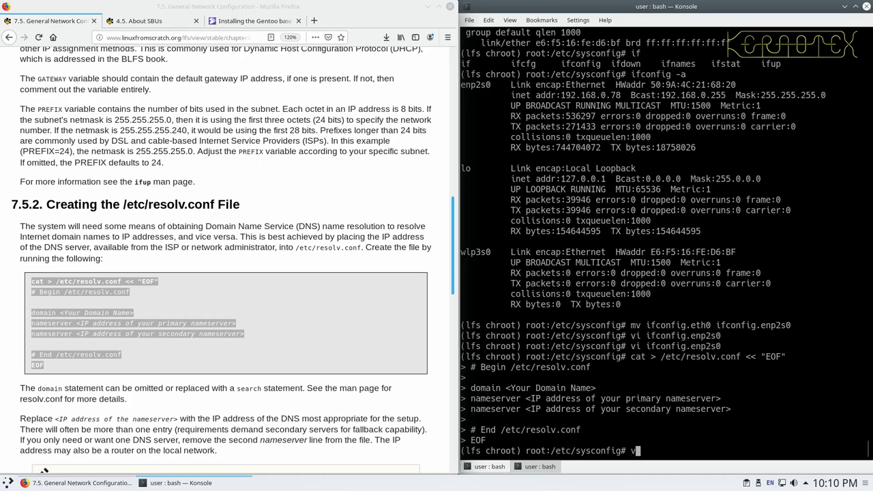
text(i ifconfig.enp2s0)
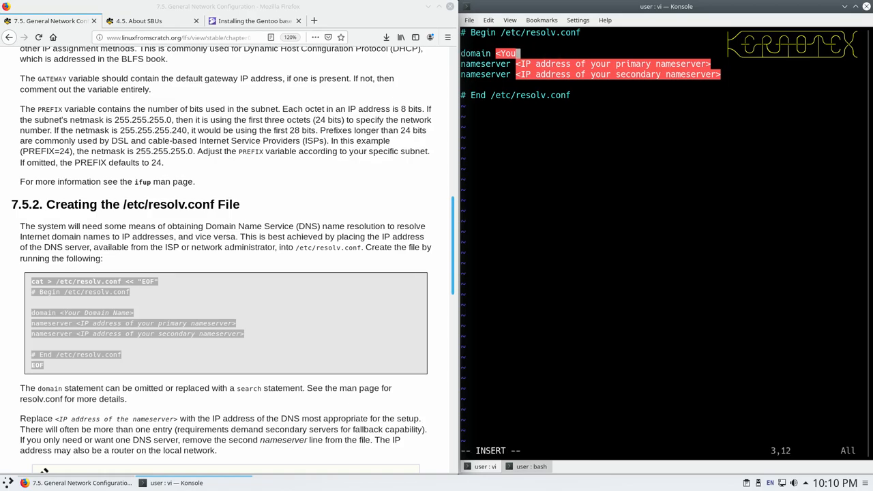
Enter domain mydomain.org and nameservers 192.168.0.8 and 192.168.0.1, then save
text(m)
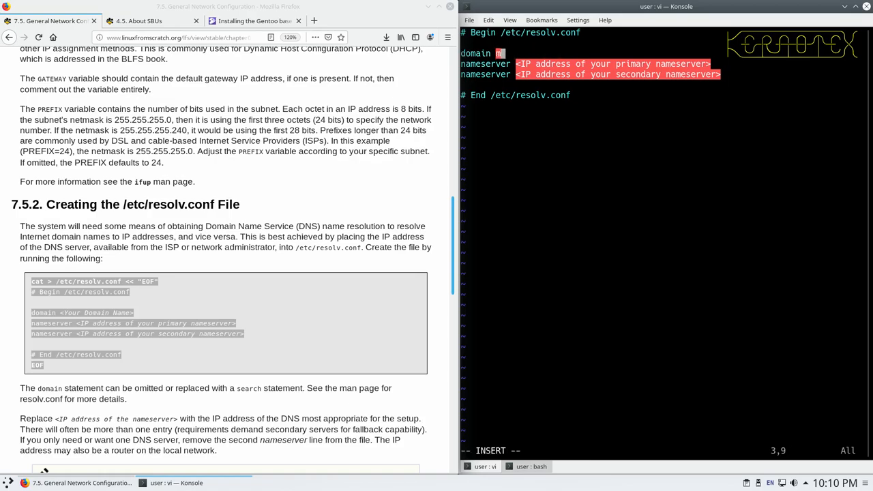
text(mydomaind.org)
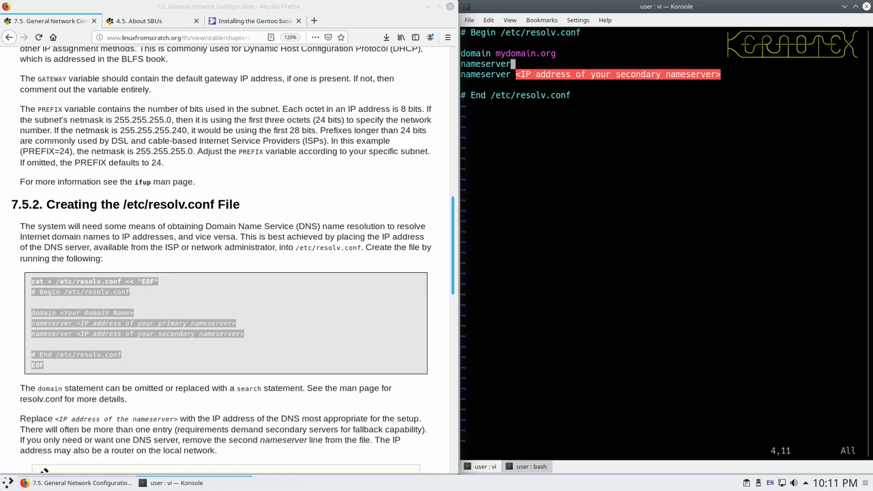
key(i)
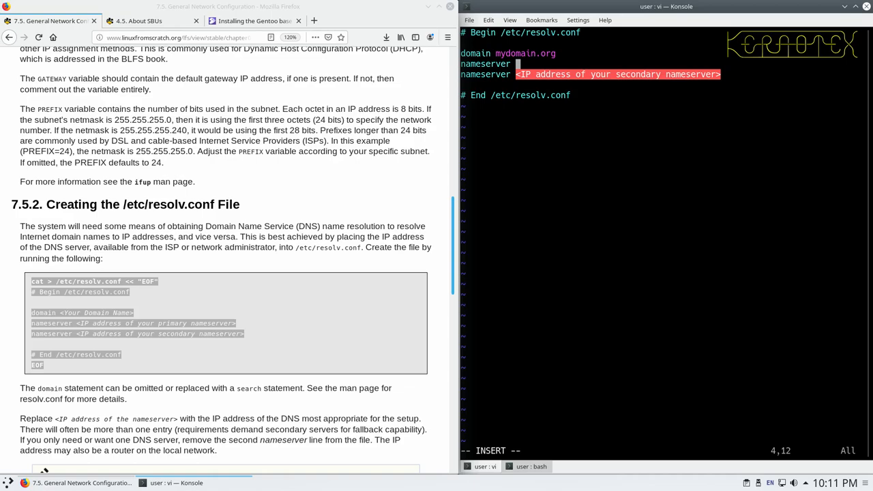
text(192.)
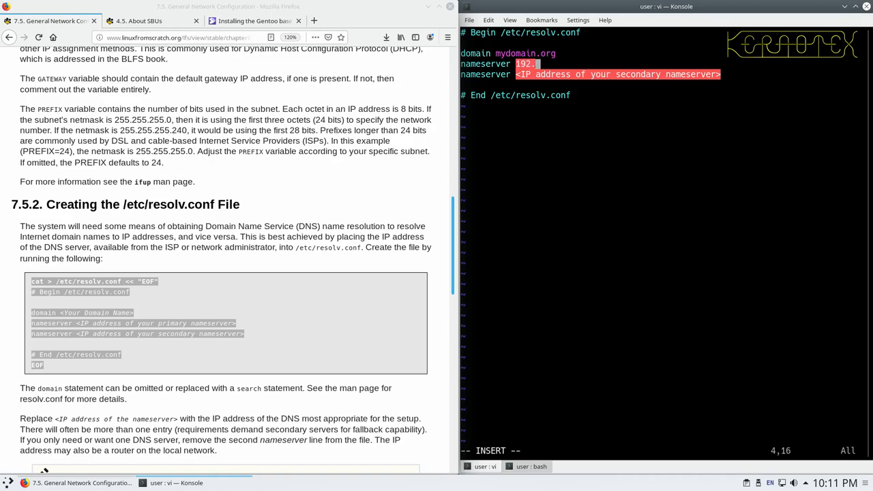
text(168.0.8)
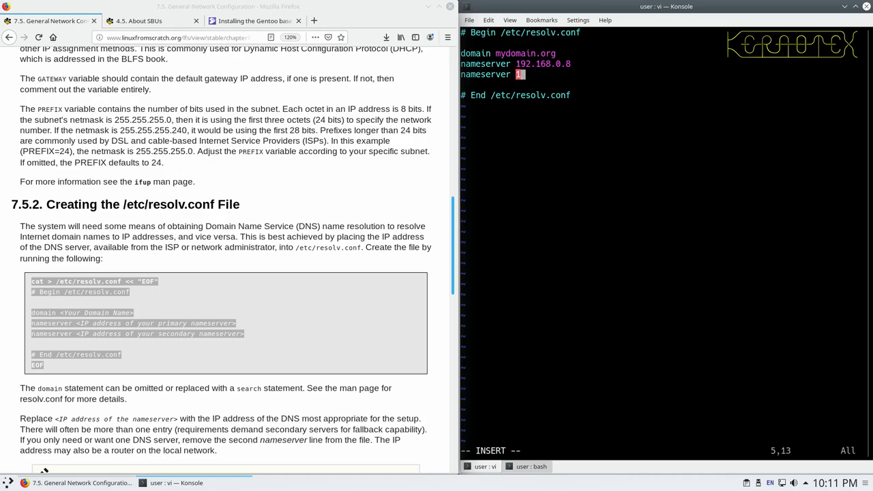
text(92.168.0.1)
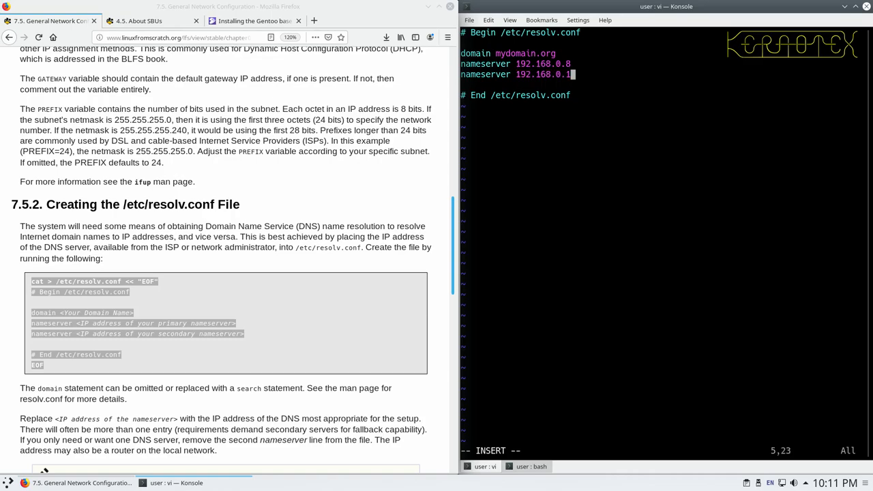
key(Escape)
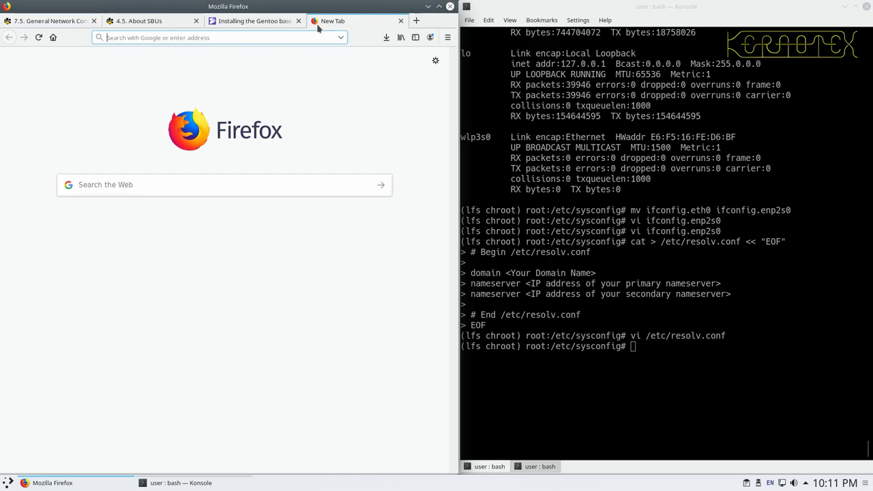
Google 'free dns servers', briefly open FreeDNS, then open the TechRadar article
text(free dns servers)
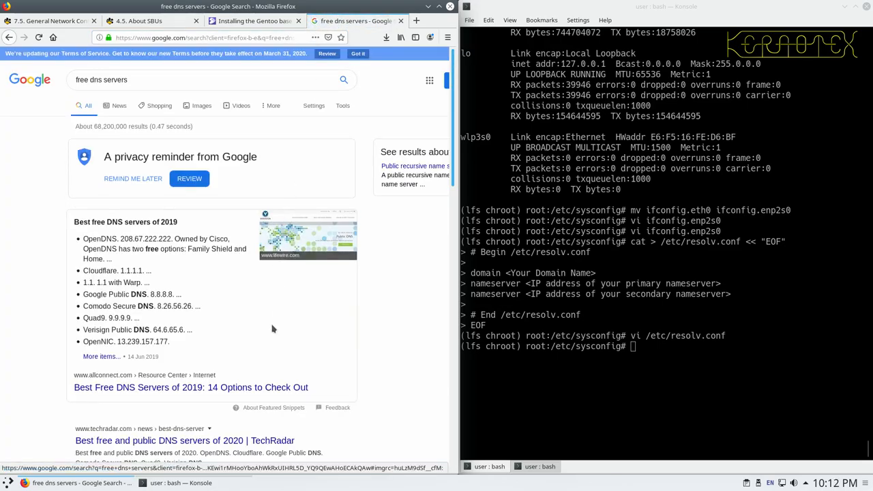
scroll(down, 3)
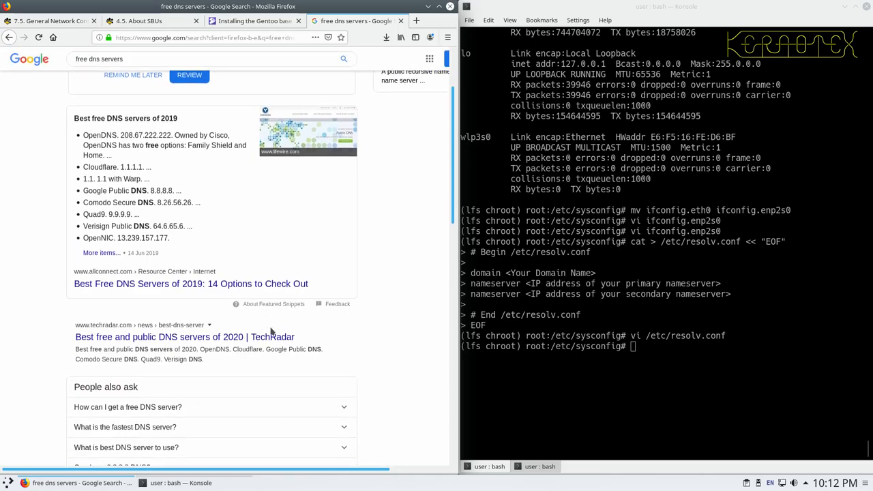
scroll(down, 3)
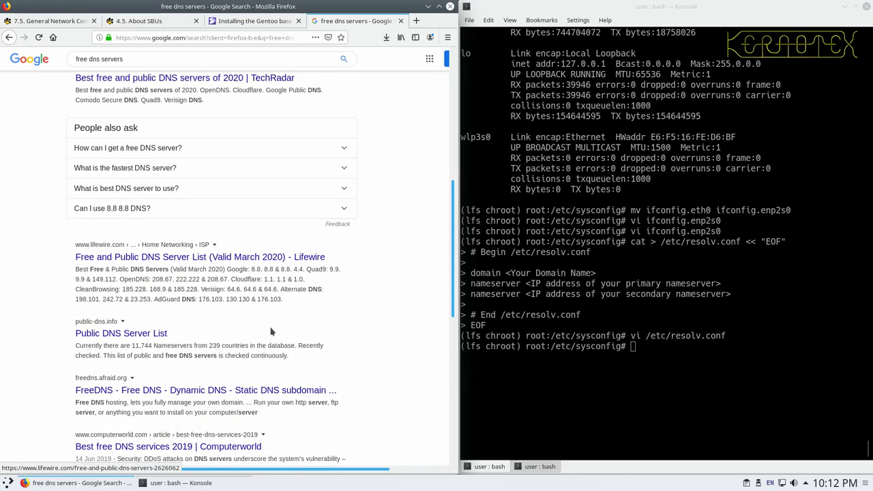
scroll(down, 3)
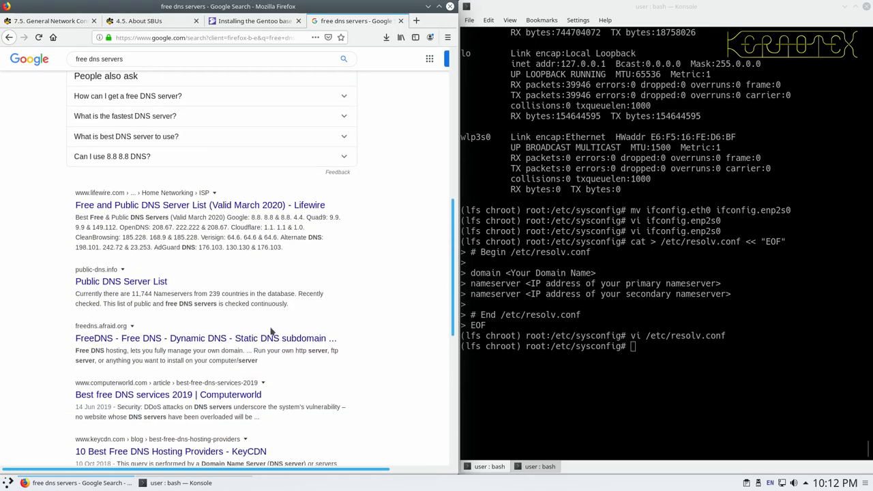
click(205, 338)
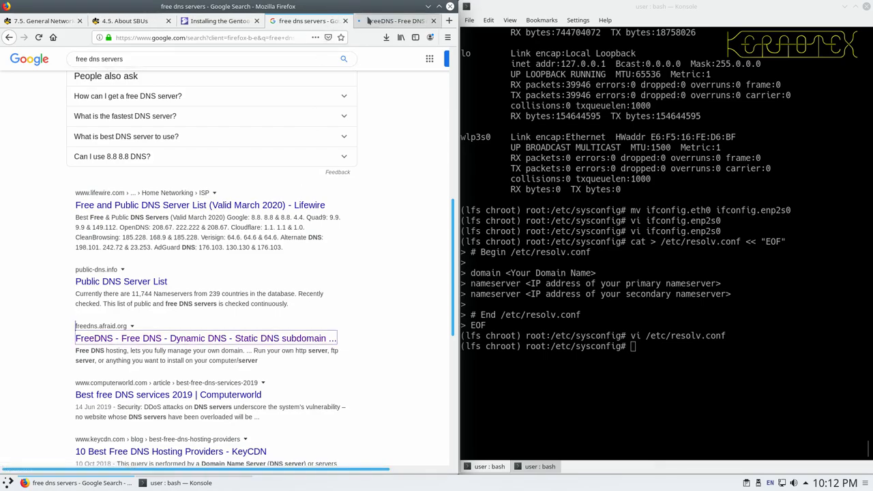
click(392, 21)
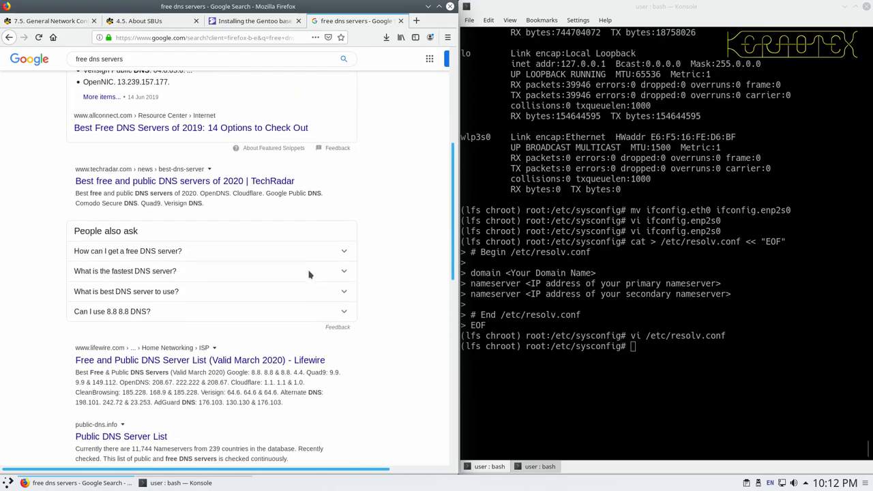
mouse_move(261, 181)
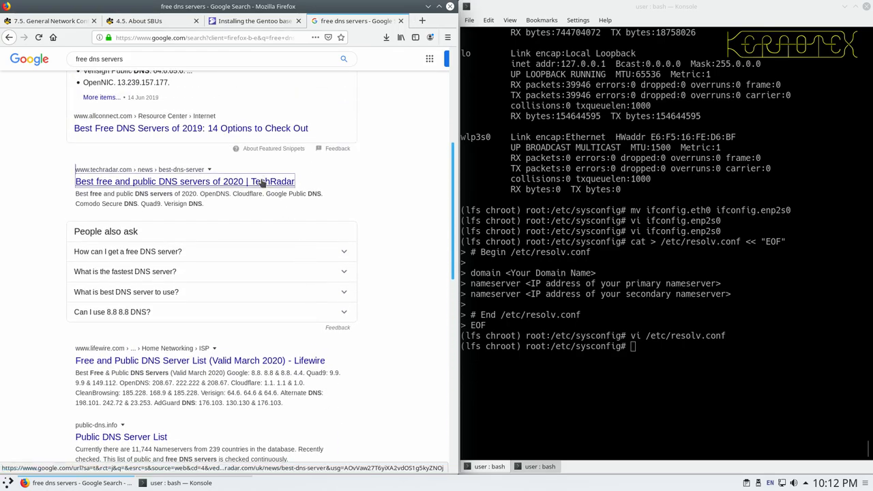
click(185, 181)
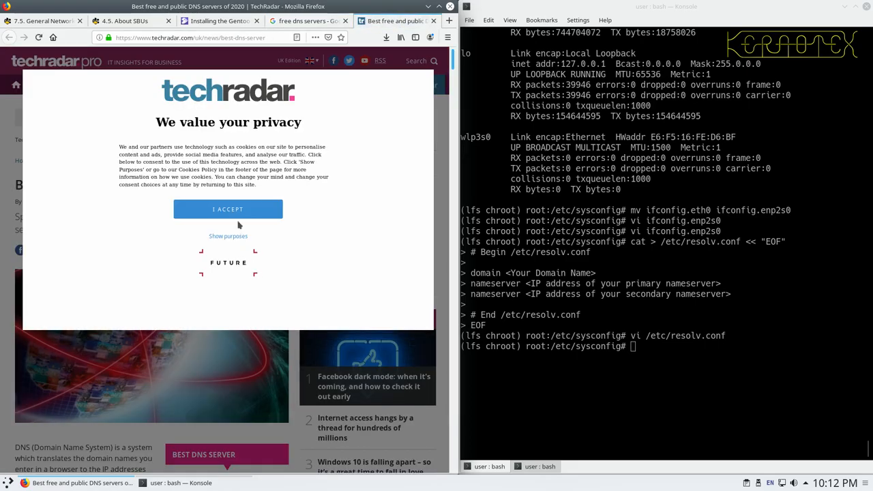
click(228, 209)
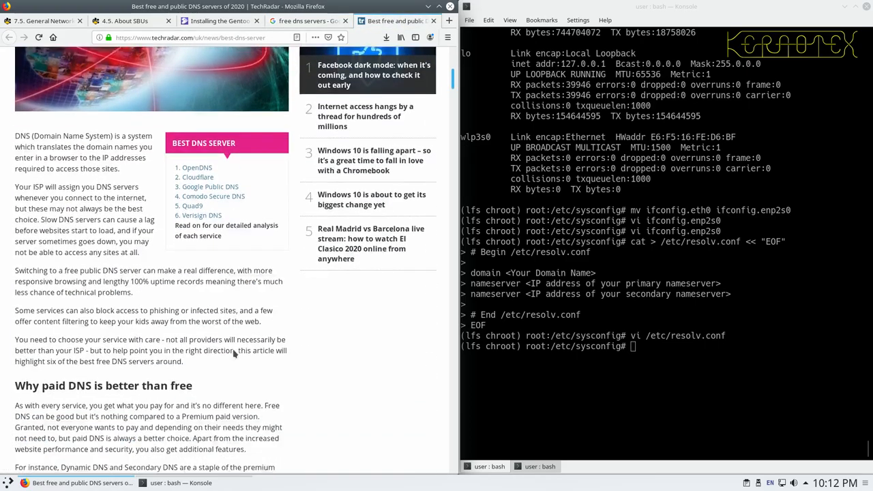
scroll(down, 3)
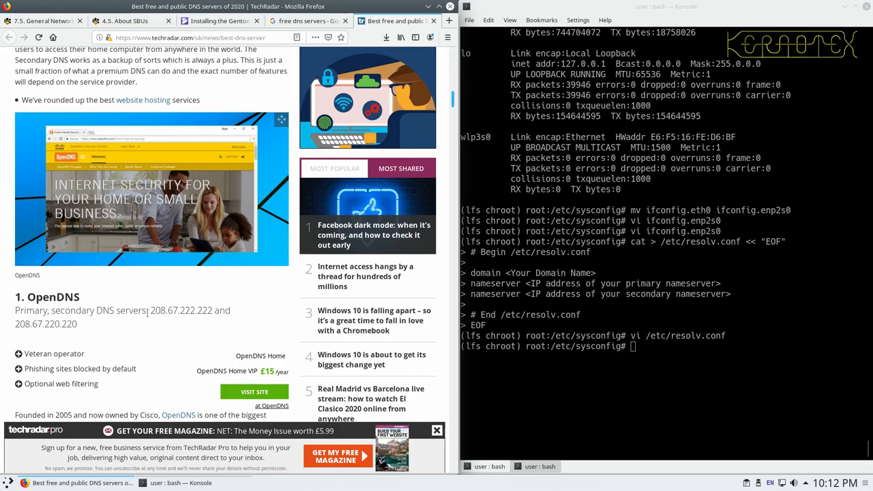
scroll(down, 3)
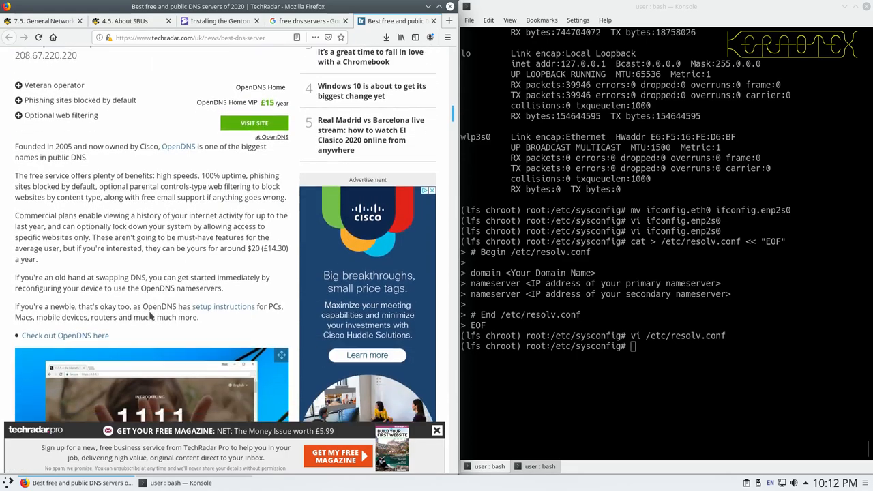
scroll(down, 3)
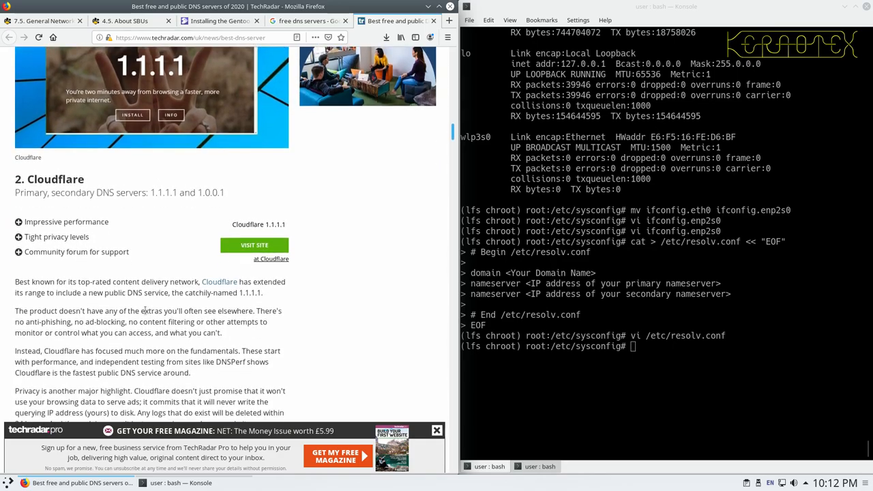
mouse_move(139, 210)
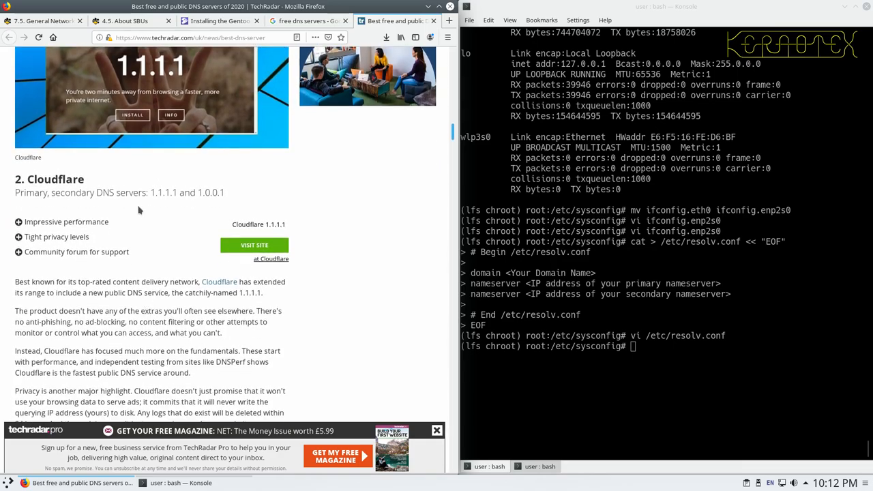
scroll(down, 3)
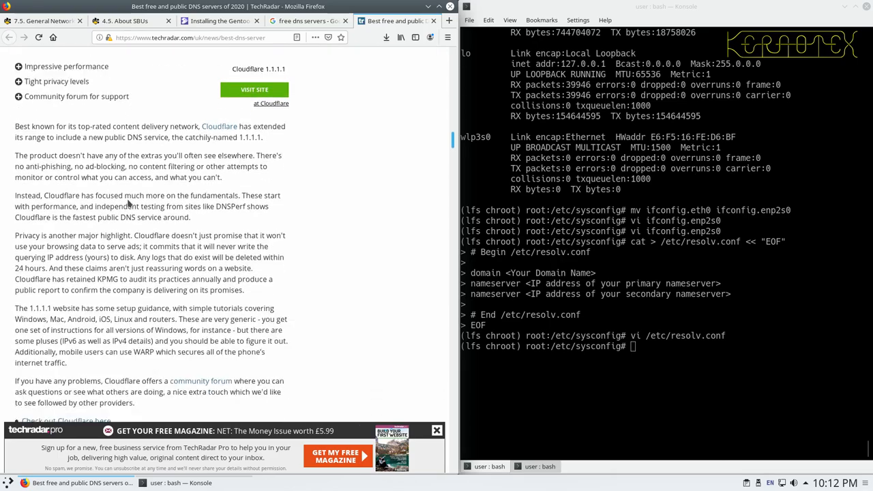
scroll(down, 3)
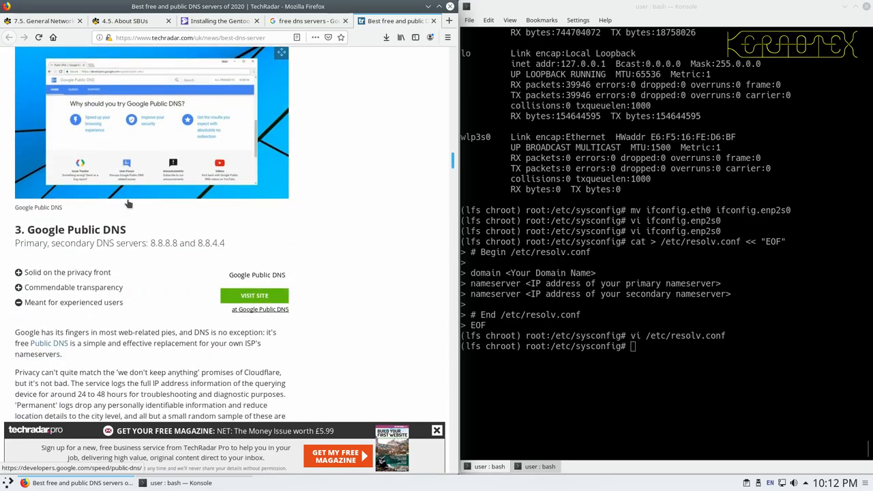
scroll(down, 3)
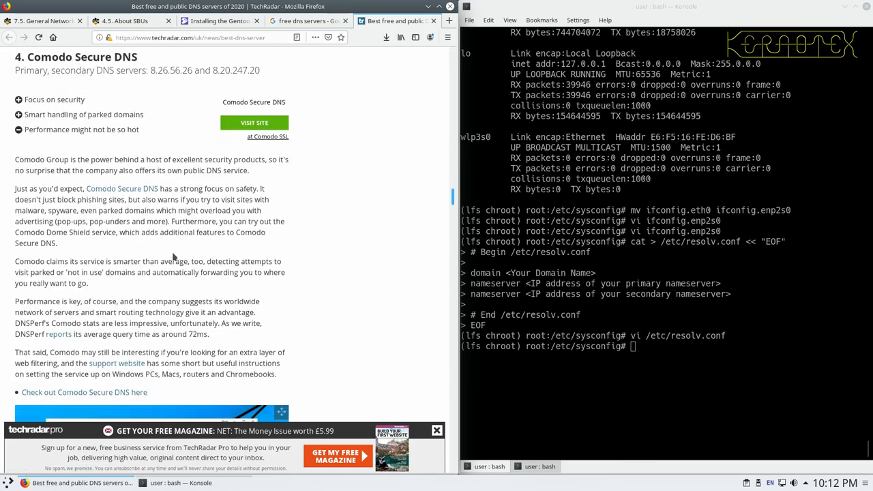
scroll(down, 3)
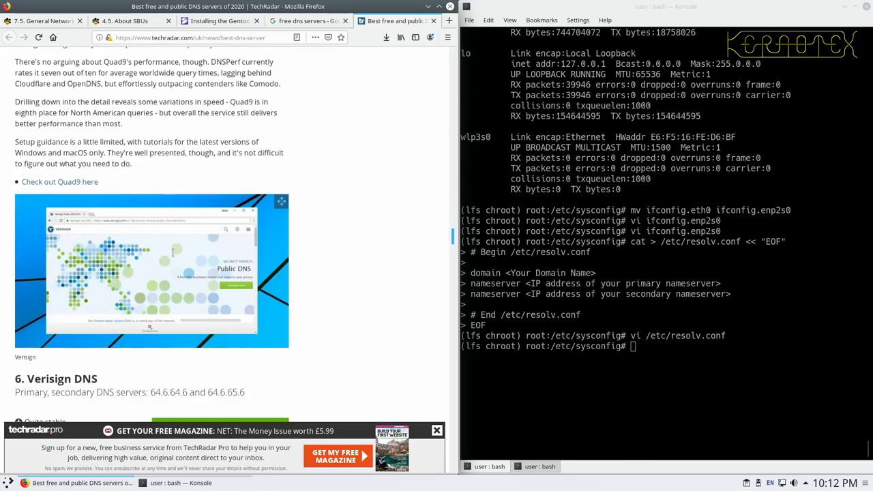
scroll(down, 3)
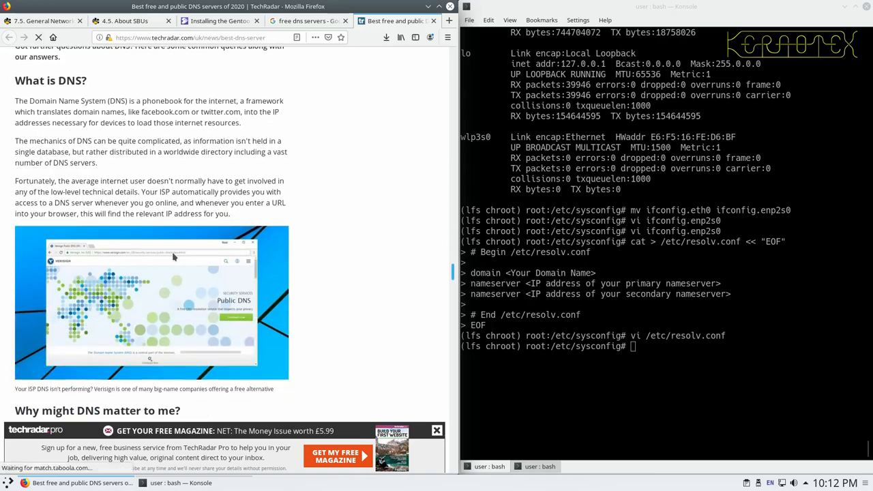
scroll(down, 3)
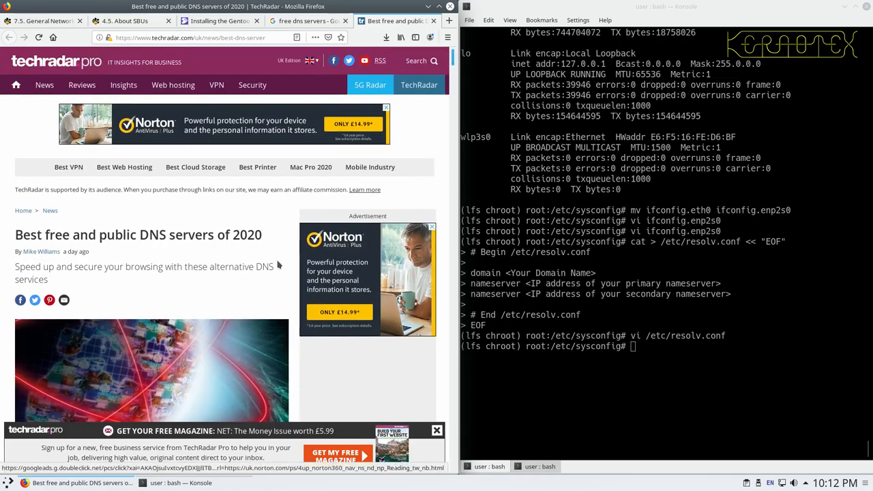
scroll(down, 3)
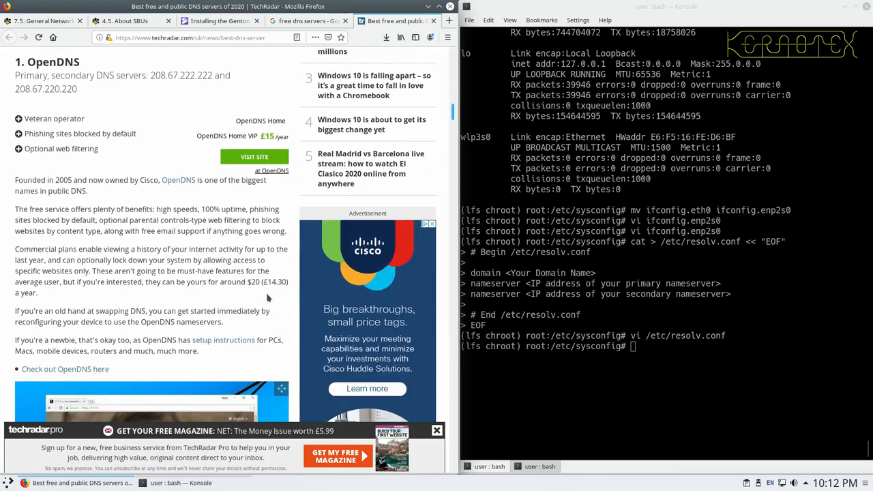
scroll(down, 3)
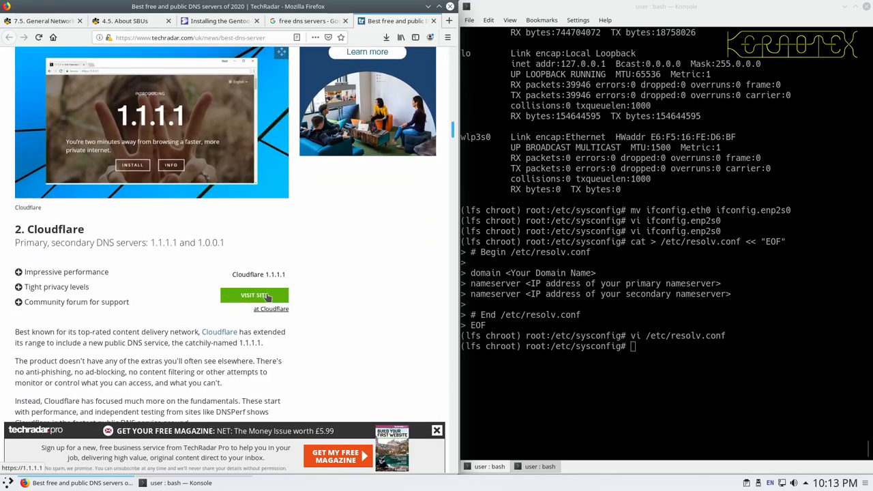
mouse_move(161, 225)
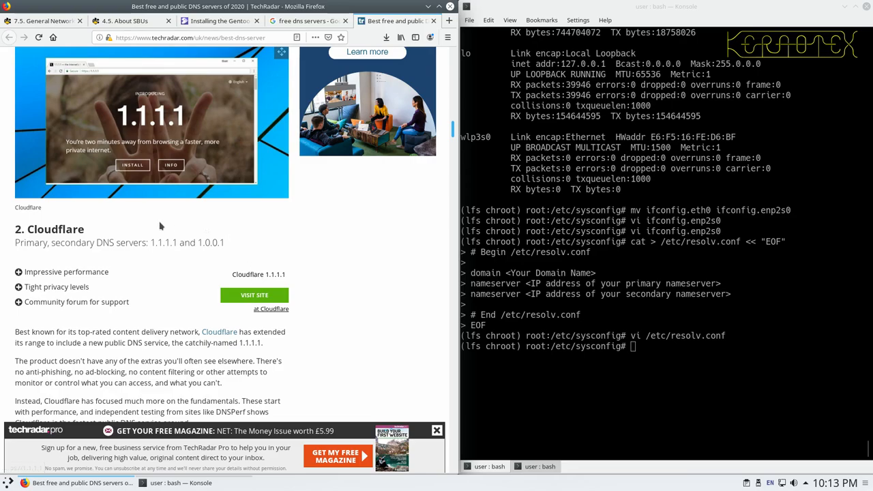
mouse_move(254, 295)
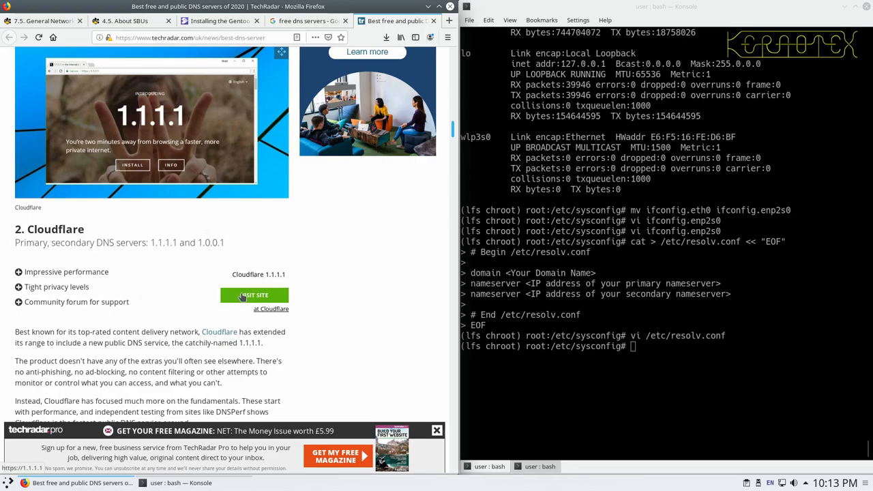
Review Cloudflare's 1.1.1.1 speed comparison, then return to the LFS resolv.conf section
click(255, 296)
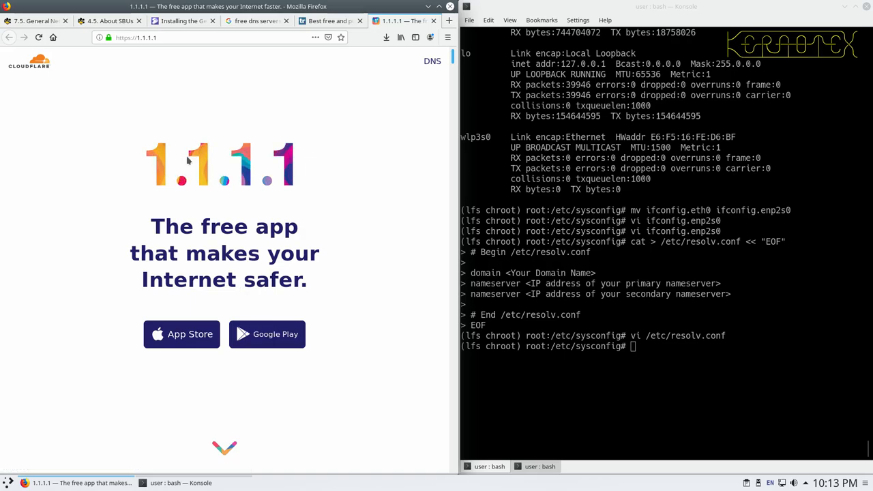
mouse_move(225, 296)
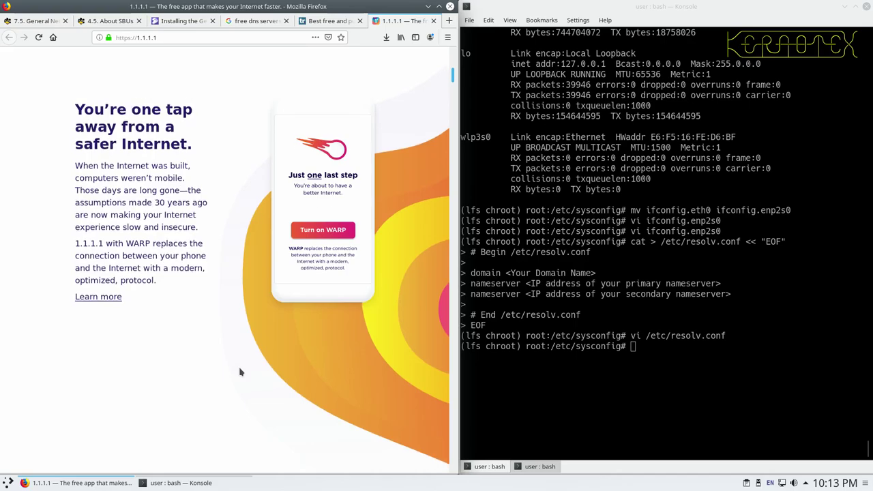
scroll(down, 3)
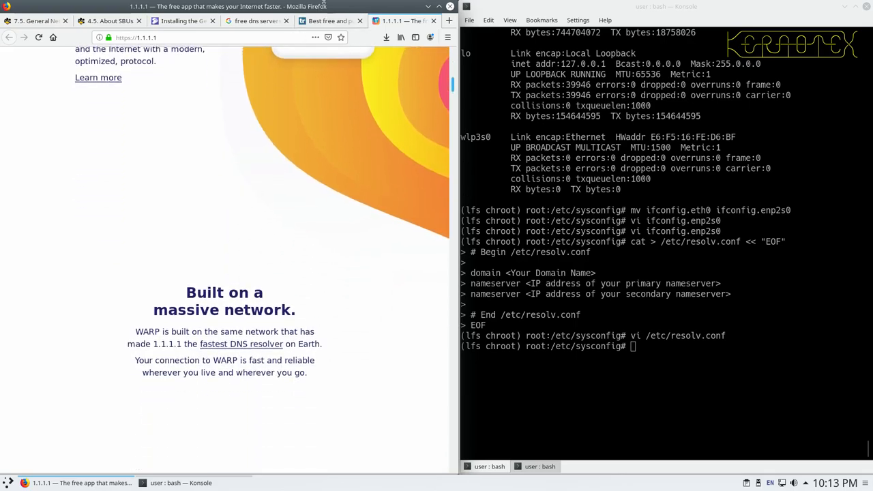
click(330, 21)
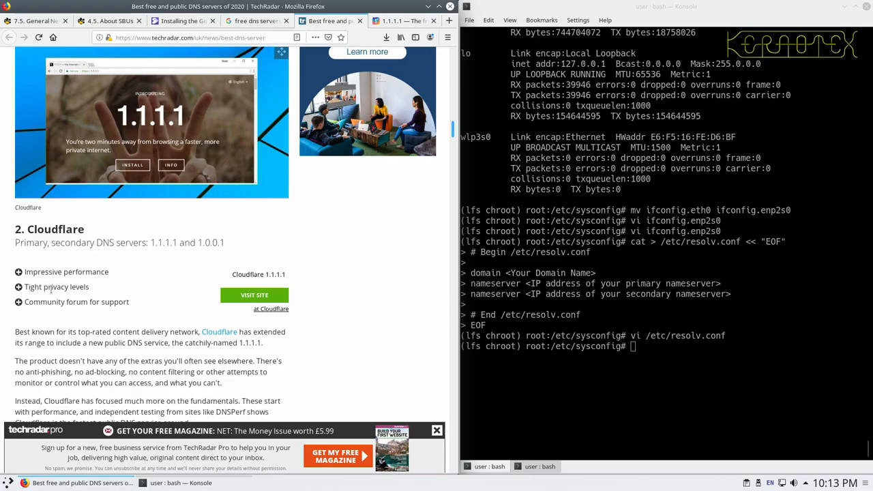
mouse_move(74, 289)
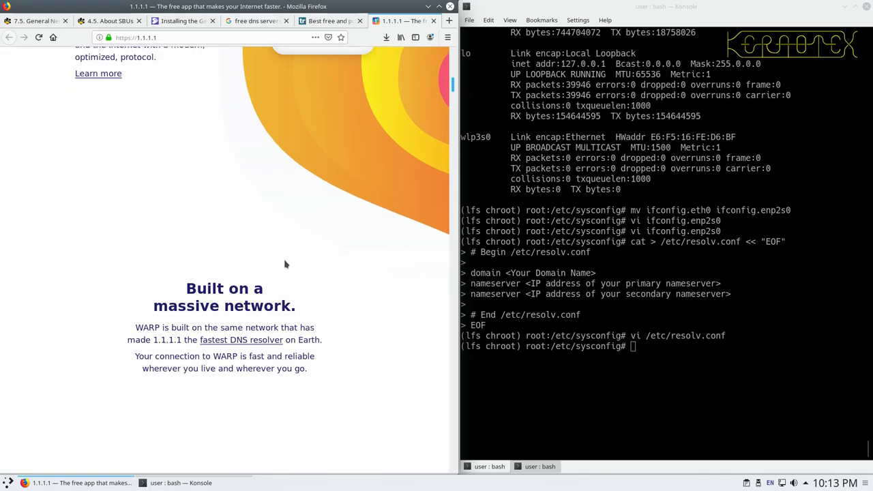
scroll(down, 3)
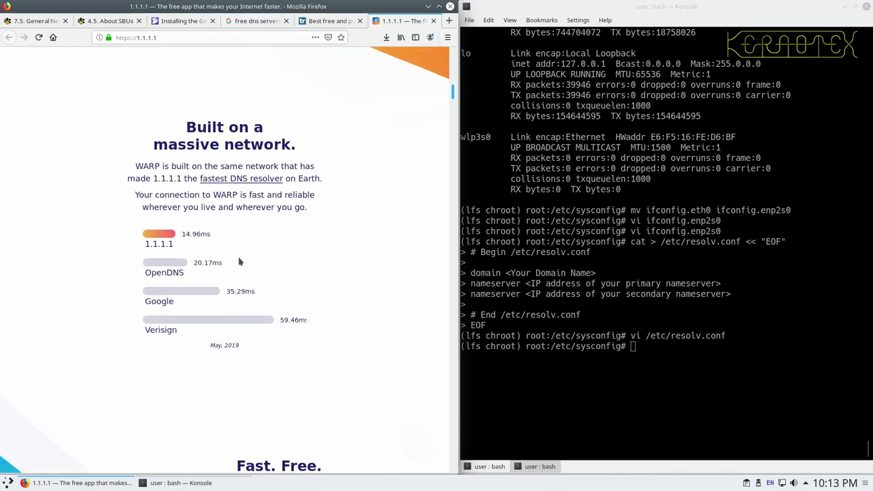
mouse_move(155, 262)
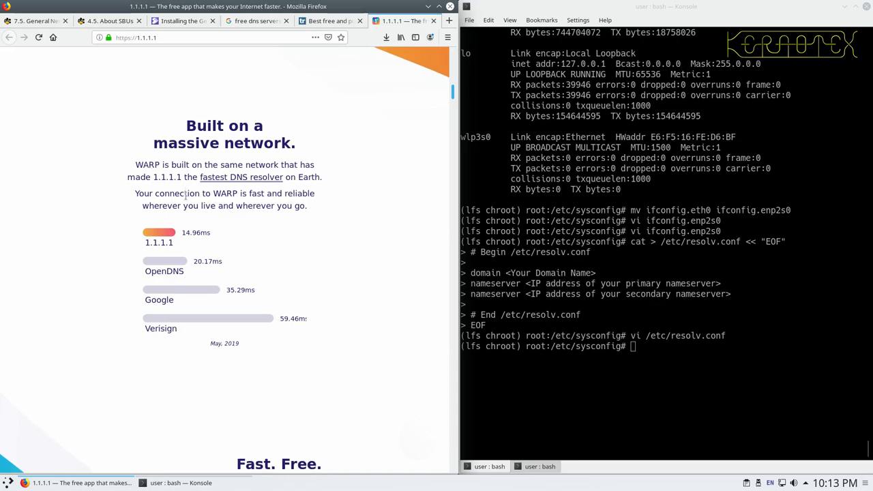
scroll(down, 3)
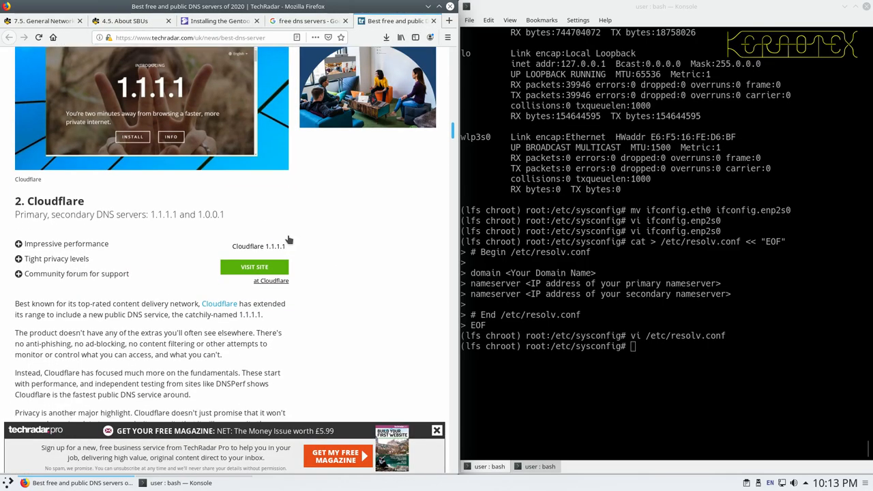
scroll(down, 3)
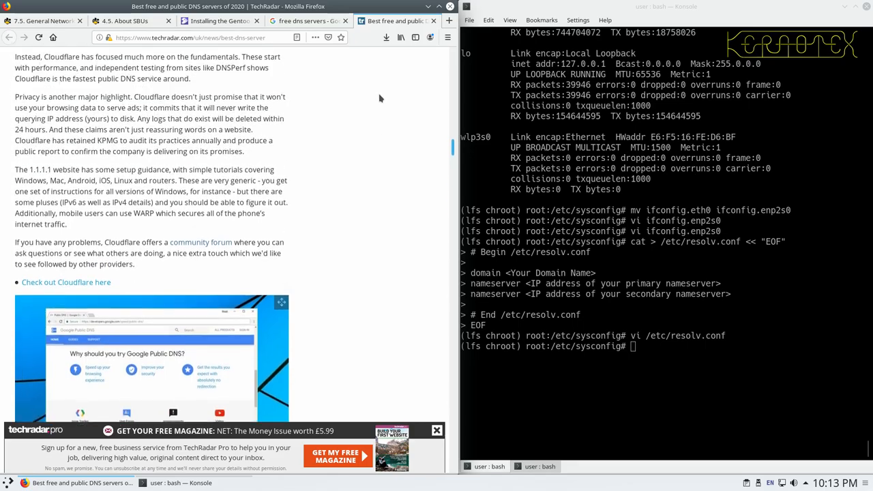
click(361, 20)
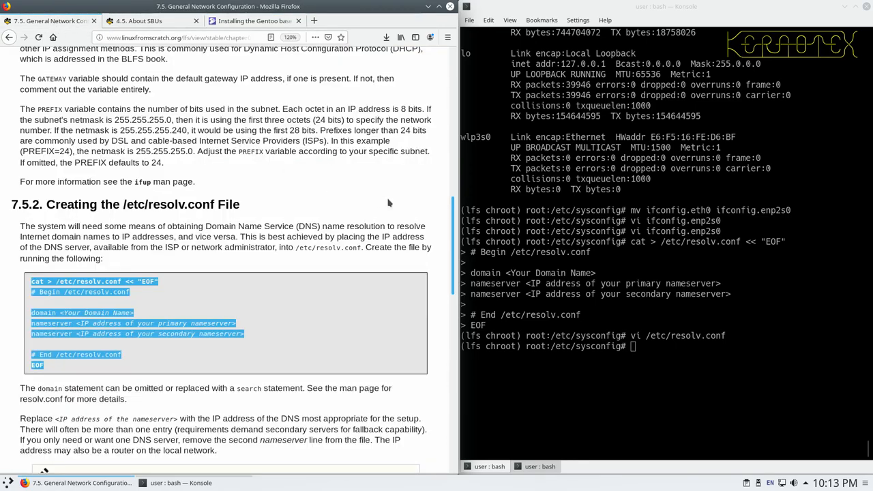
mouse_move(371, 268)
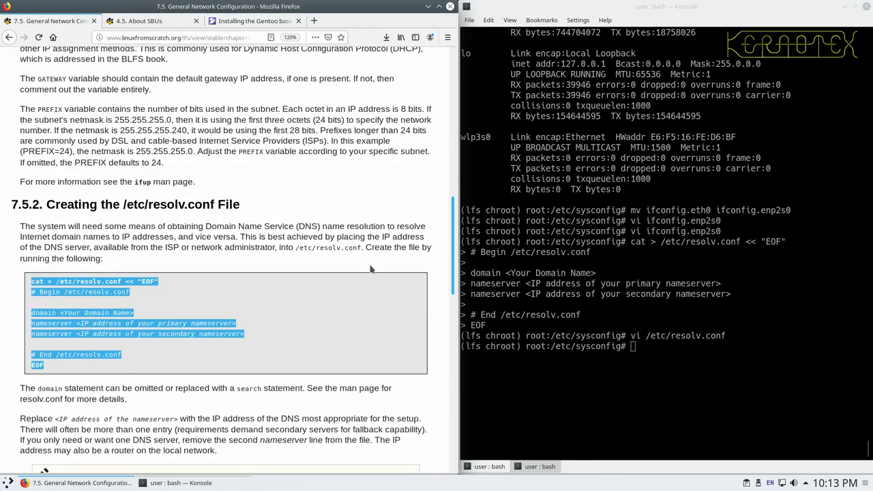
Write kernotexpc into /etc/hostname, correcting the typed name before running the echo command
scroll(down, 3)
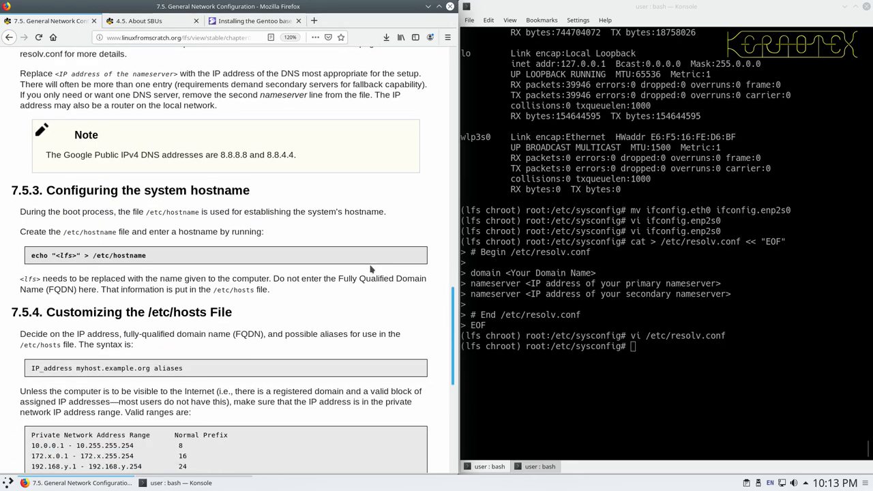
scroll(down, 3)
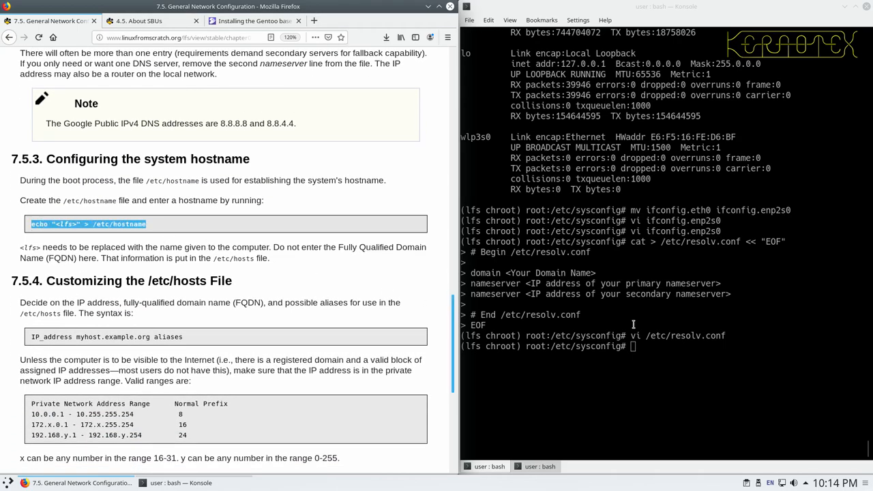
text(echo "<lfs>" > /etc/hostname)
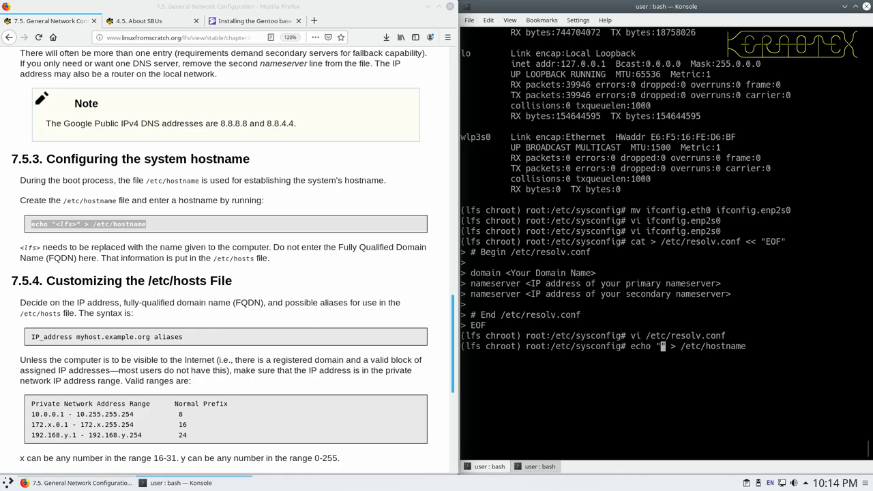
text(KERNOTEX)
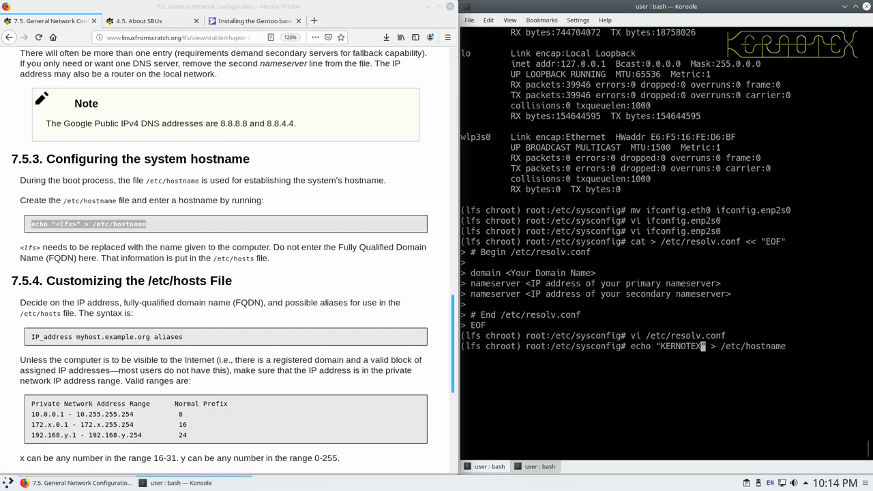
key(BackSpace)
text(kerno)
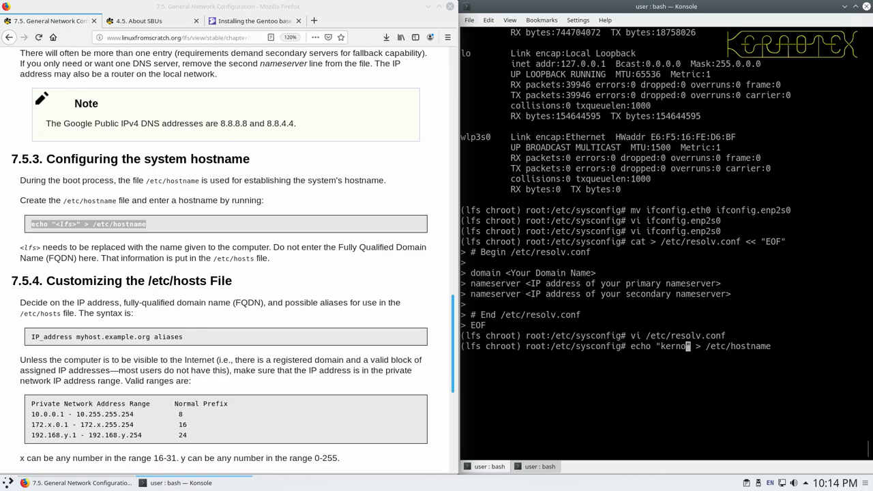
text(texpc)
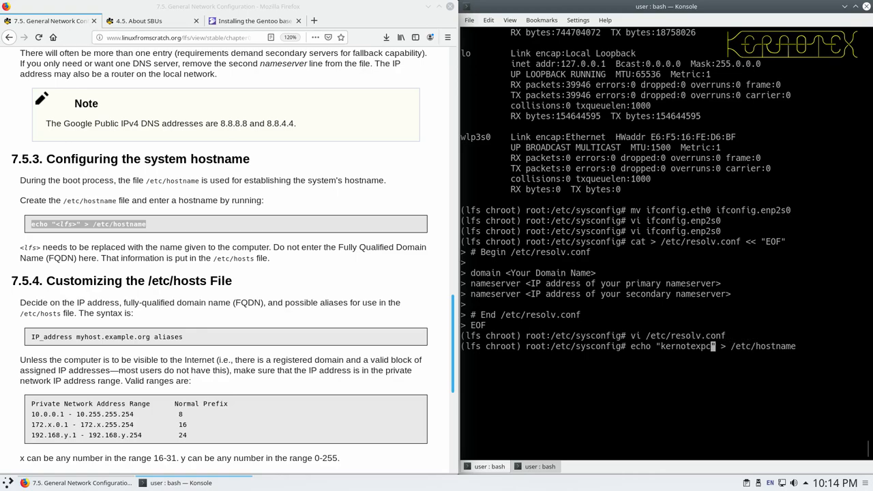
key(Return)
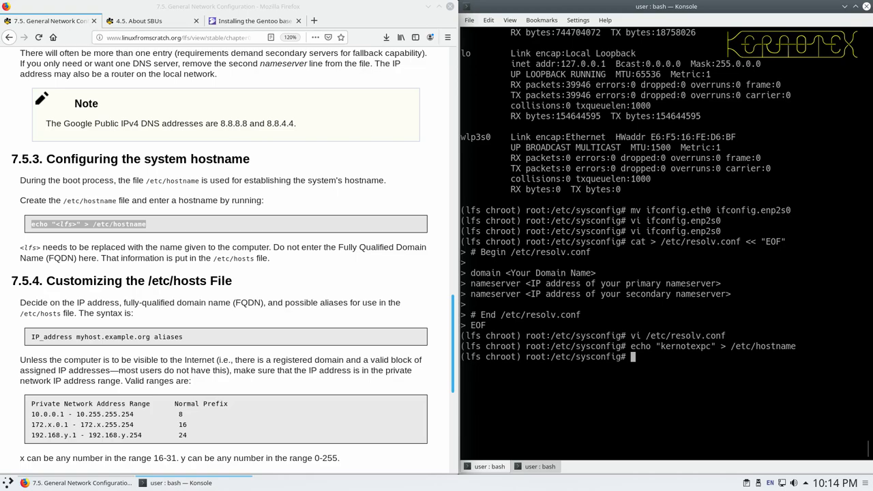
Write the book's localhost, placeholder and IPv6 entries to /etc/hosts, then start a vi hosts command
scroll(down, 3)
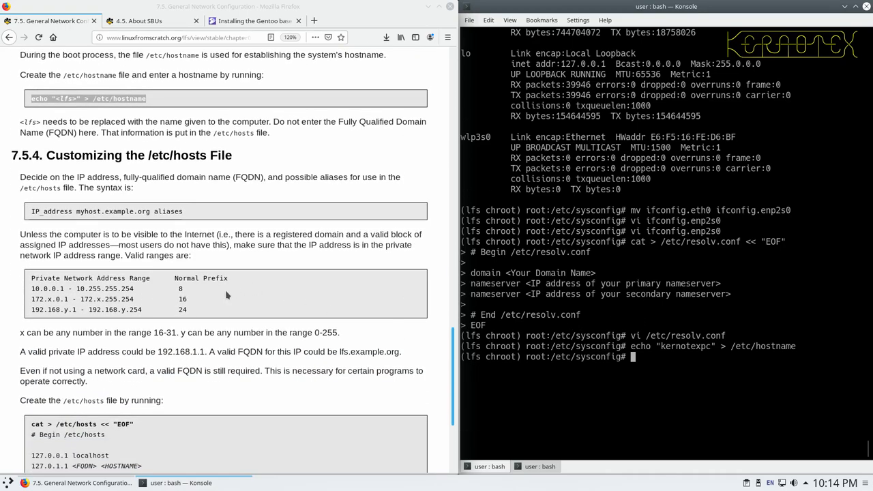
scroll(down, 3)
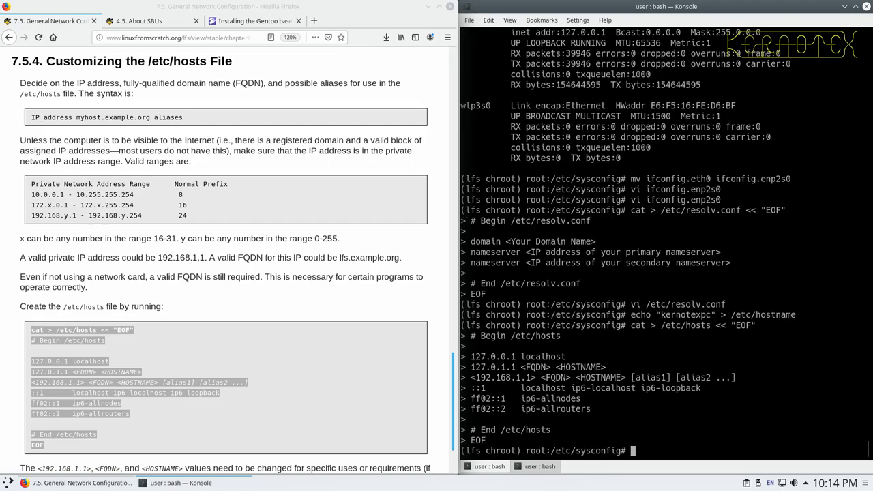
text(vi /etc/)
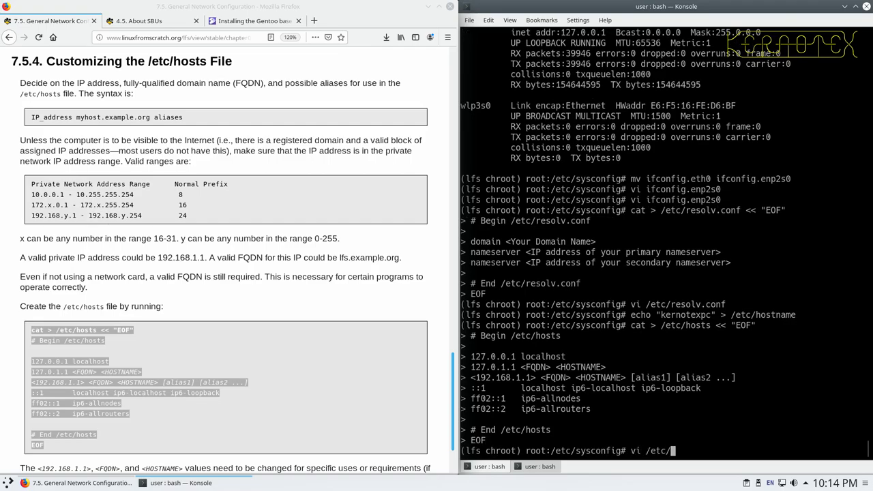
text(hosts)
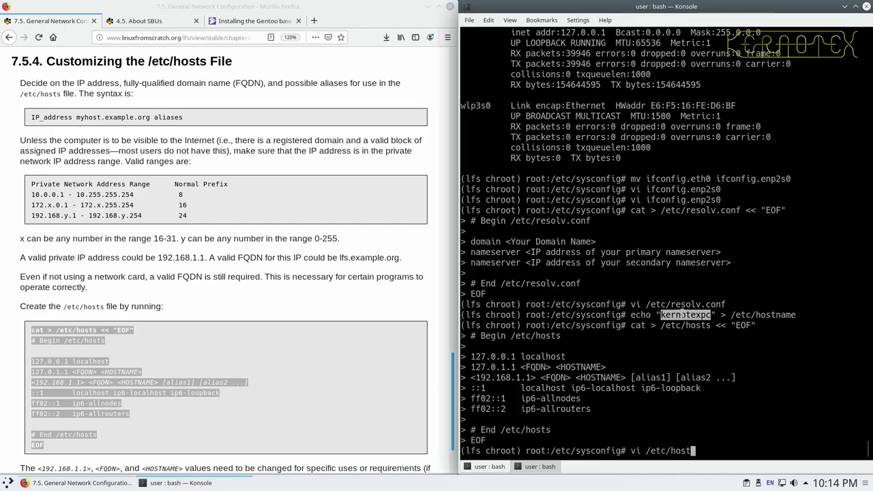
Edit /etc/hosts to 192.168.0.200 kernotexpc.mydomain.org with kernotexpc aliases, and save
key(Return)
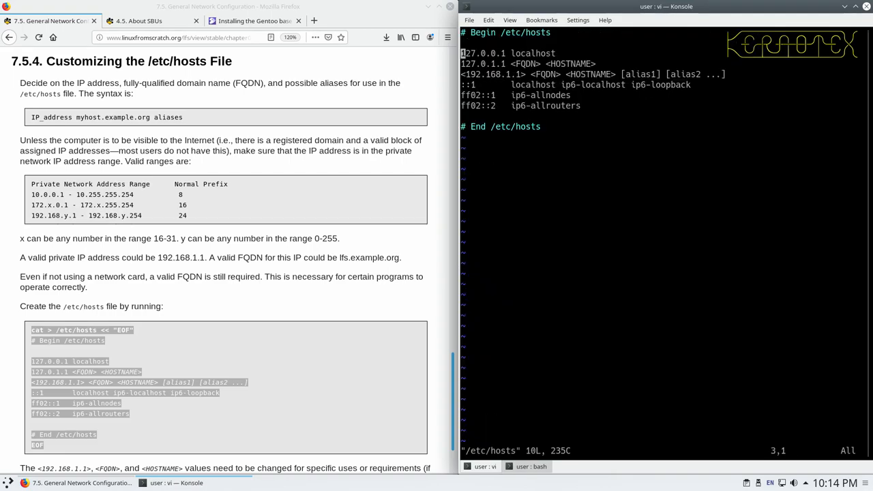
key(j)
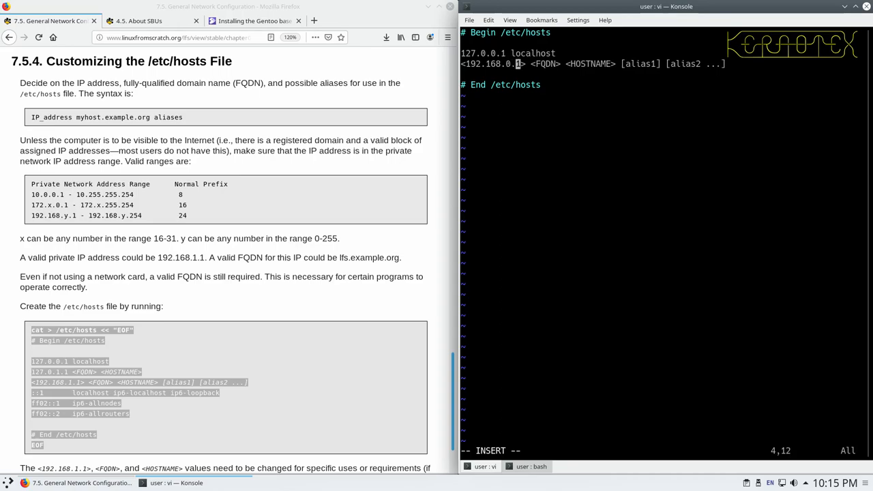
text(00)
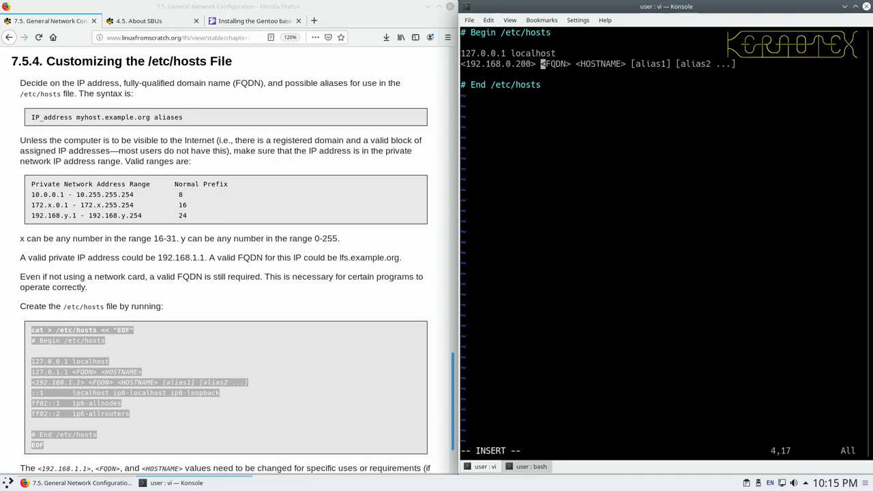
text(kernotexpc)
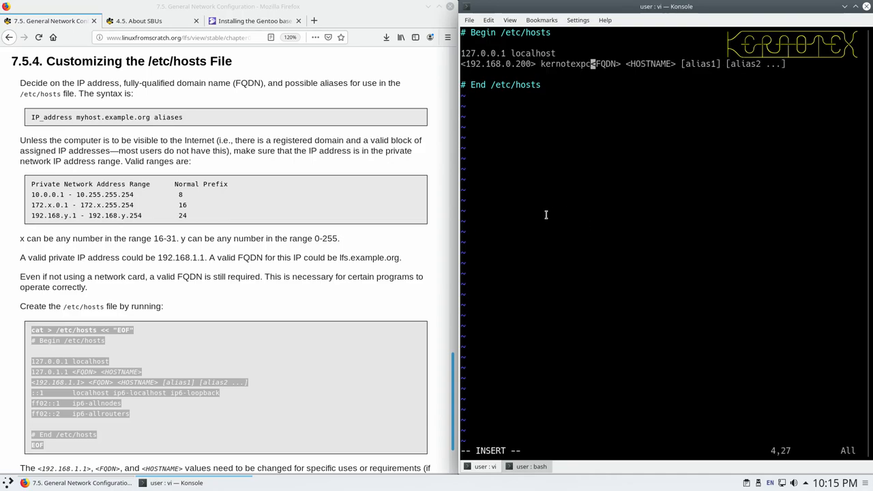
text(.)
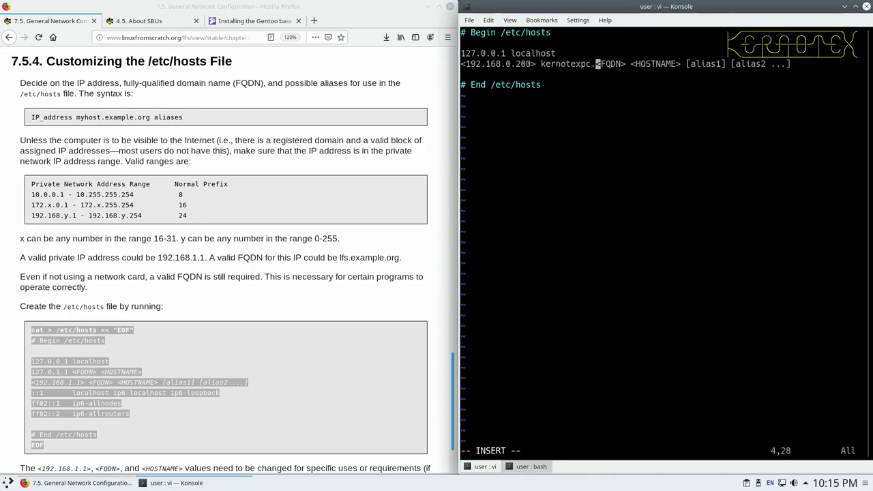
text(mydmoin.org)
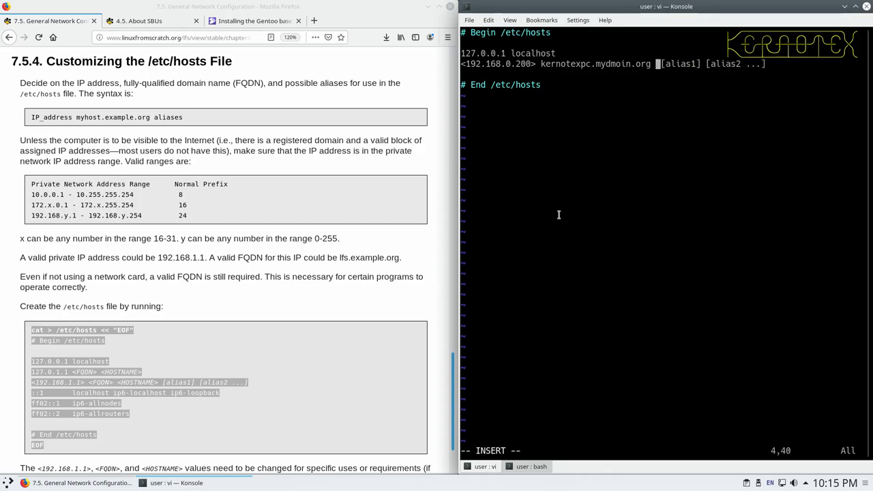
text(kernotexpc)
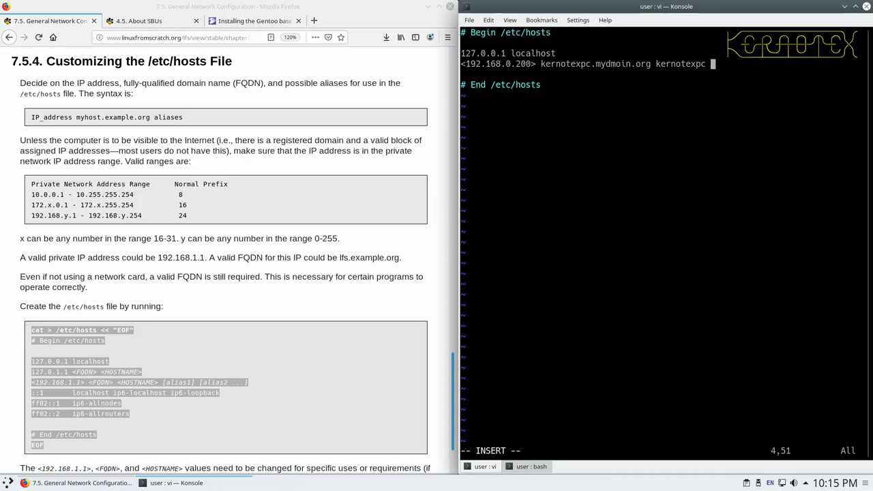
text(myp)
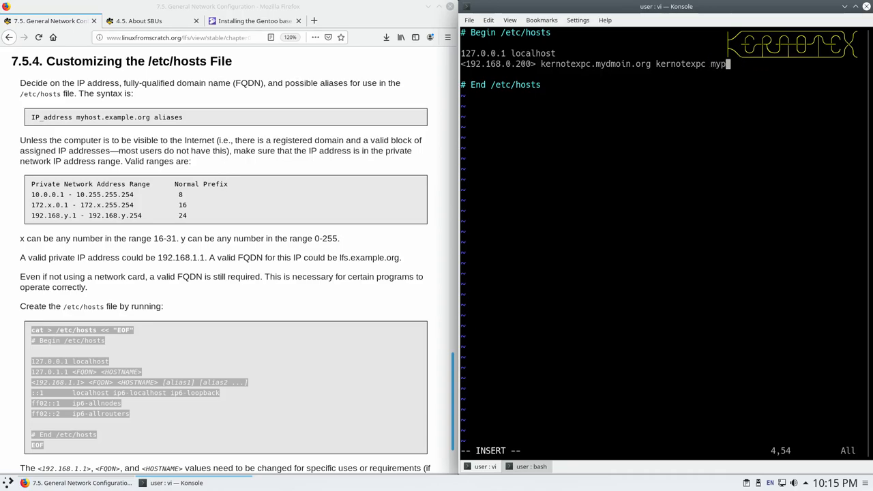
text(c)
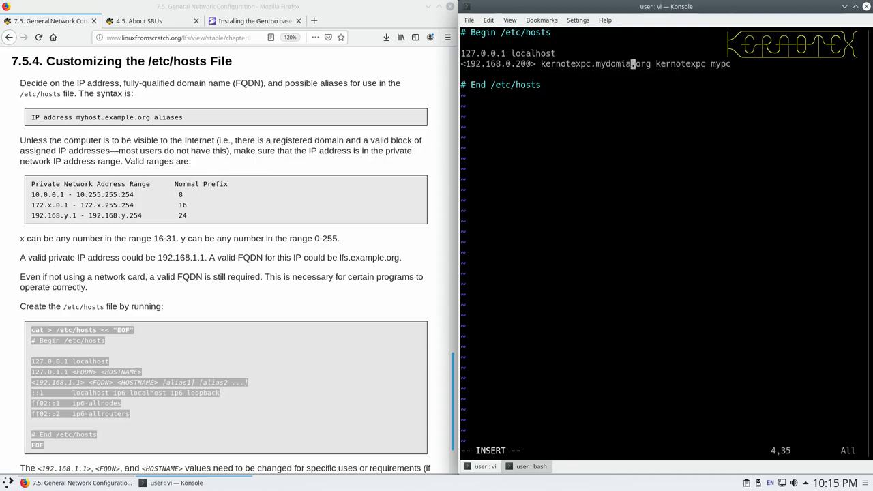
text(n)
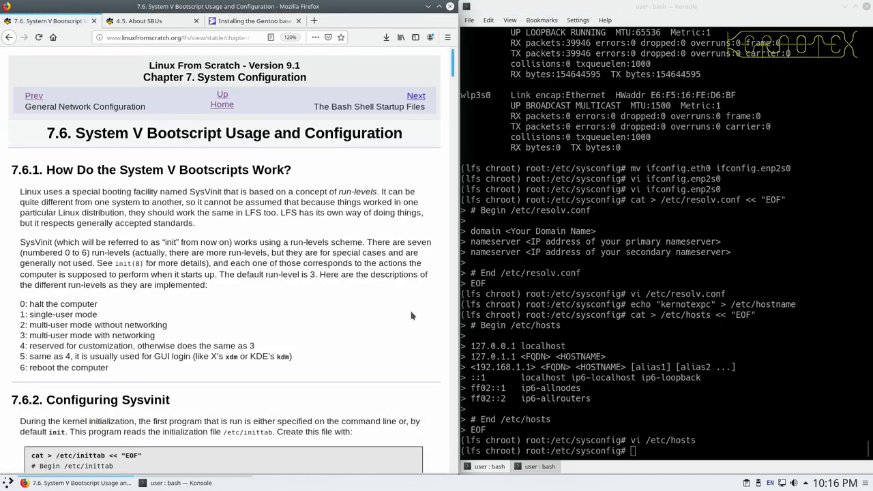
Paste the book's /etc/inittab block, then review the file in vi and exit with :x
scroll(down, 3)
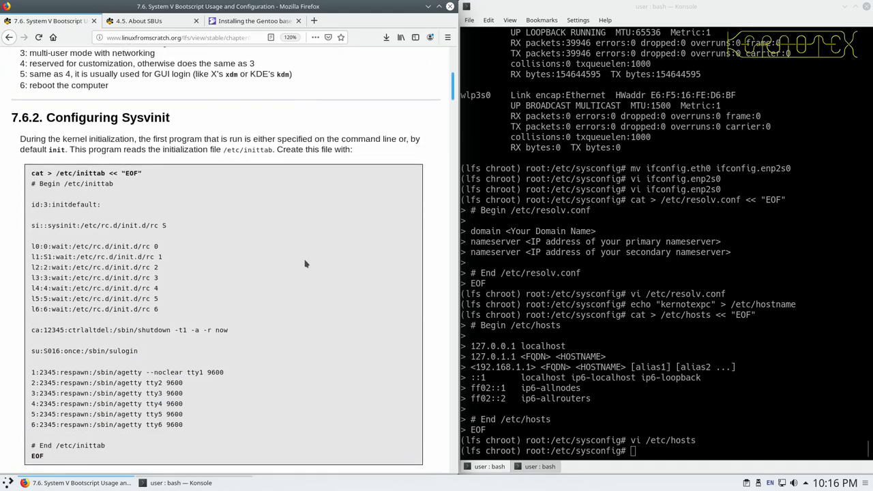
drag(31, 173, 102, 208)
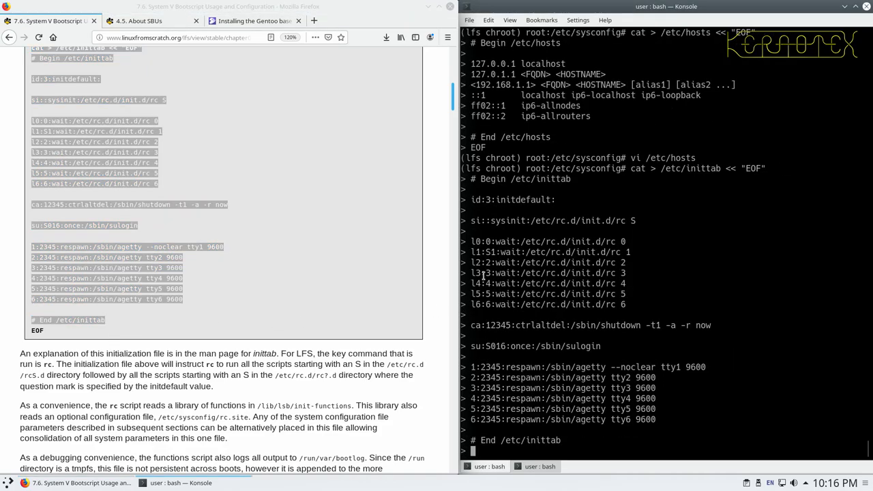
mouse_move(371, 289)
text(EOF)
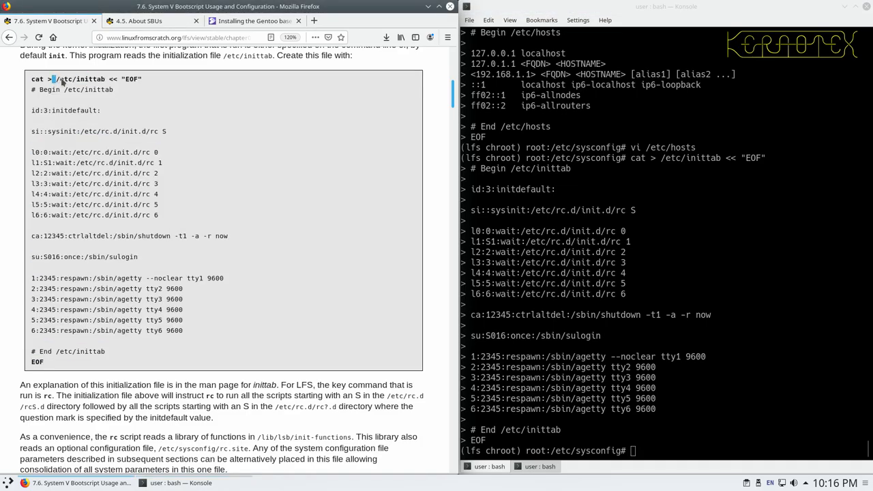
double_click(74, 79)
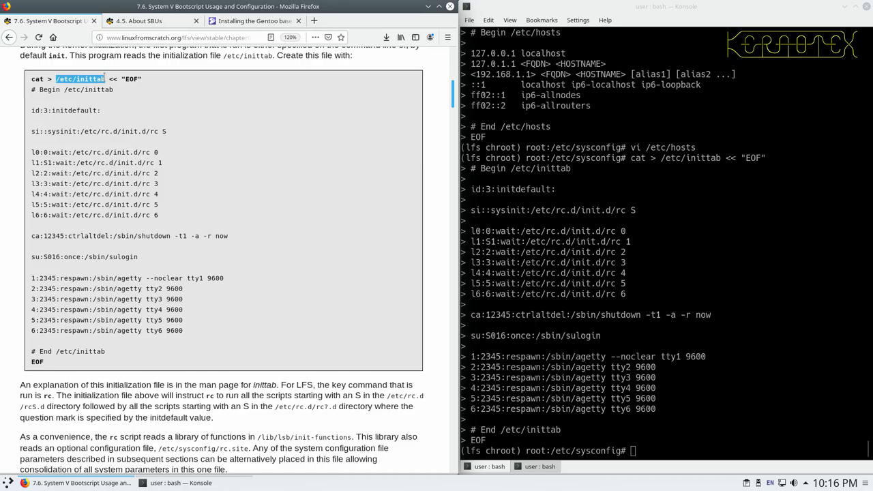
text(vi)
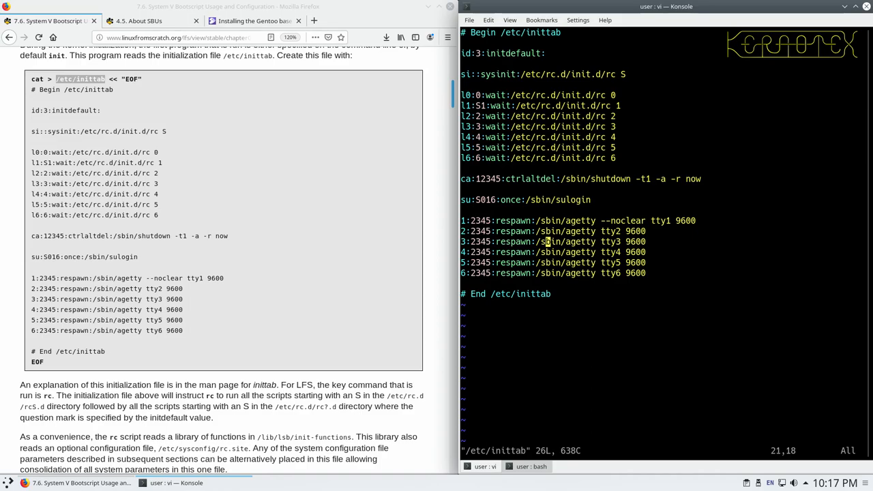
text(:x)
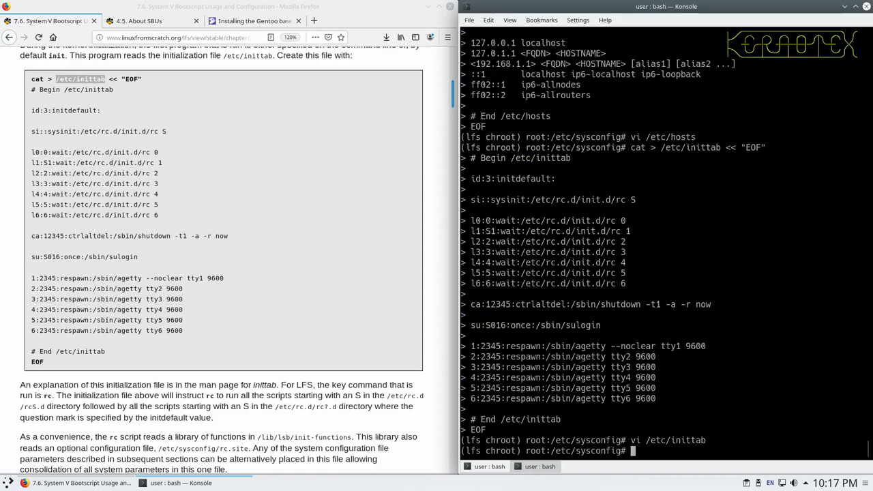
Copy the book's /etc/sysconfig/clock heredoc with UTC=1 and empty CLOCKPARAMS
scroll(down, 3)
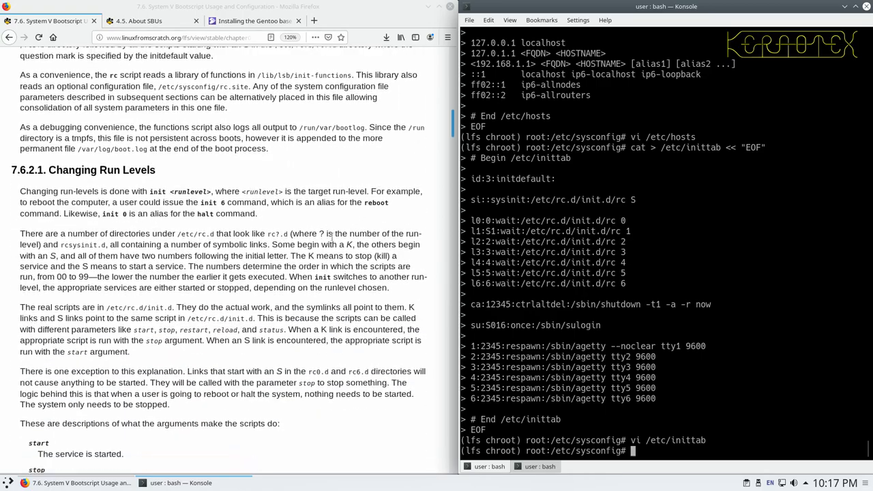
scroll(down, 3)
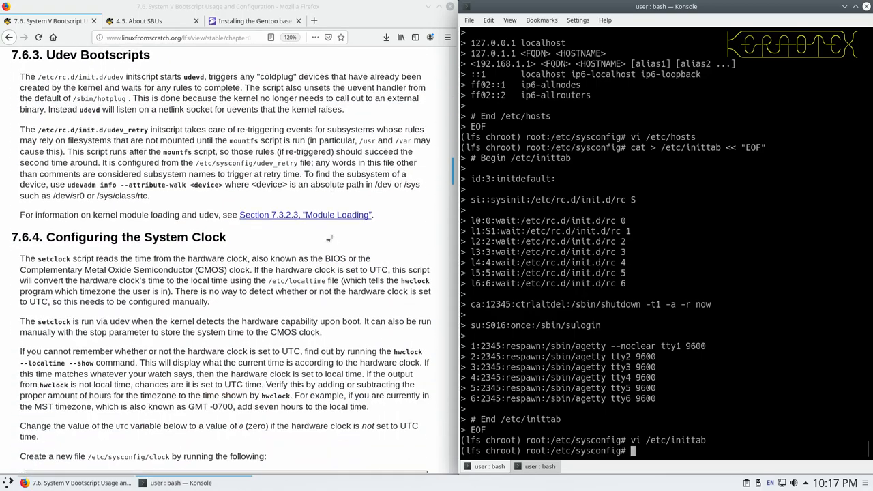
scroll(down, 3)
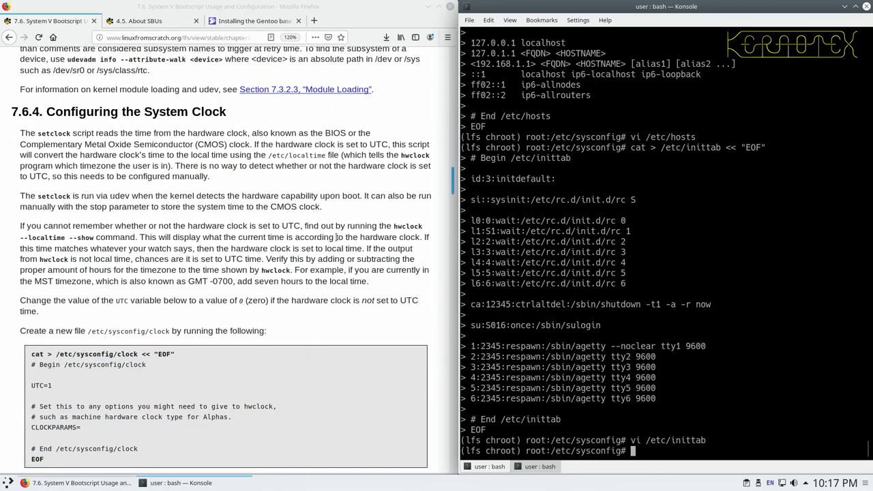
scroll(down, 3)
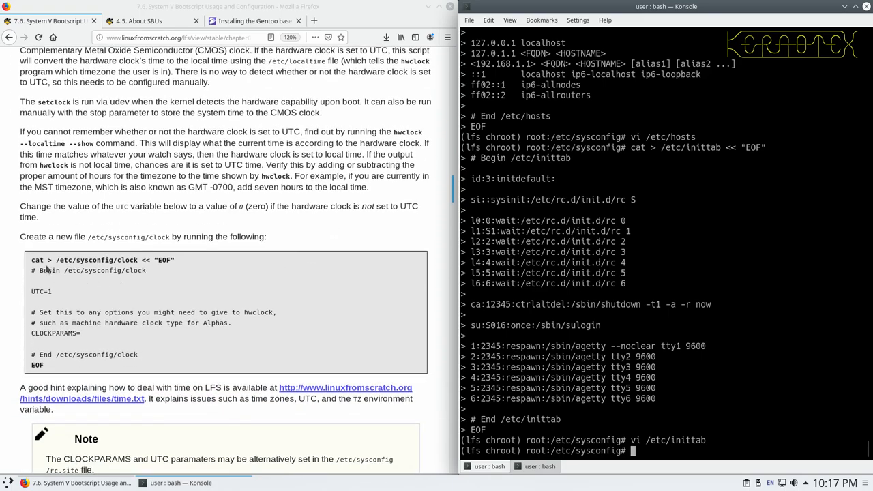
drag(31, 260, 58, 365)
text(vi)
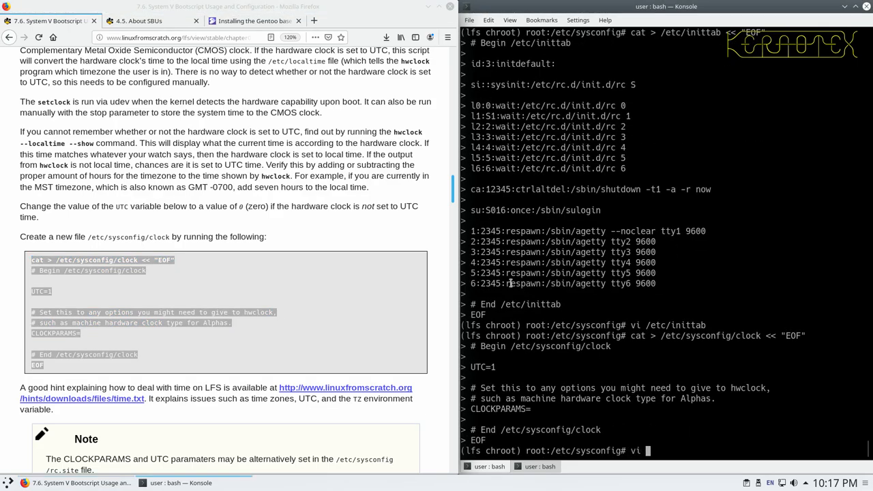
Run the clock heredoc, then change UTC to 0 in vi and return to the prompt
key(Return)
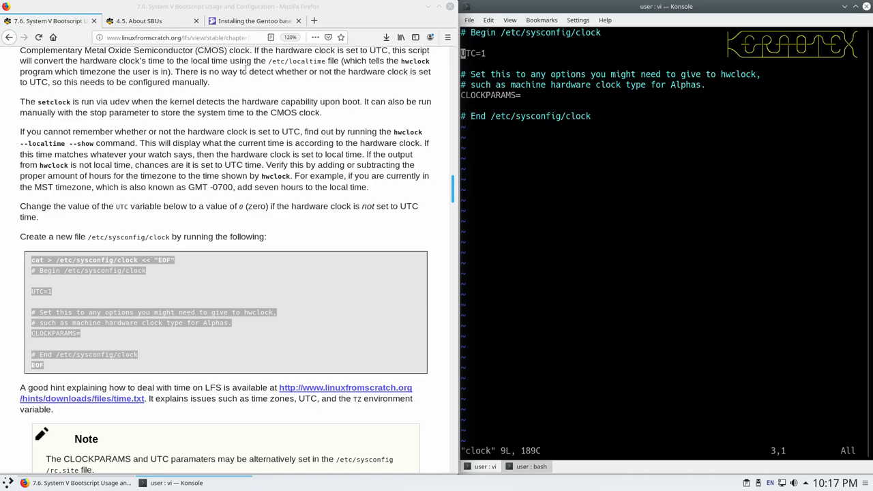
mouse_move(248, 87)
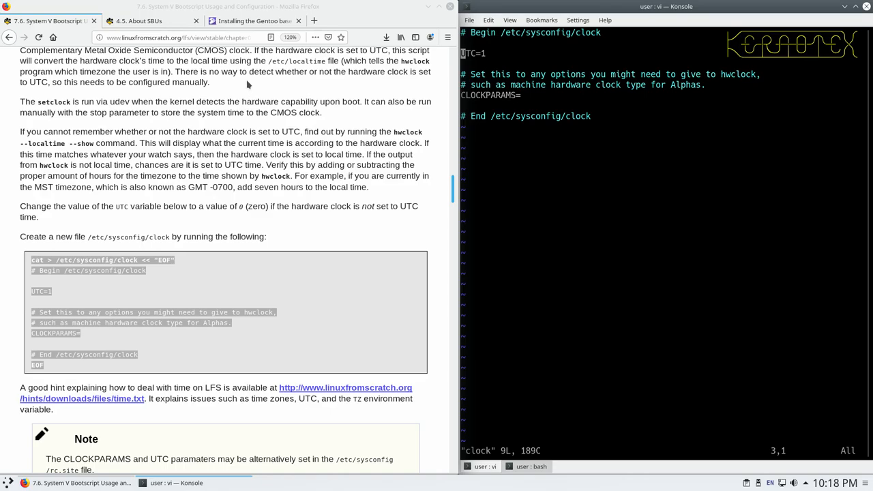
mouse_move(236, 126)
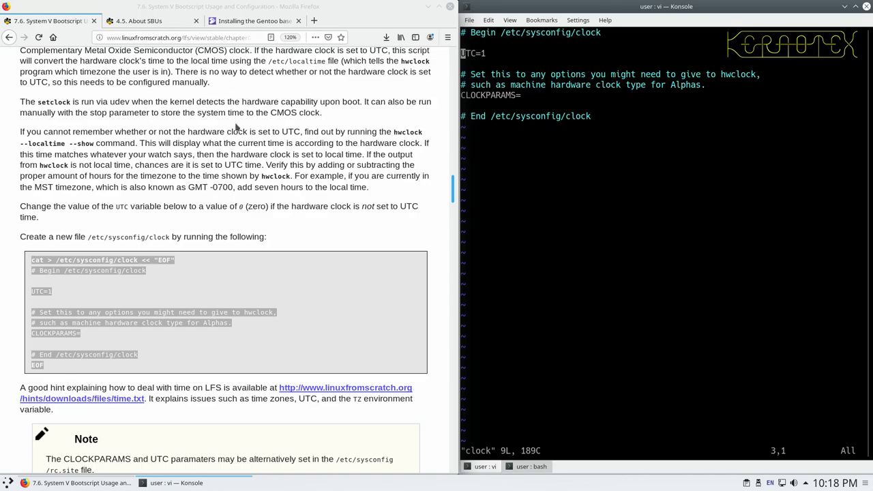
mouse_move(217, 216)
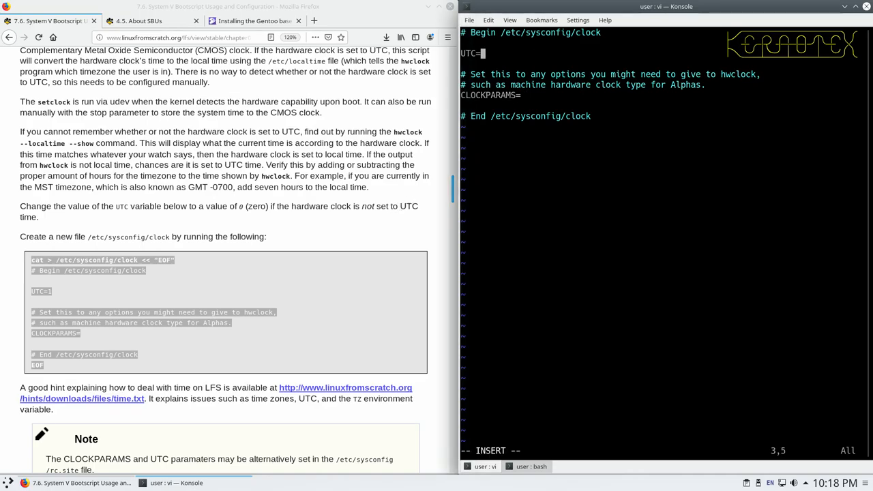
text(0)
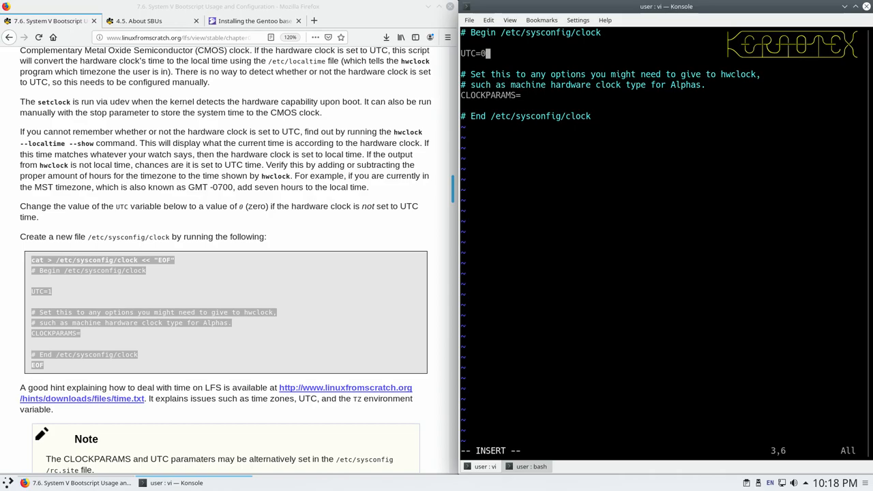
mouse_move(641, 27)
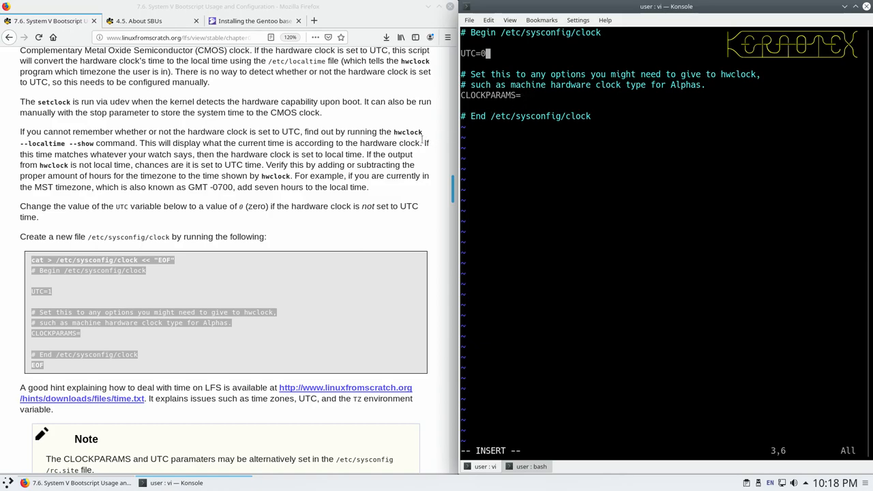
scroll(down, 3)
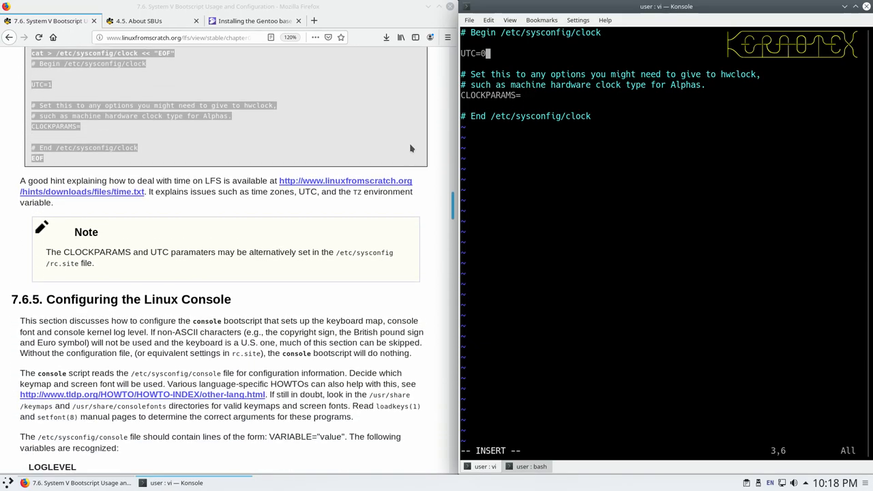
scroll(down, 3)
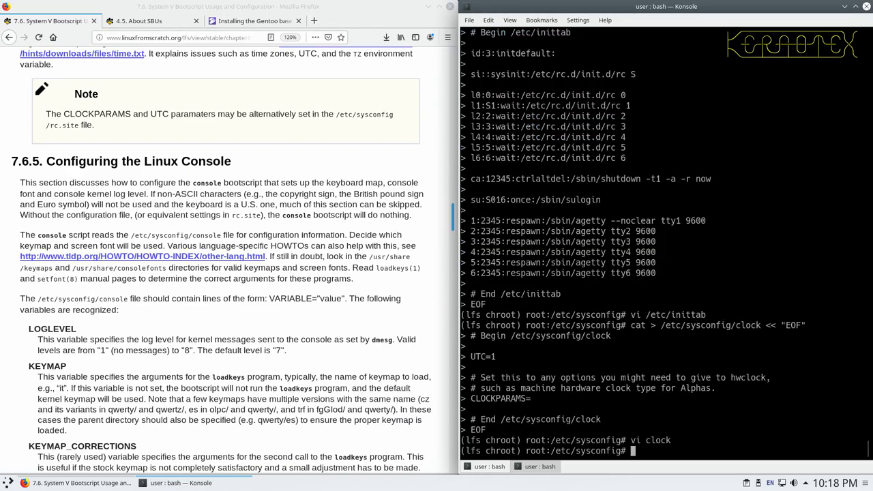
Copy the book's Polish console example with KEYMAP="pl2" and FONT="lat2a-16 -m 8859-2"
scroll(down, 3)
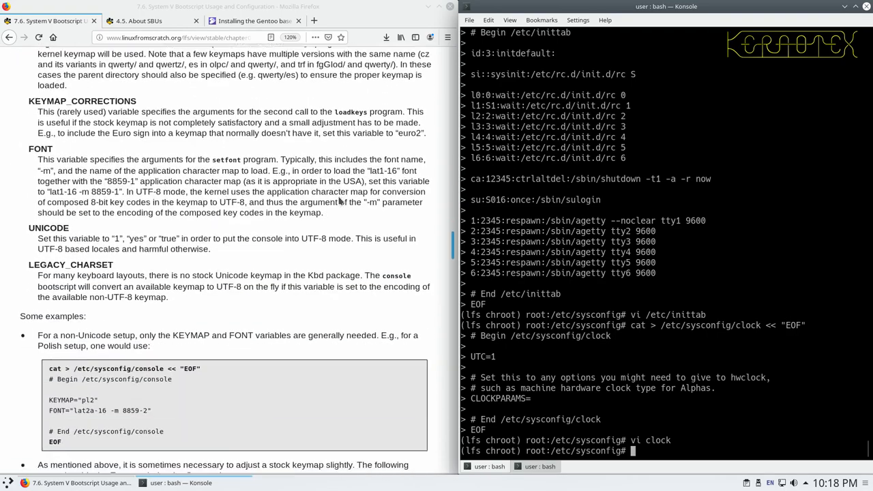
scroll(down, 3)
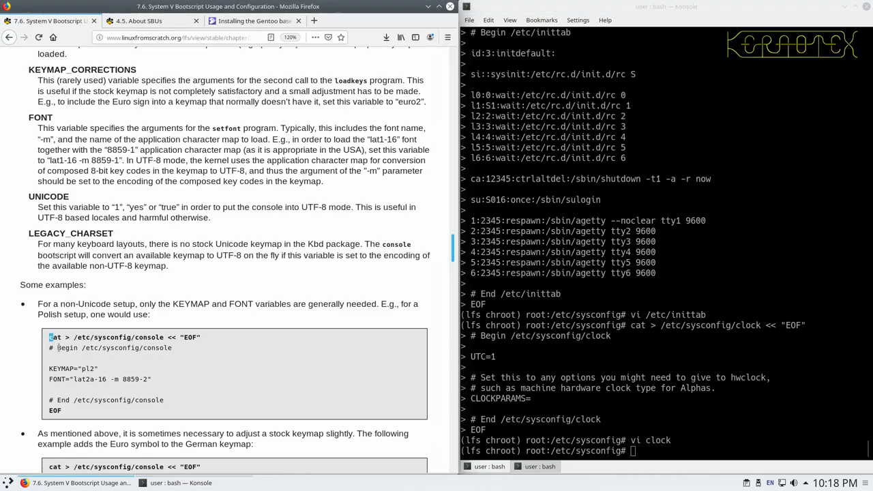
drag(49, 337, 61, 411)
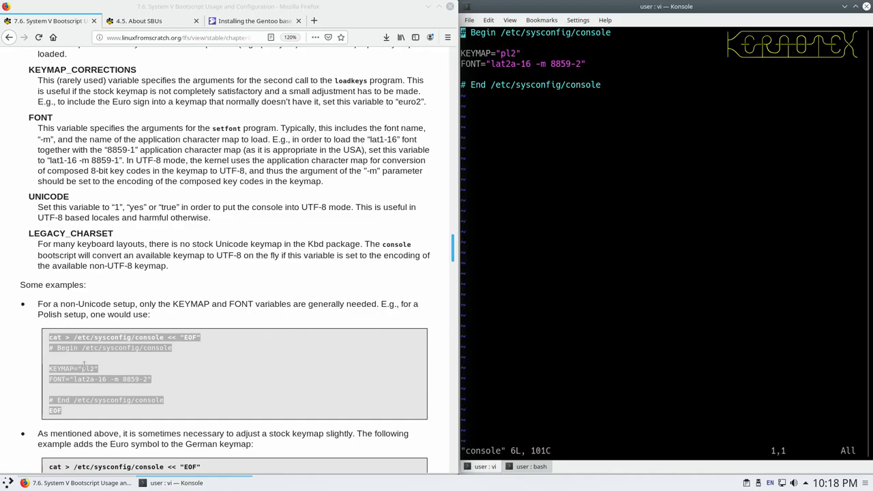
Set KEYMAP="uk" and FONT="lat2-16 -m 8859-1", add LOGLEVEL="3", and save
scroll(down, 3)
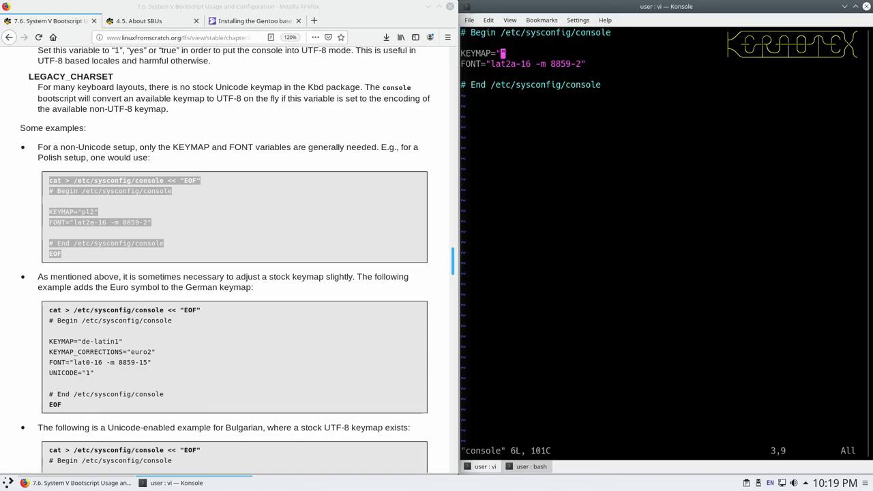
text(uk)
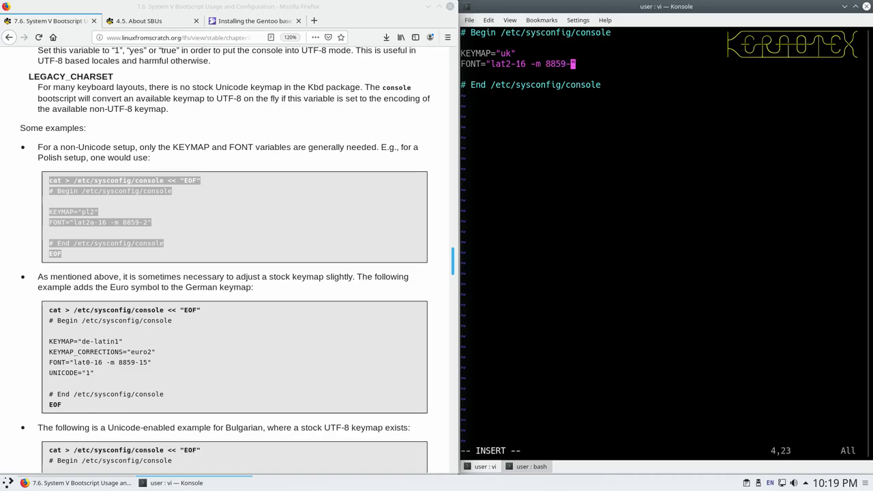
text(1)
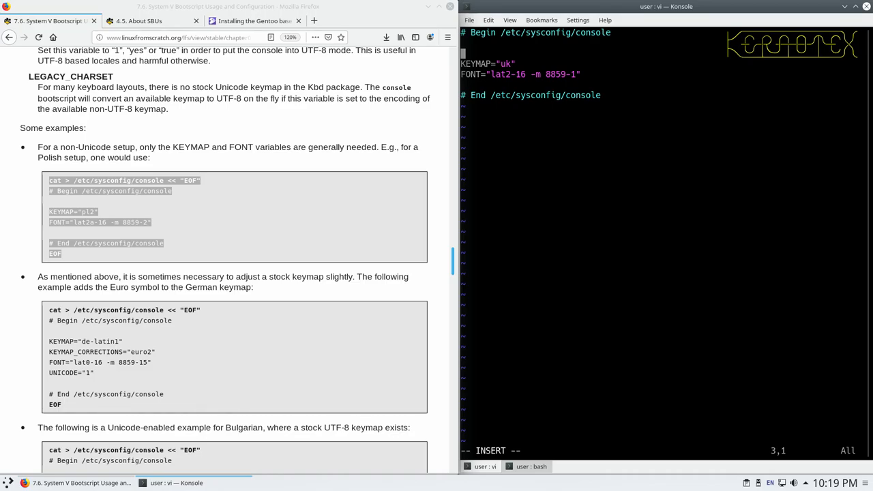
mouse_move(637, 253)
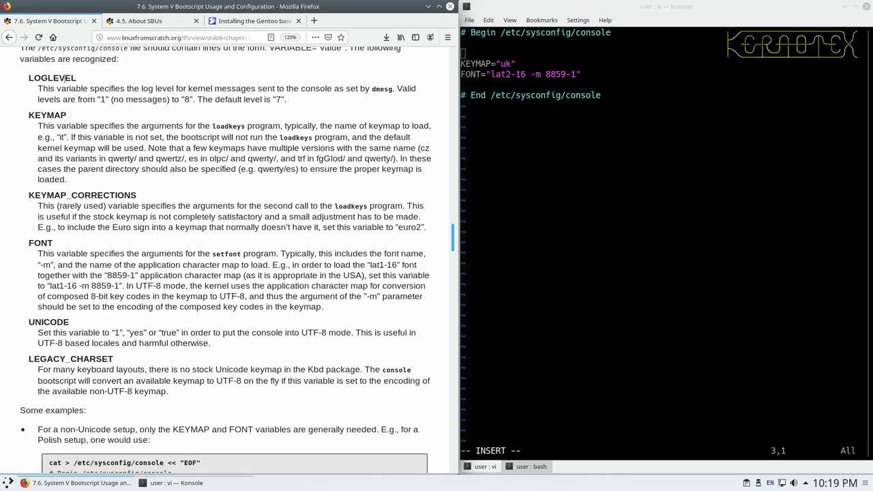
text(LOGLEVEL)
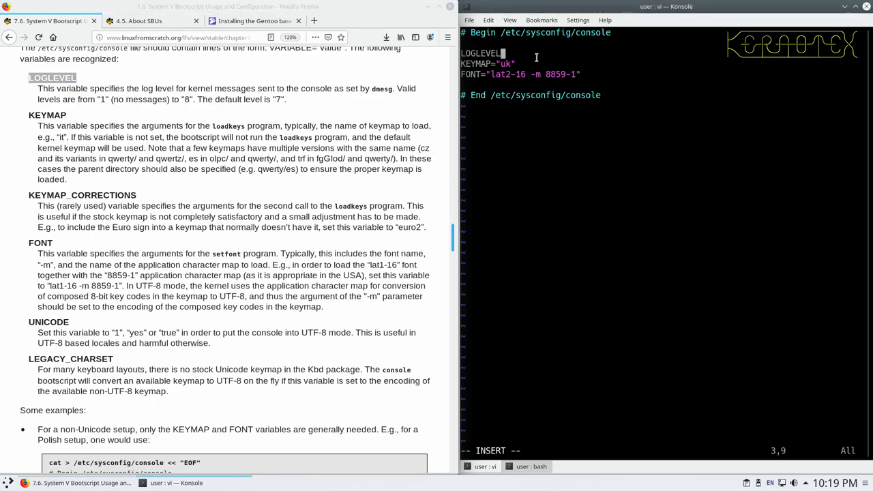
text(=3)
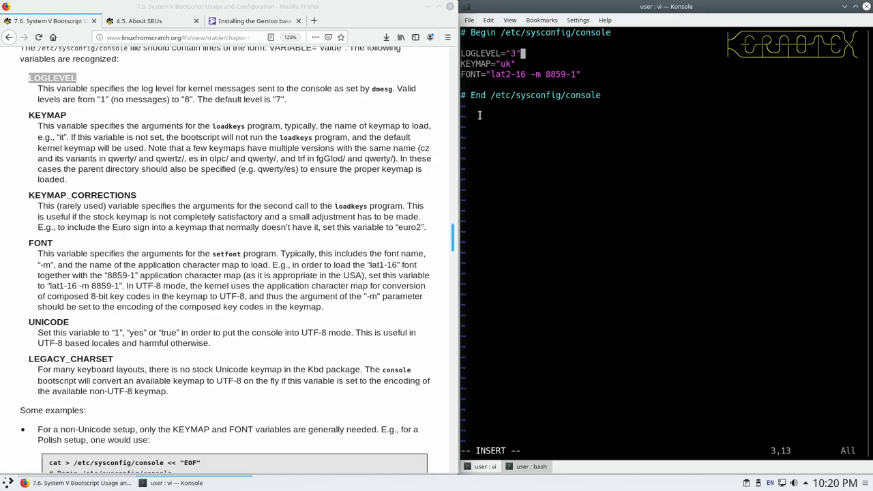
scroll(down, 3)
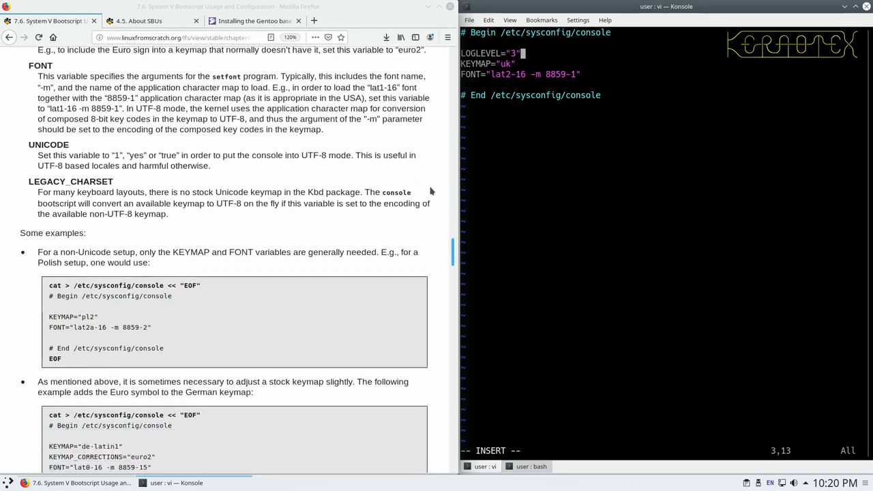
scroll(down, 3)
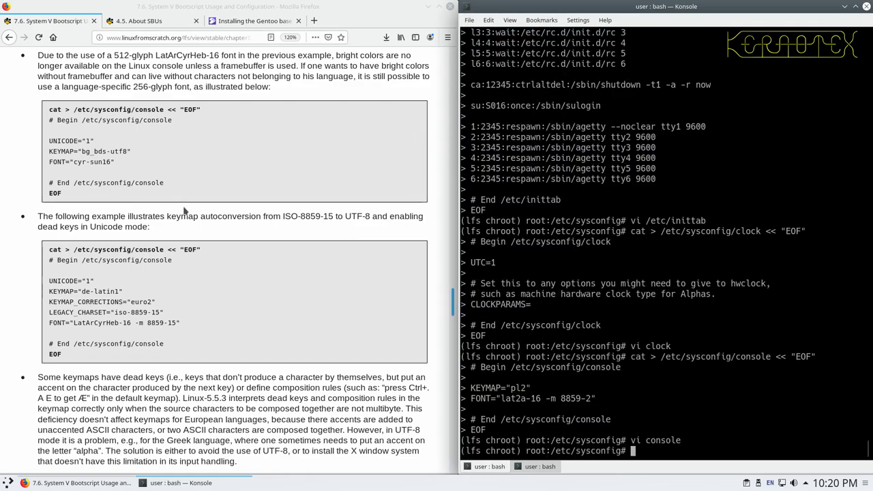
Scroll past the rc.site section and go to the Bash Shell Startup Files page
scroll(down, 3)
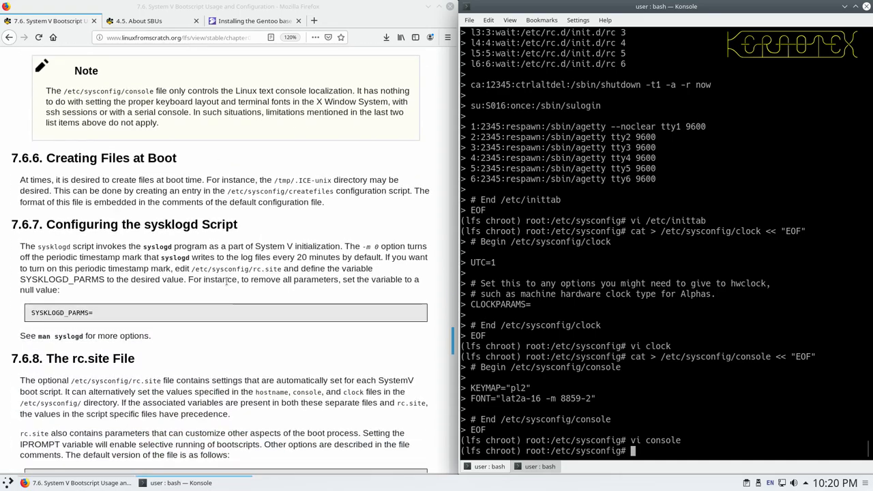
scroll(down, 3)
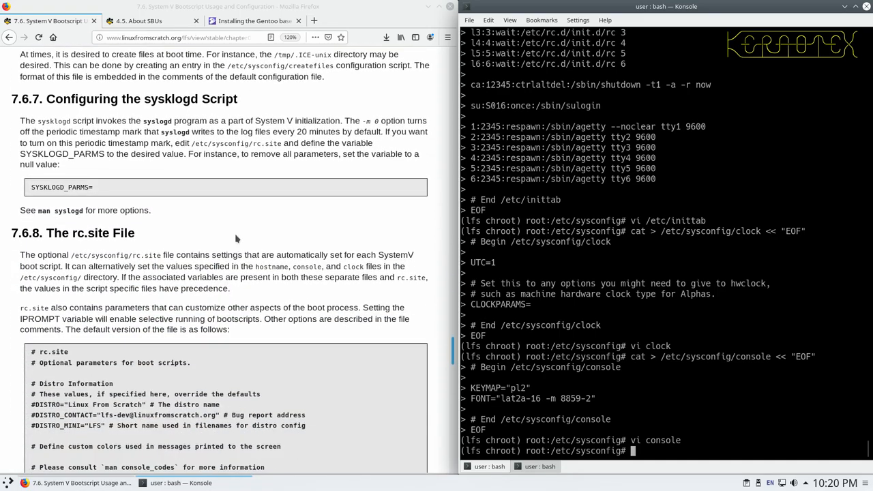
scroll(down, 3)
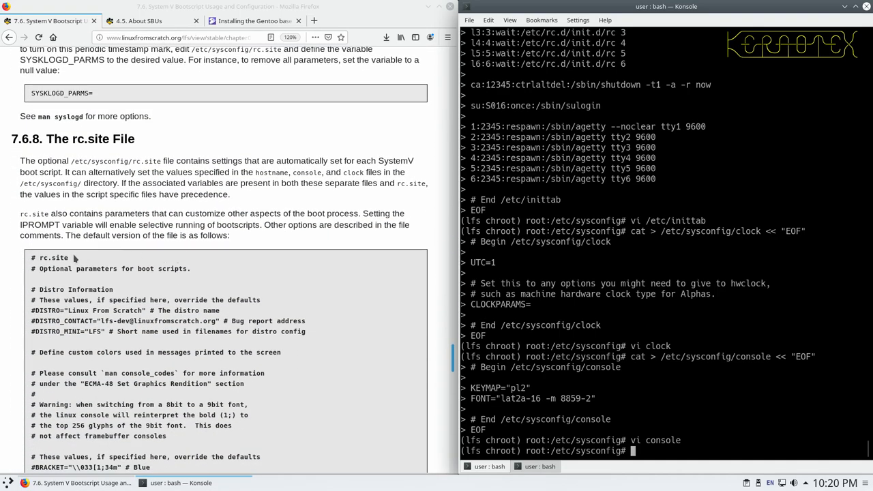
scroll(down, 3)
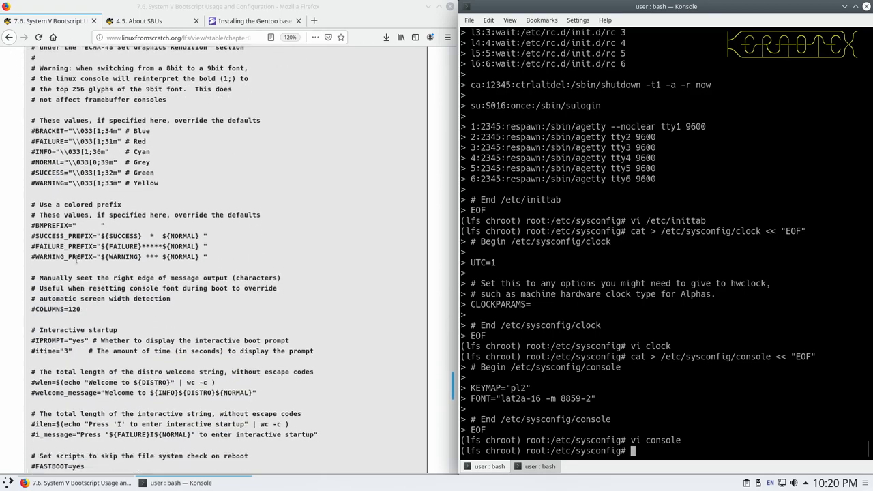
scroll(down, 3)
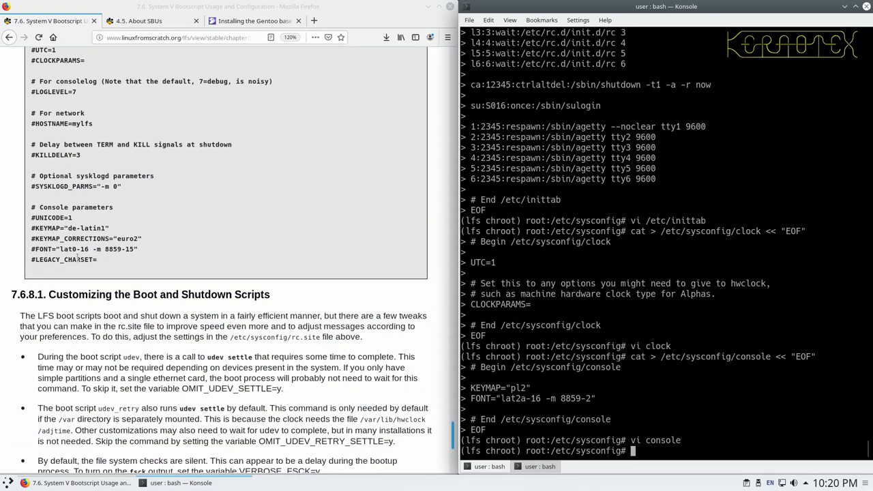
scroll(down, 3)
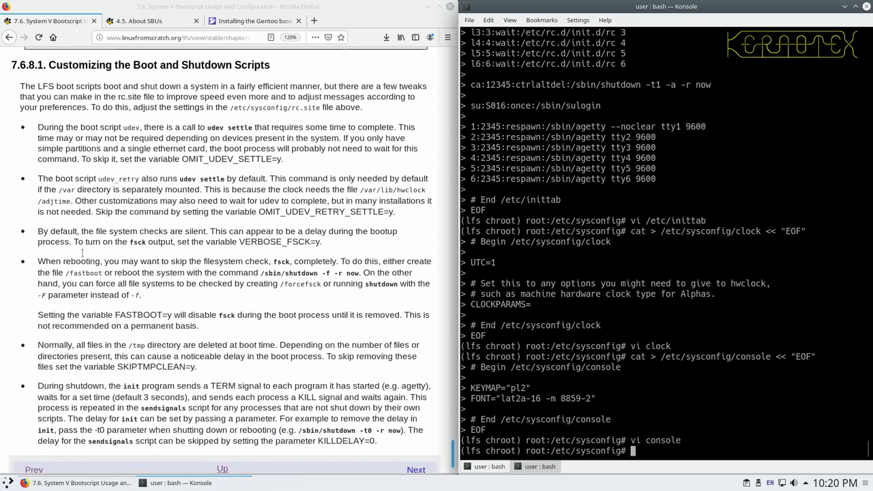
scroll(down, 3)
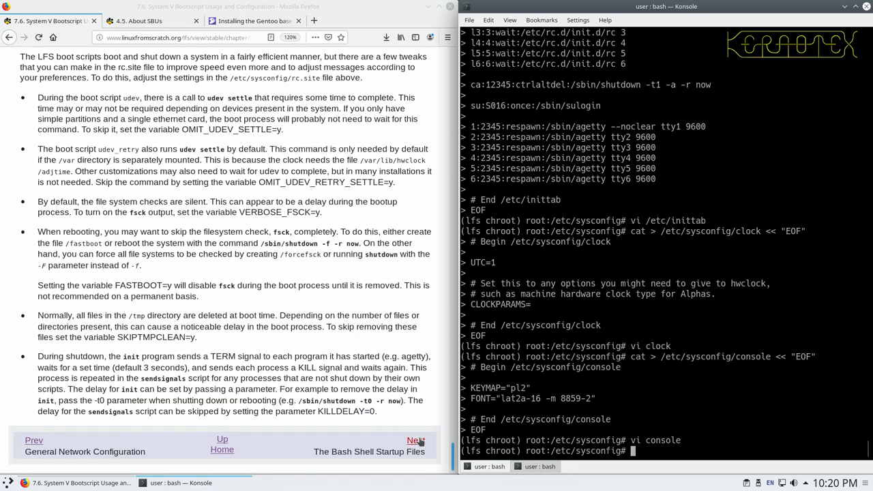
click(420, 442)
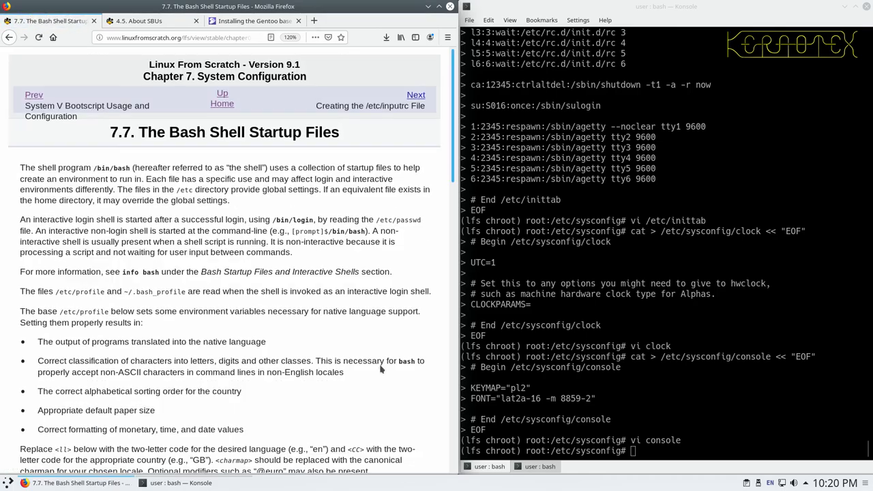
Run LC_ALL=en_GB.iso88591 locale charmap, which reports ISO-8859-1
scroll(down, 3)
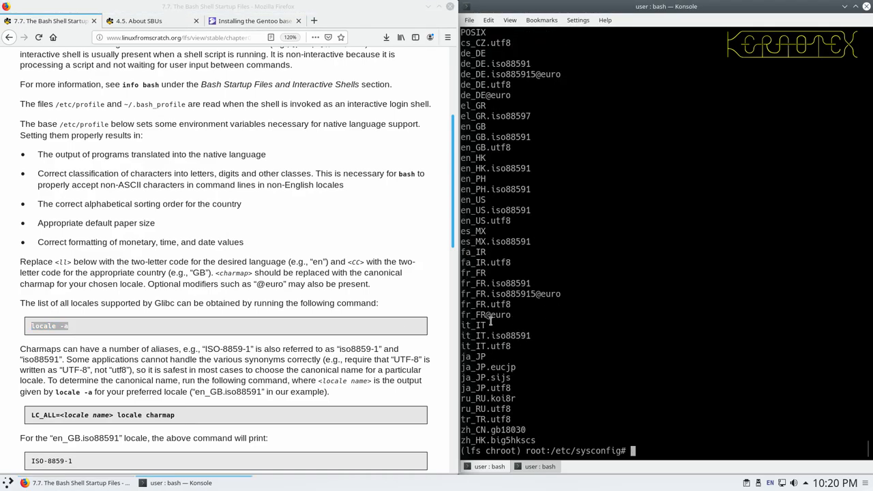
mouse_move(493, 182)
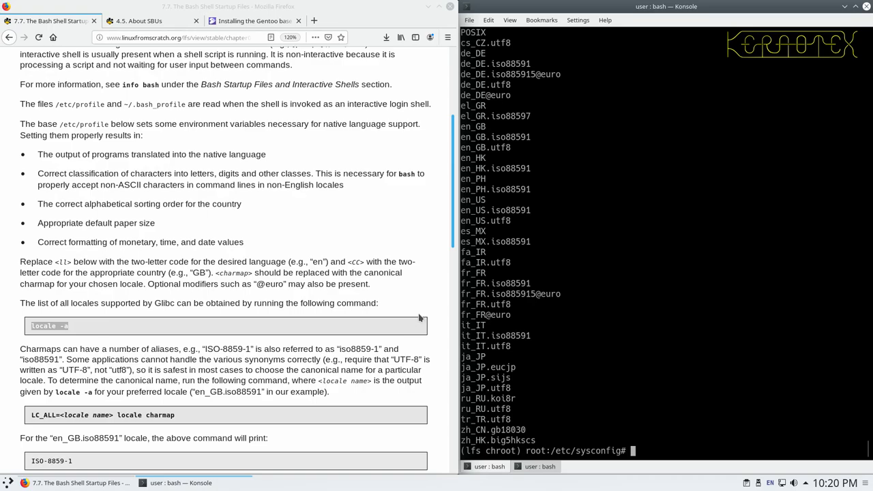
scroll(down, 3)
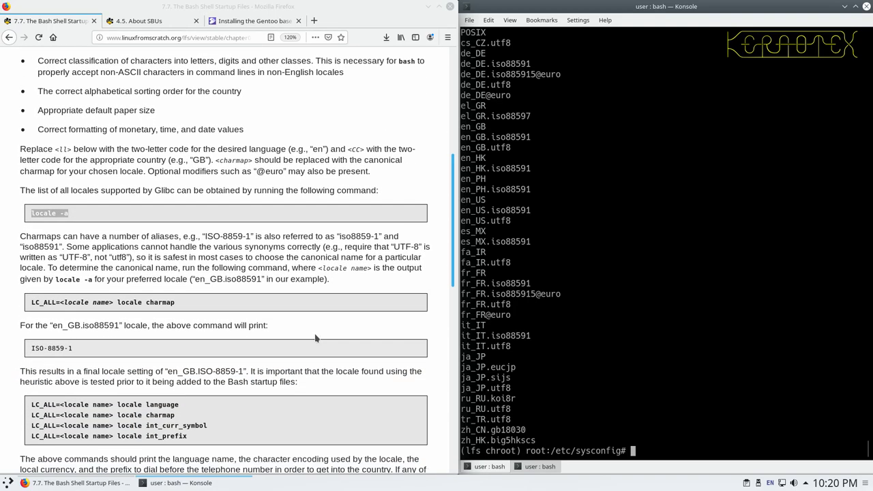
scroll(down, 3)
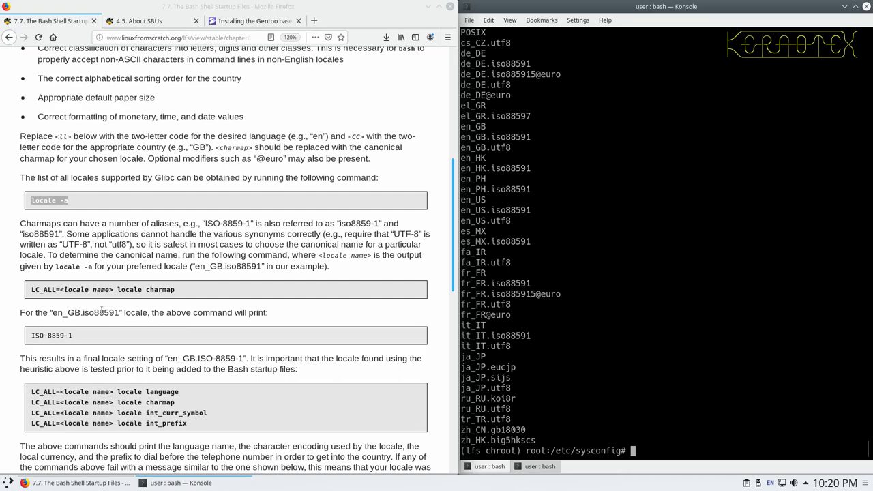
double_click(43, 289)
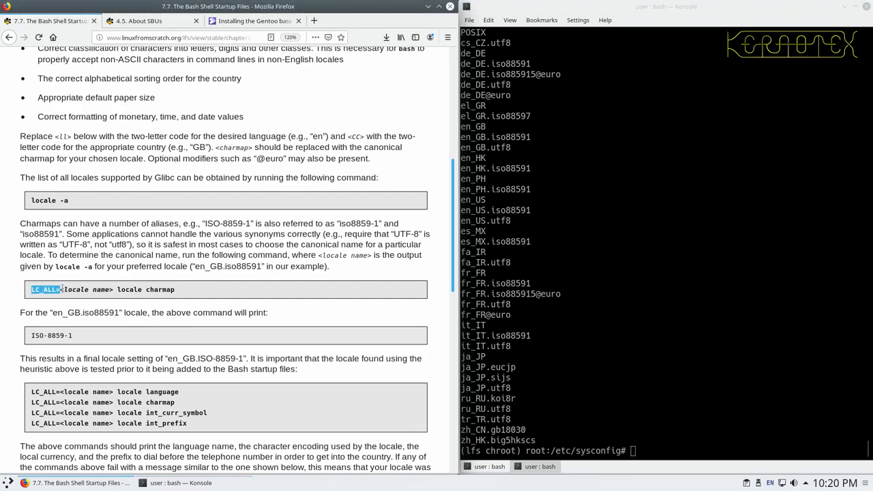
drag(61, 289, 175, 289)
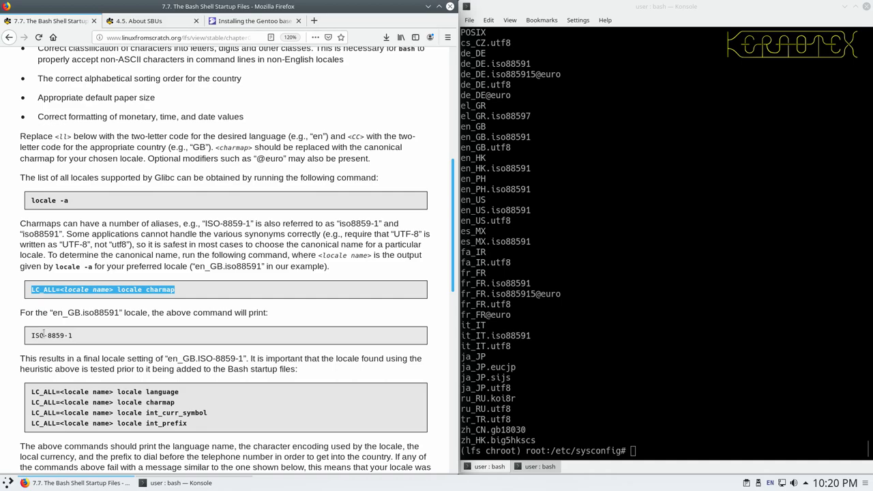
mouse_move(652, 274)
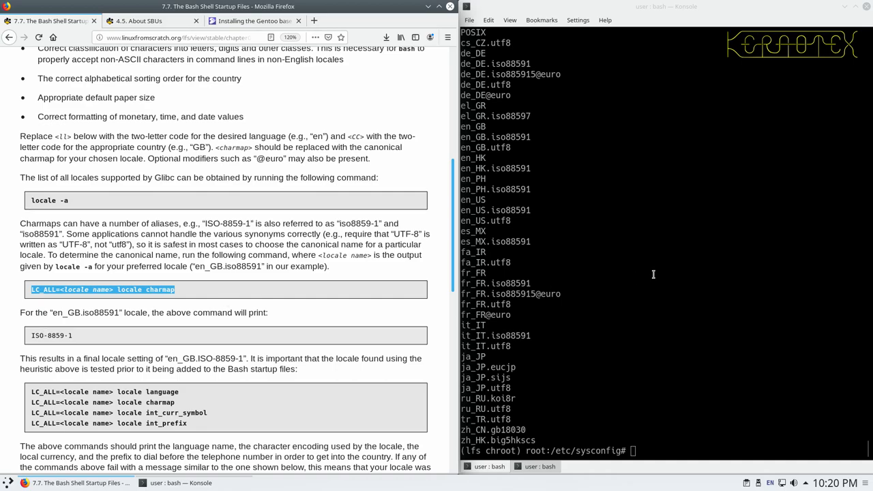
text(LC_ALL=<locale name> locale charmap)
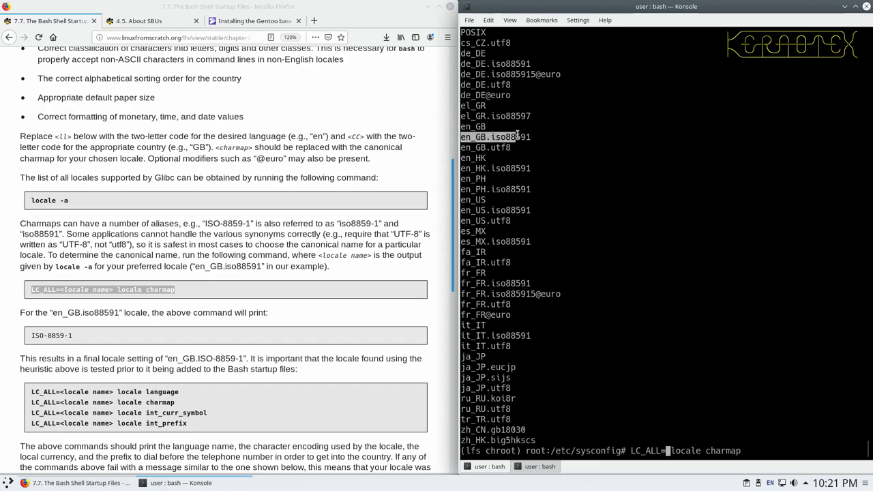
text(en_GB.iso88591)
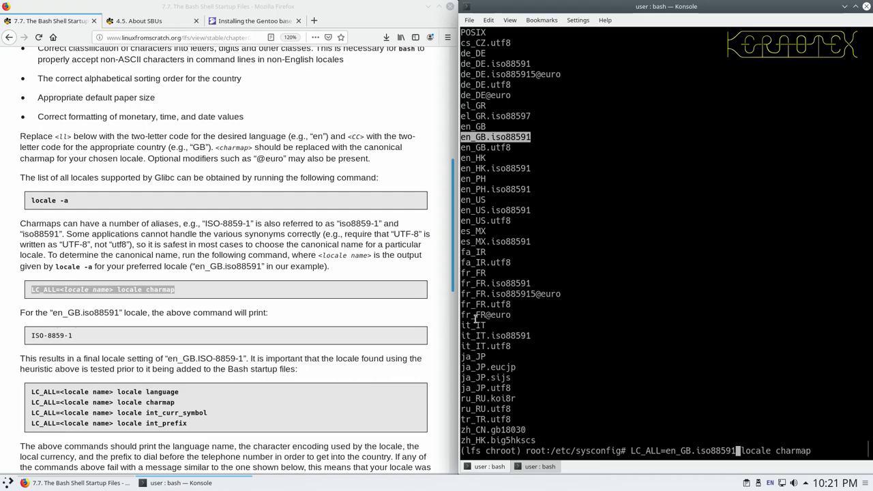
key(Return)
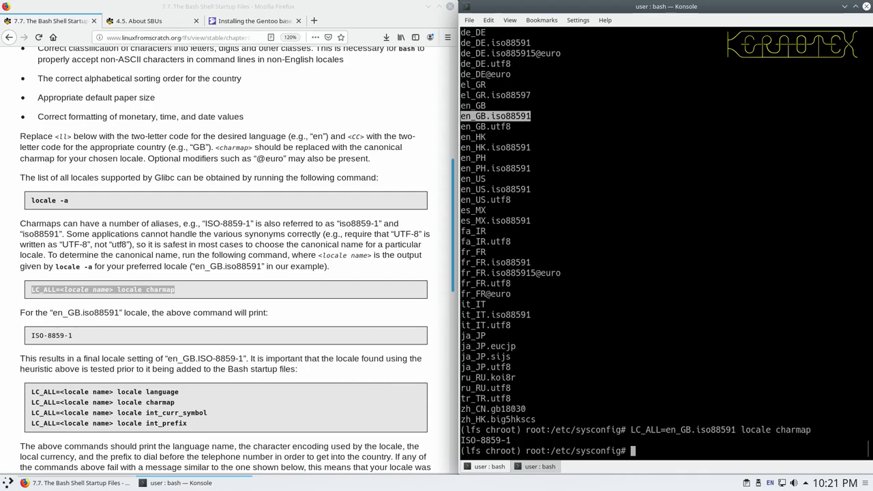
mouse_move(86, 349)
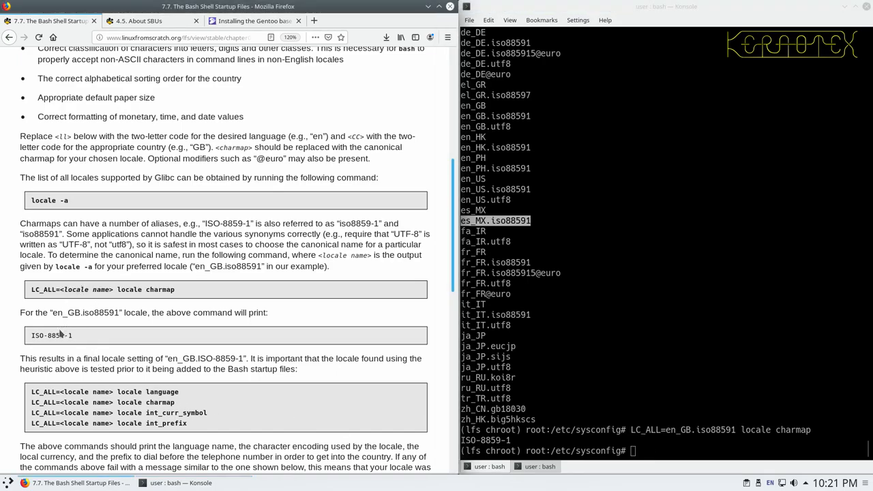
mouse_move(107, 352)
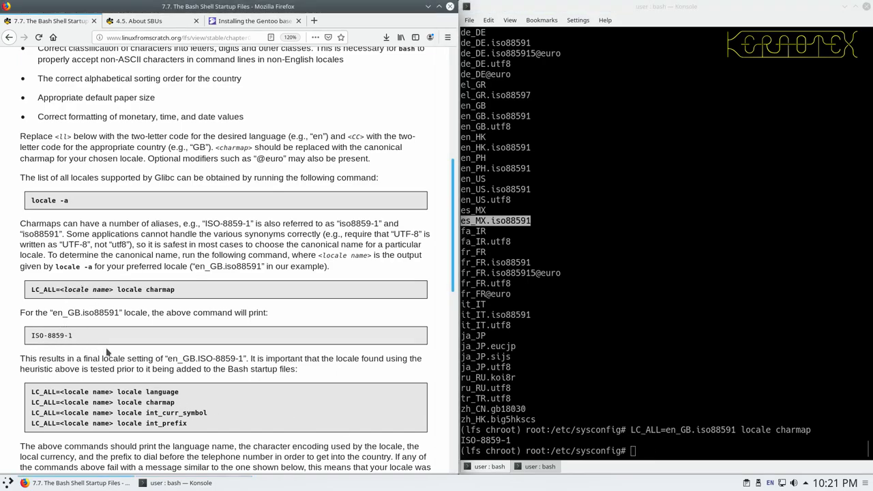
Run the locale language check for en_GB.iso88591, which reports British English
scroll(down, 3)
text(LC_ALL=en_GB.iso88591 locale langua)
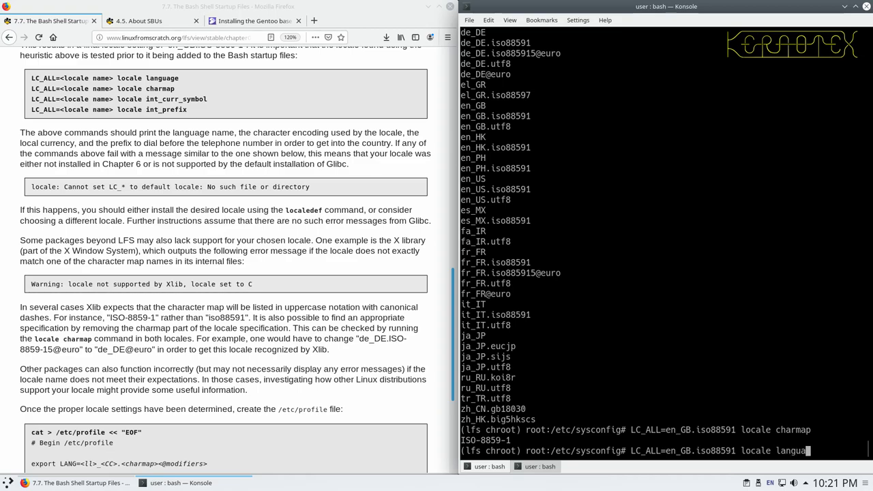
key(Return)
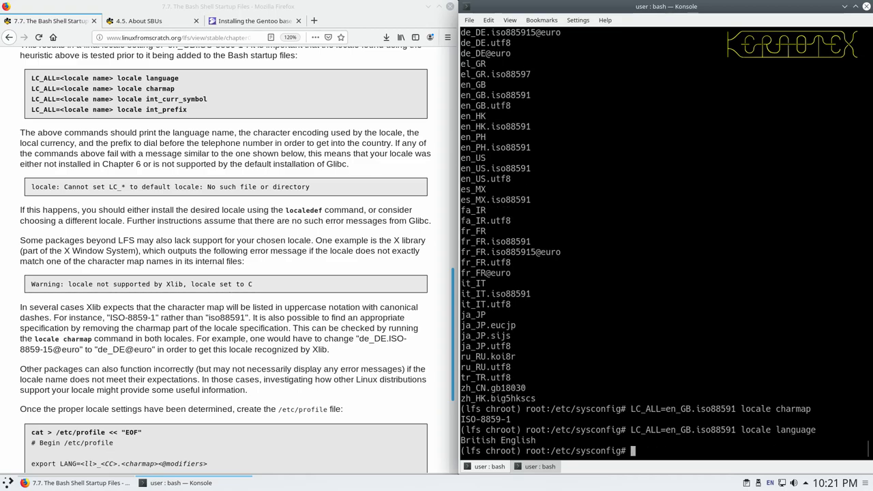
scroll(down, 3)
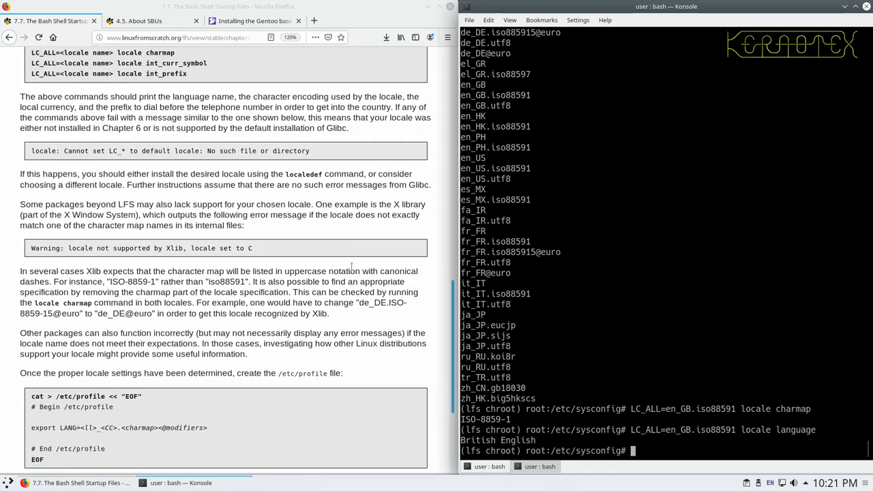
scroll(down, 3)
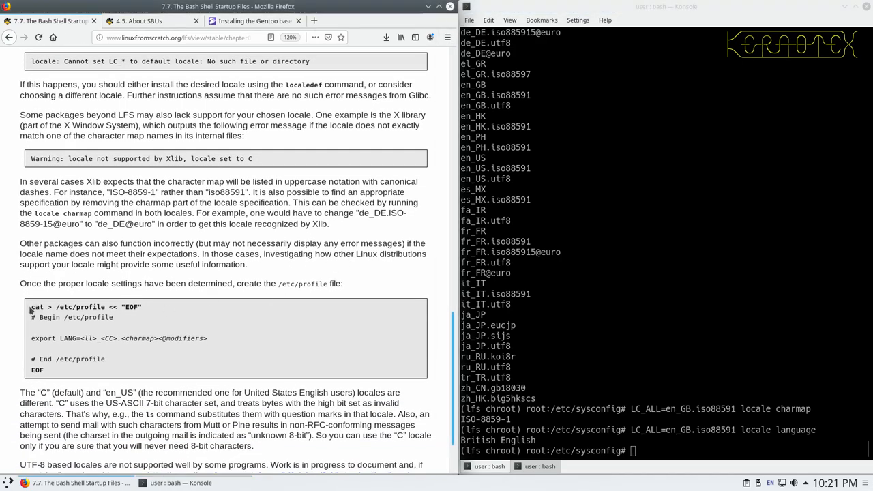
Write /etc/profile from the book's heredoc, exporting LANG=en_GB.ISO-8859-1
drag(31, 306, 79, 337)
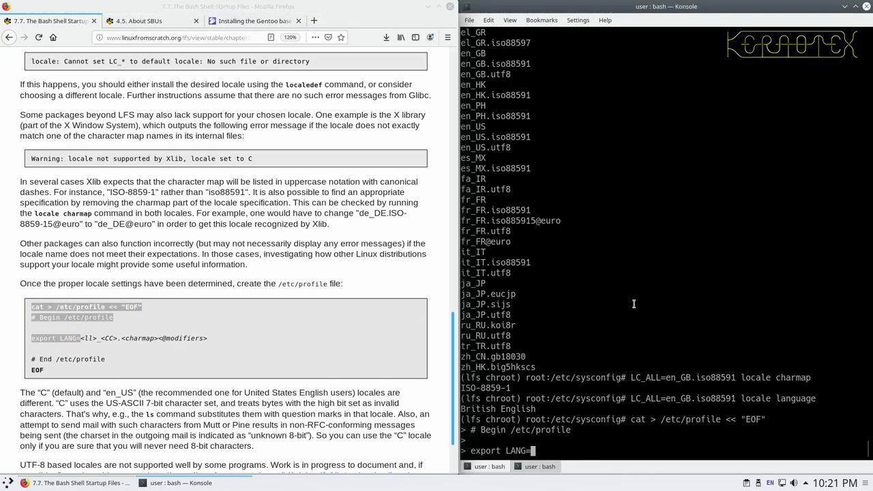
mouse_move(579, 419)
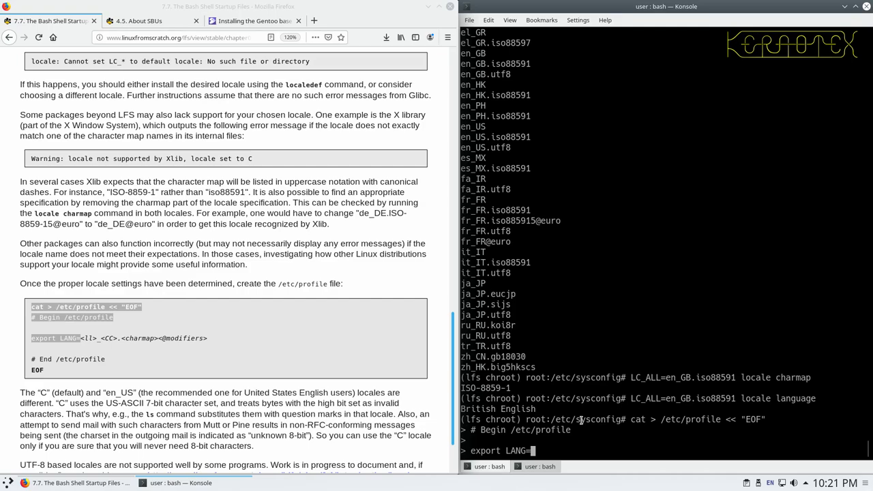
mouse_move(602, 387)
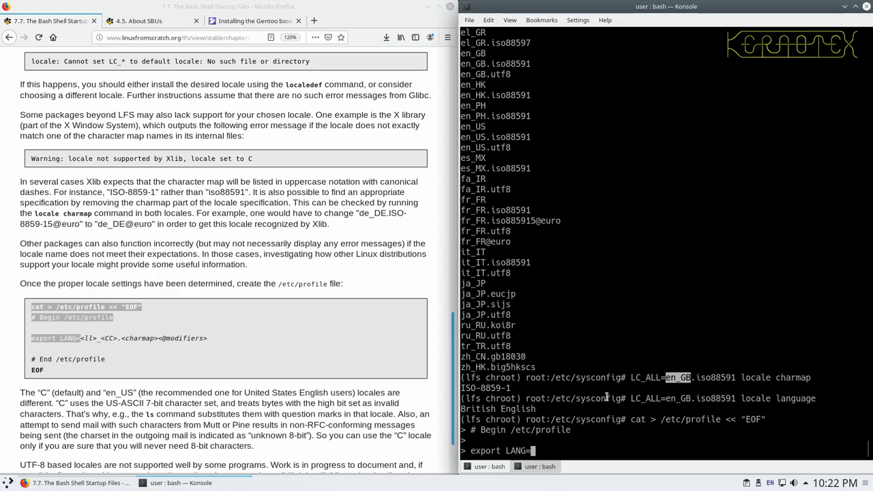
text(en_GB)
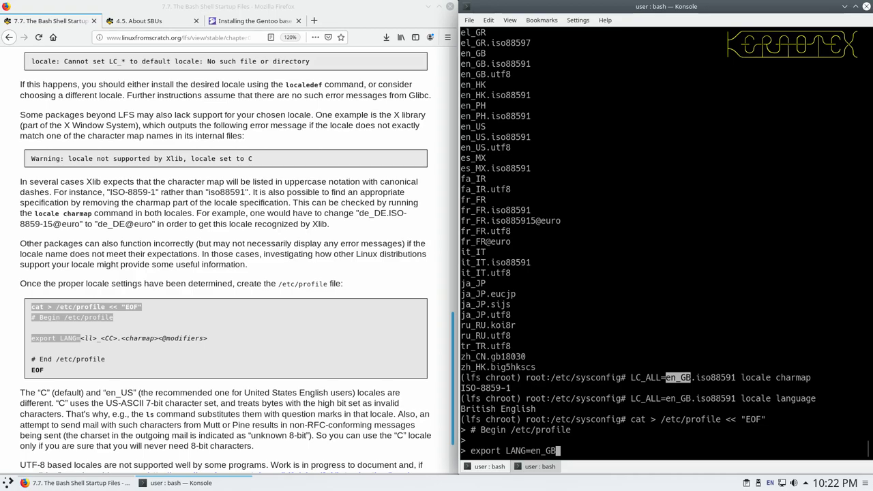
mouse_move(549, 341)
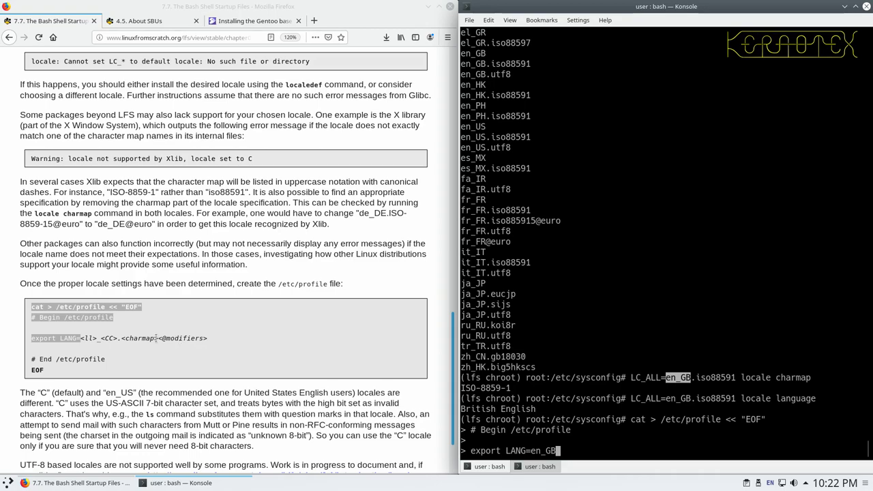
mouse_move(137, 327)
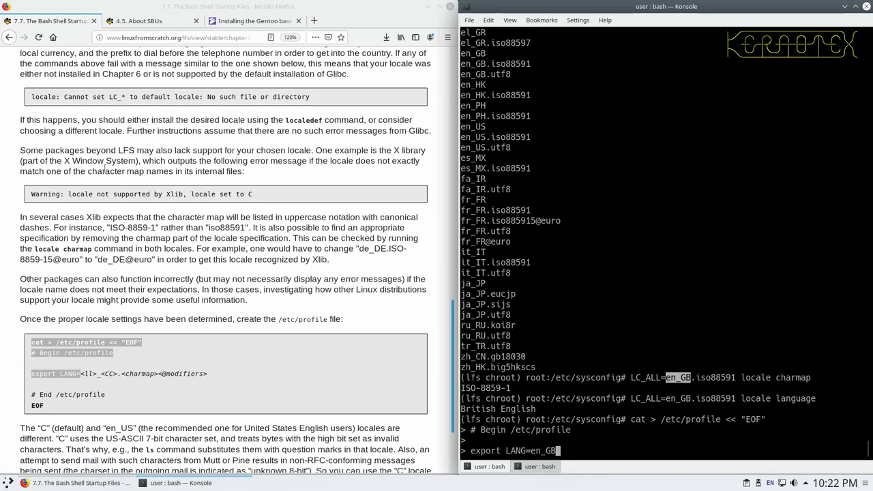
scroll(down, 3)
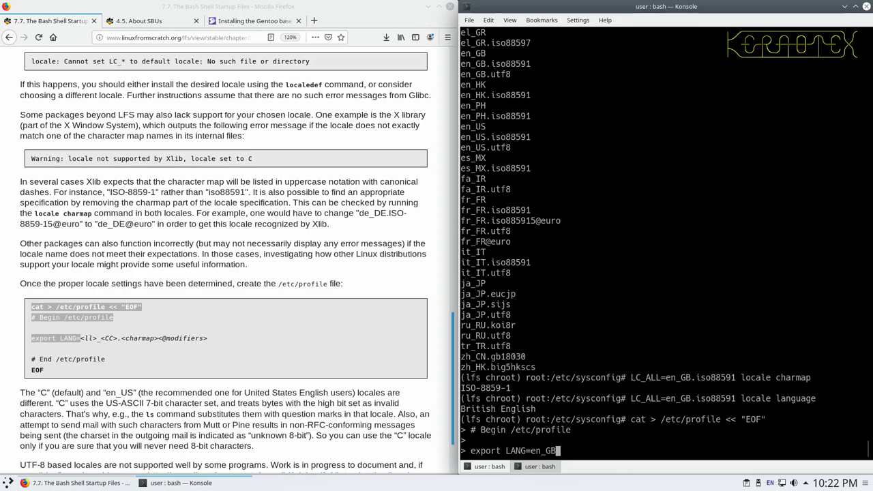
text(.)
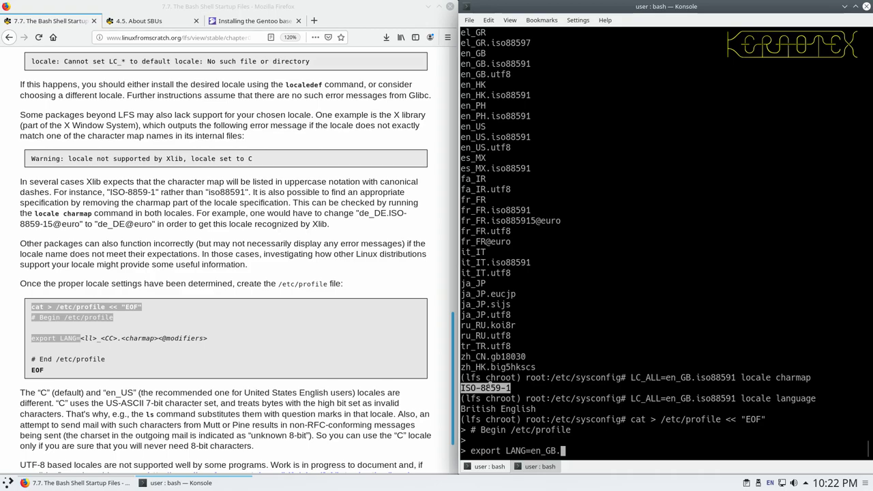
text(ISO-8859-1)
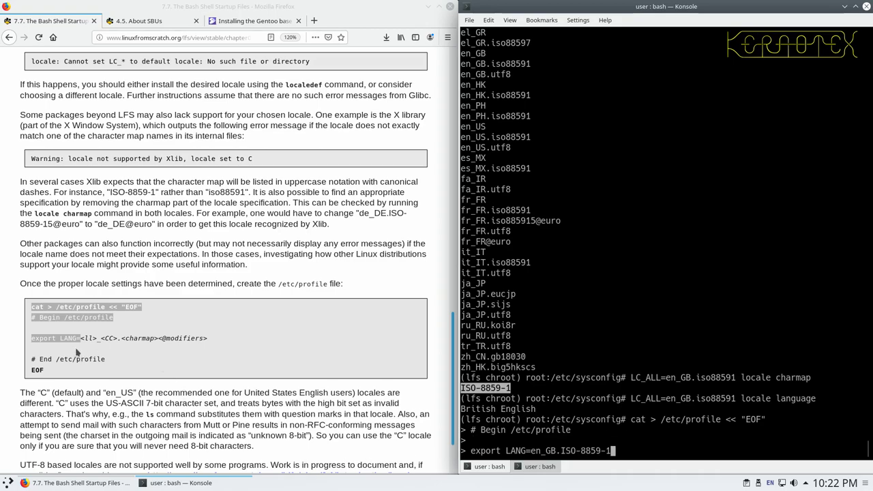
key(Return)
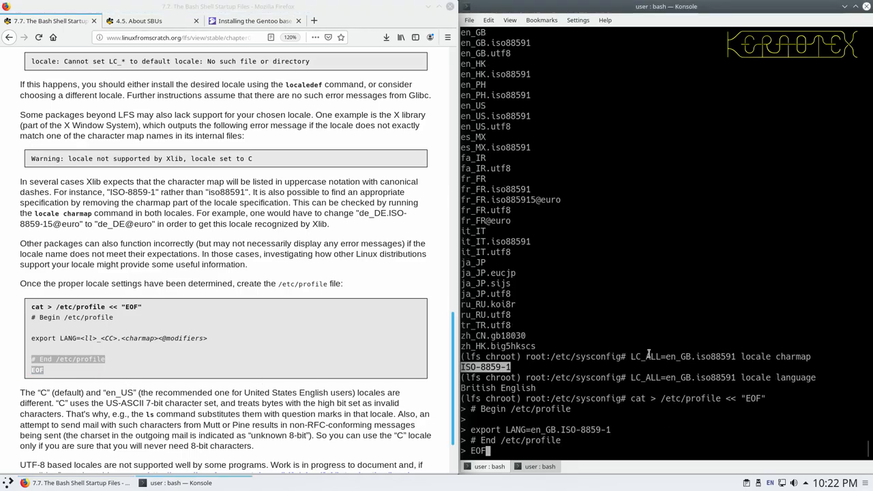
key(Return)
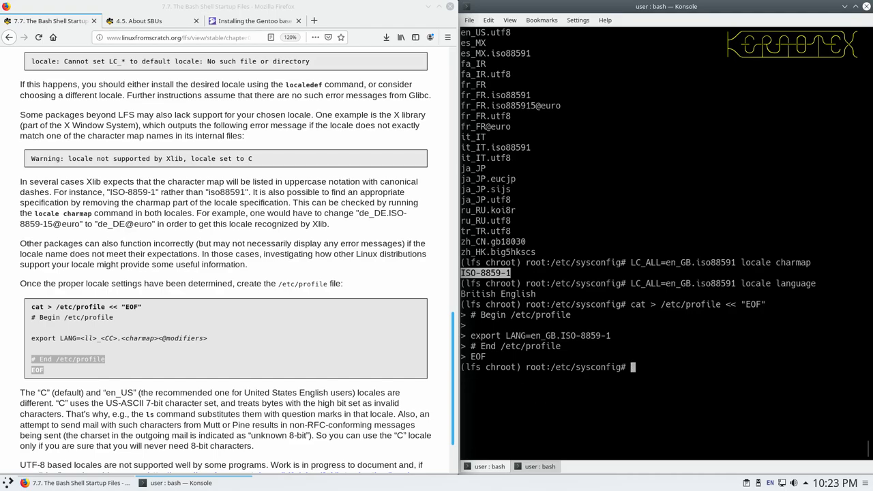
Open /etc/profile in vi to review it, then exit back to the shell
text(vi /etc/pro)
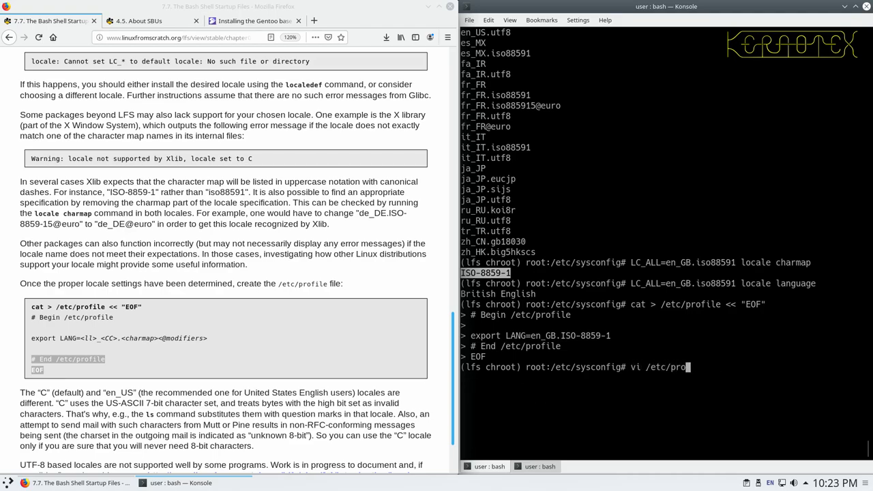
text(file)
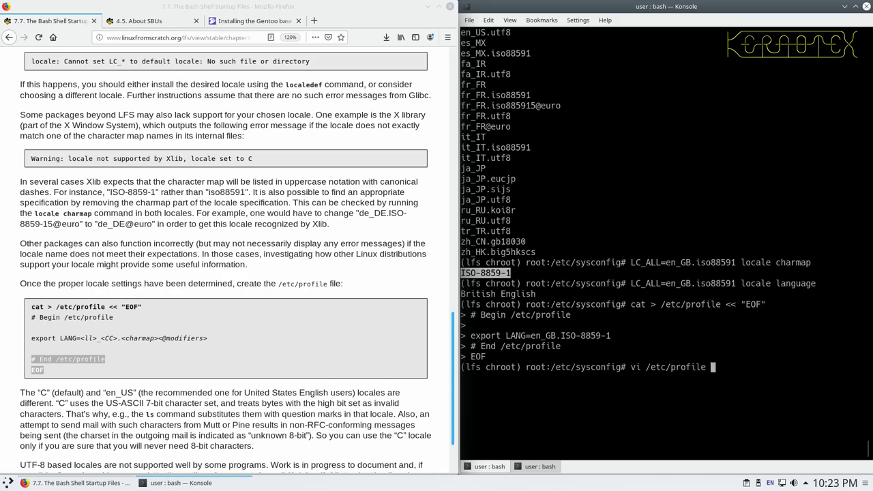
key(Return)
text(:x)
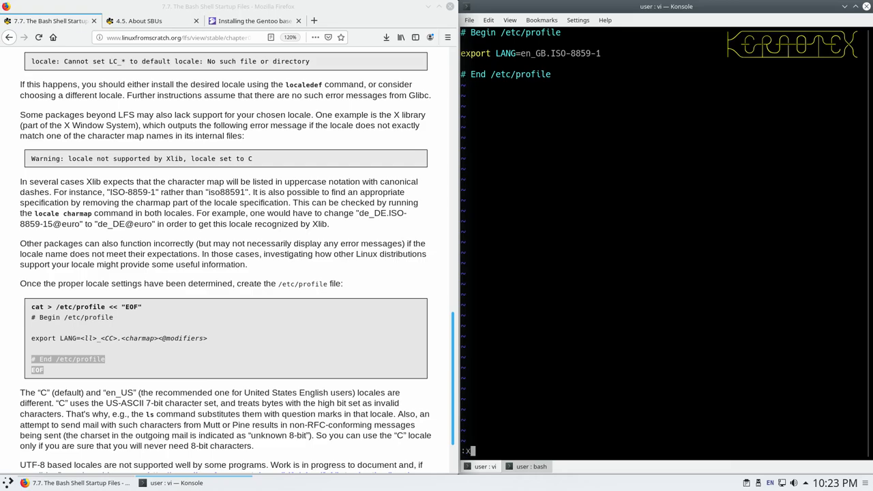
key(Return)
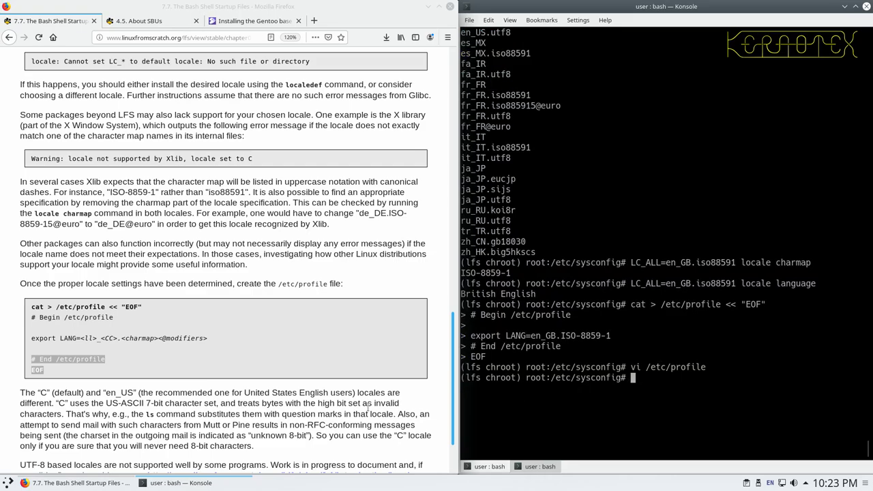
Print /etc/profile with cat to confirm the en_GB.ISO-8859-1 LANG line
text(cat /)
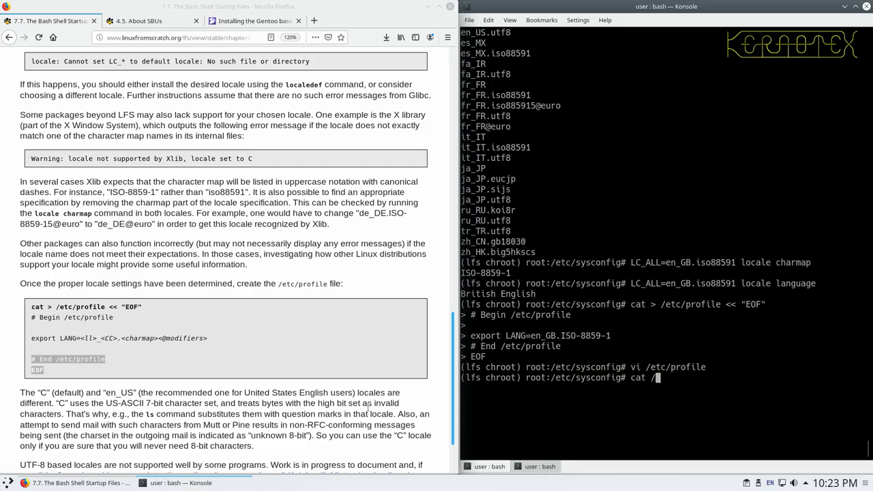
text(etc/profil)
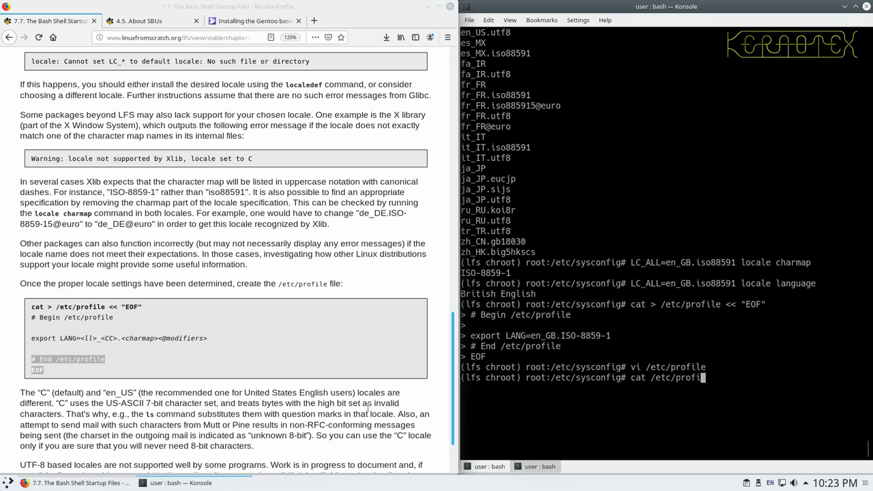
key(Return)
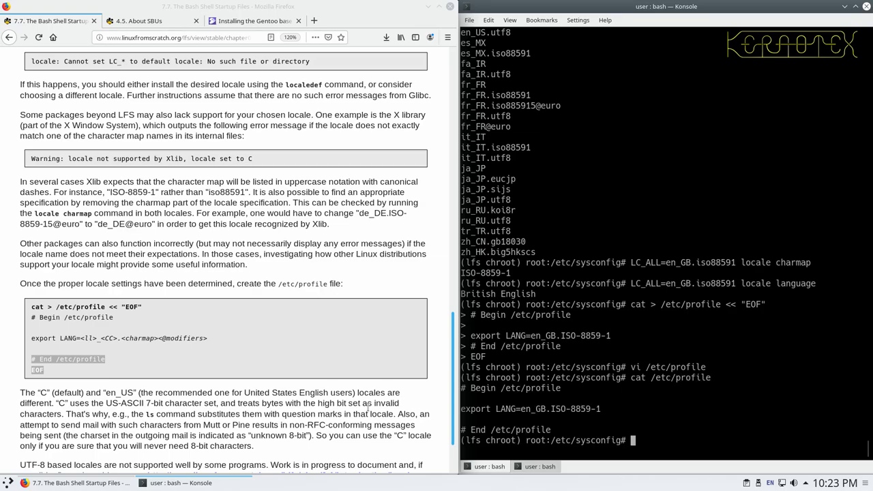
mouse_move(566, 413)
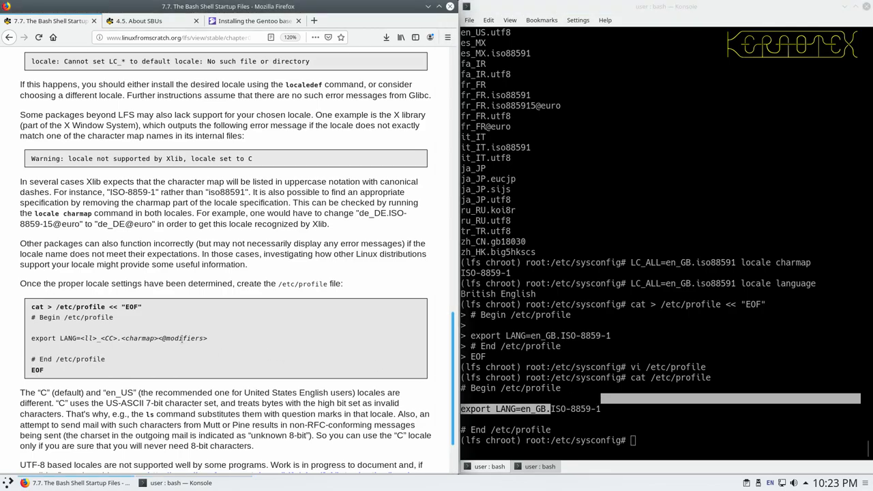
scroll(down, 3)
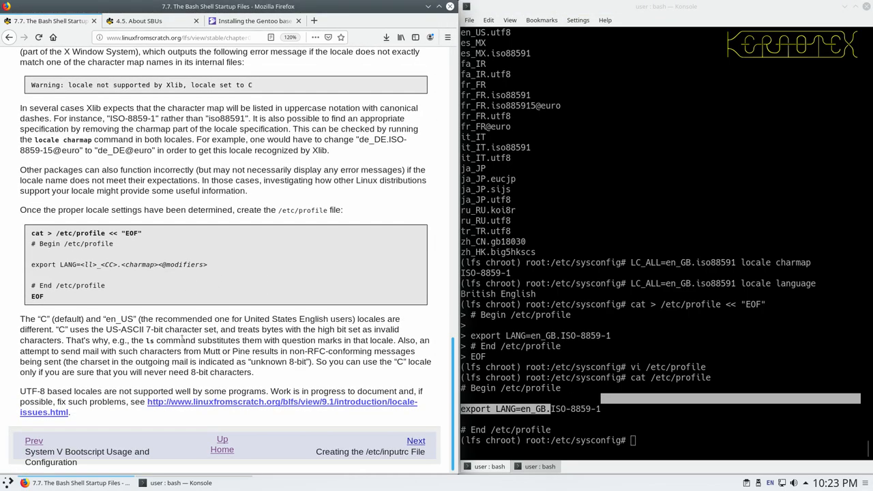
mouse_move(415, 441)
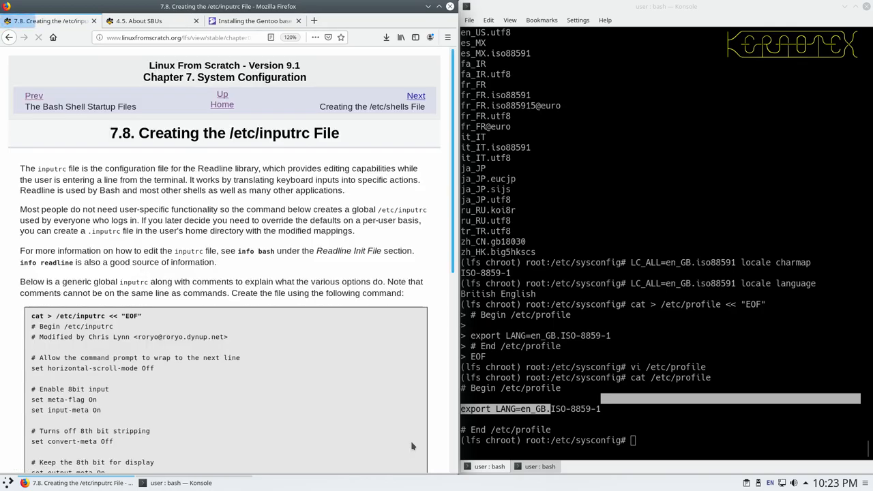
Scroll through the book's /etc/inputrc Readline section and move on to the /etc/shells page
scroll(down, 3)
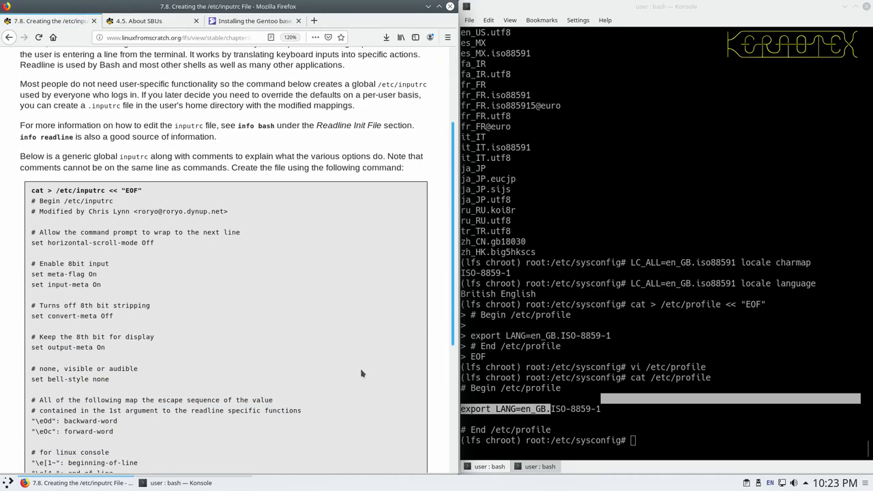
scroll(down, 3)
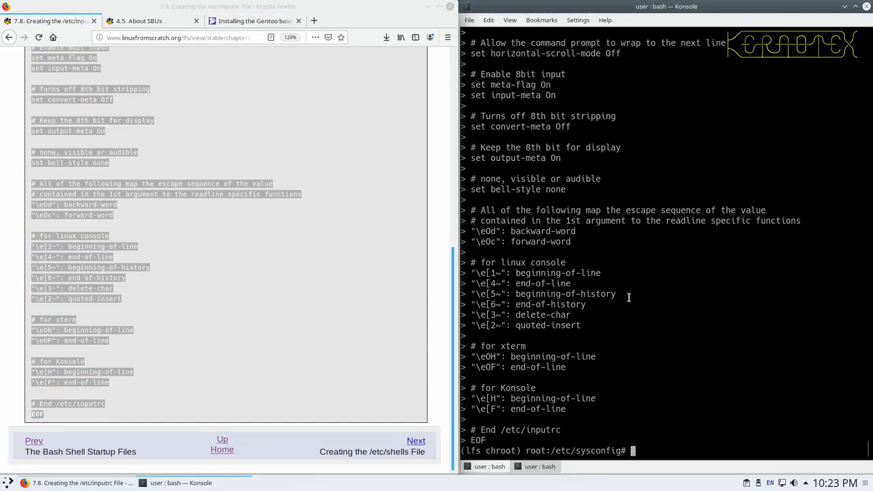
click(415, 440)
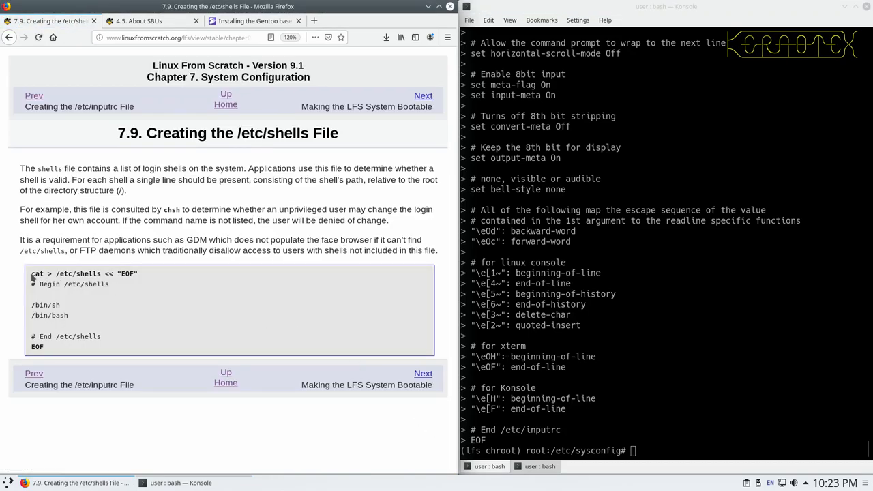
Copy the book's /etc/shells heredoc listing /bin/sh and /bin/bash and run it
drag(31, 273, 56, 336)
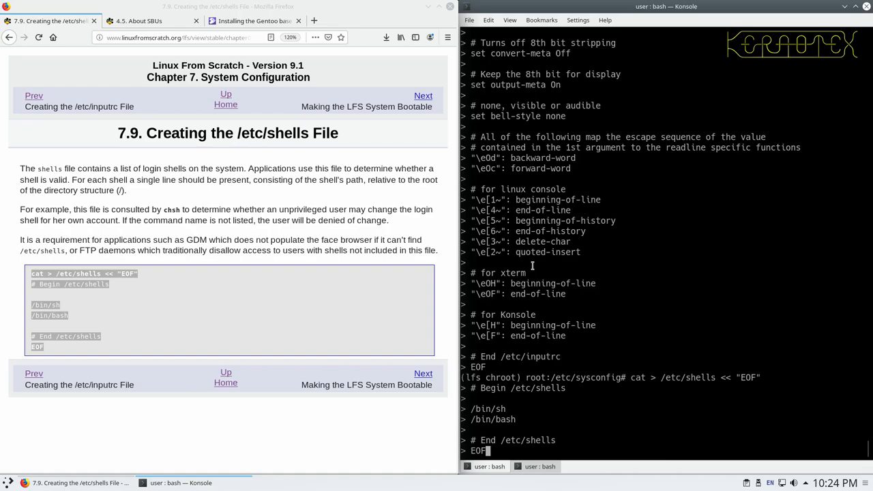
key(Return)
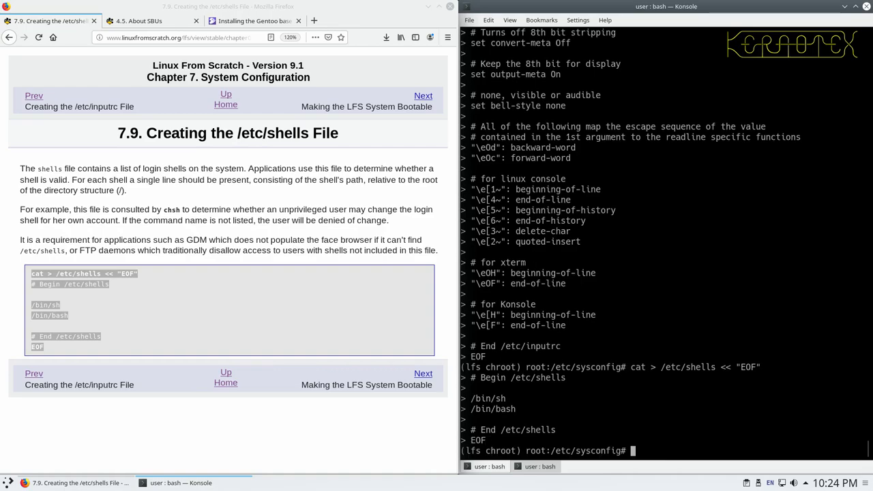